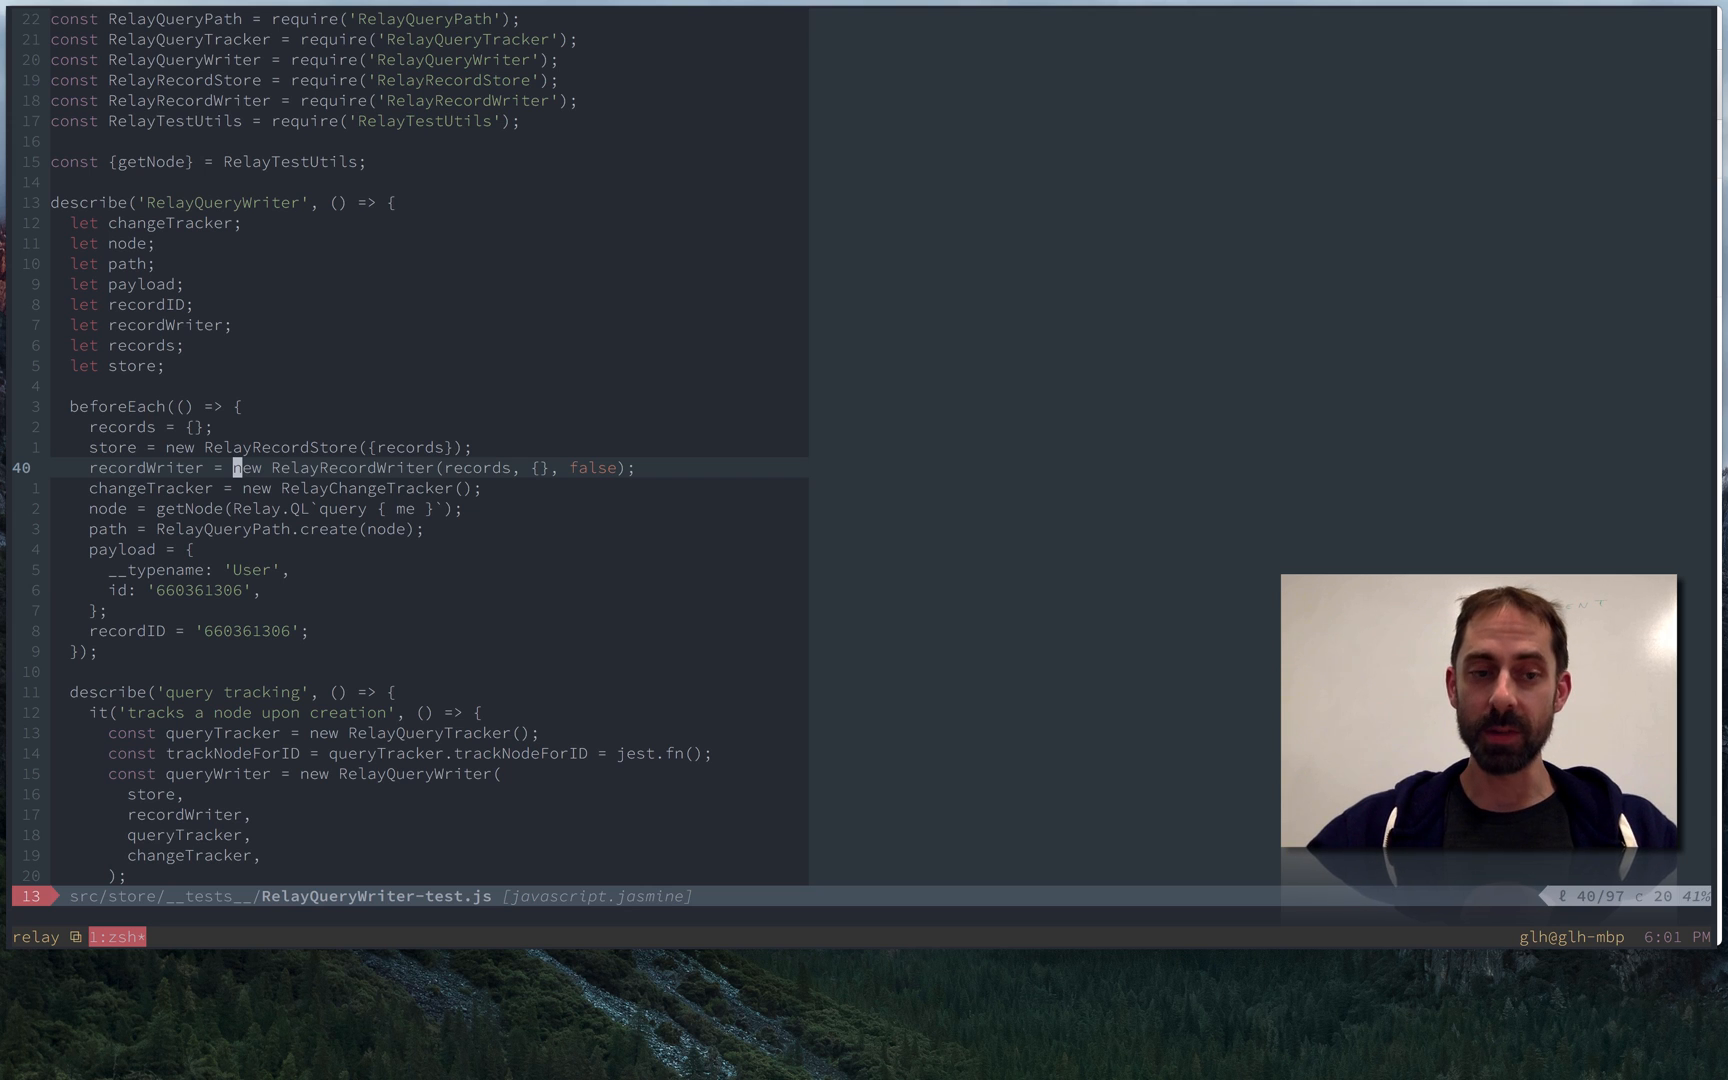
Step: Switch to Chrome and scroll through the command-t repository page
{"action": "key", "text": "cmd+tab"}
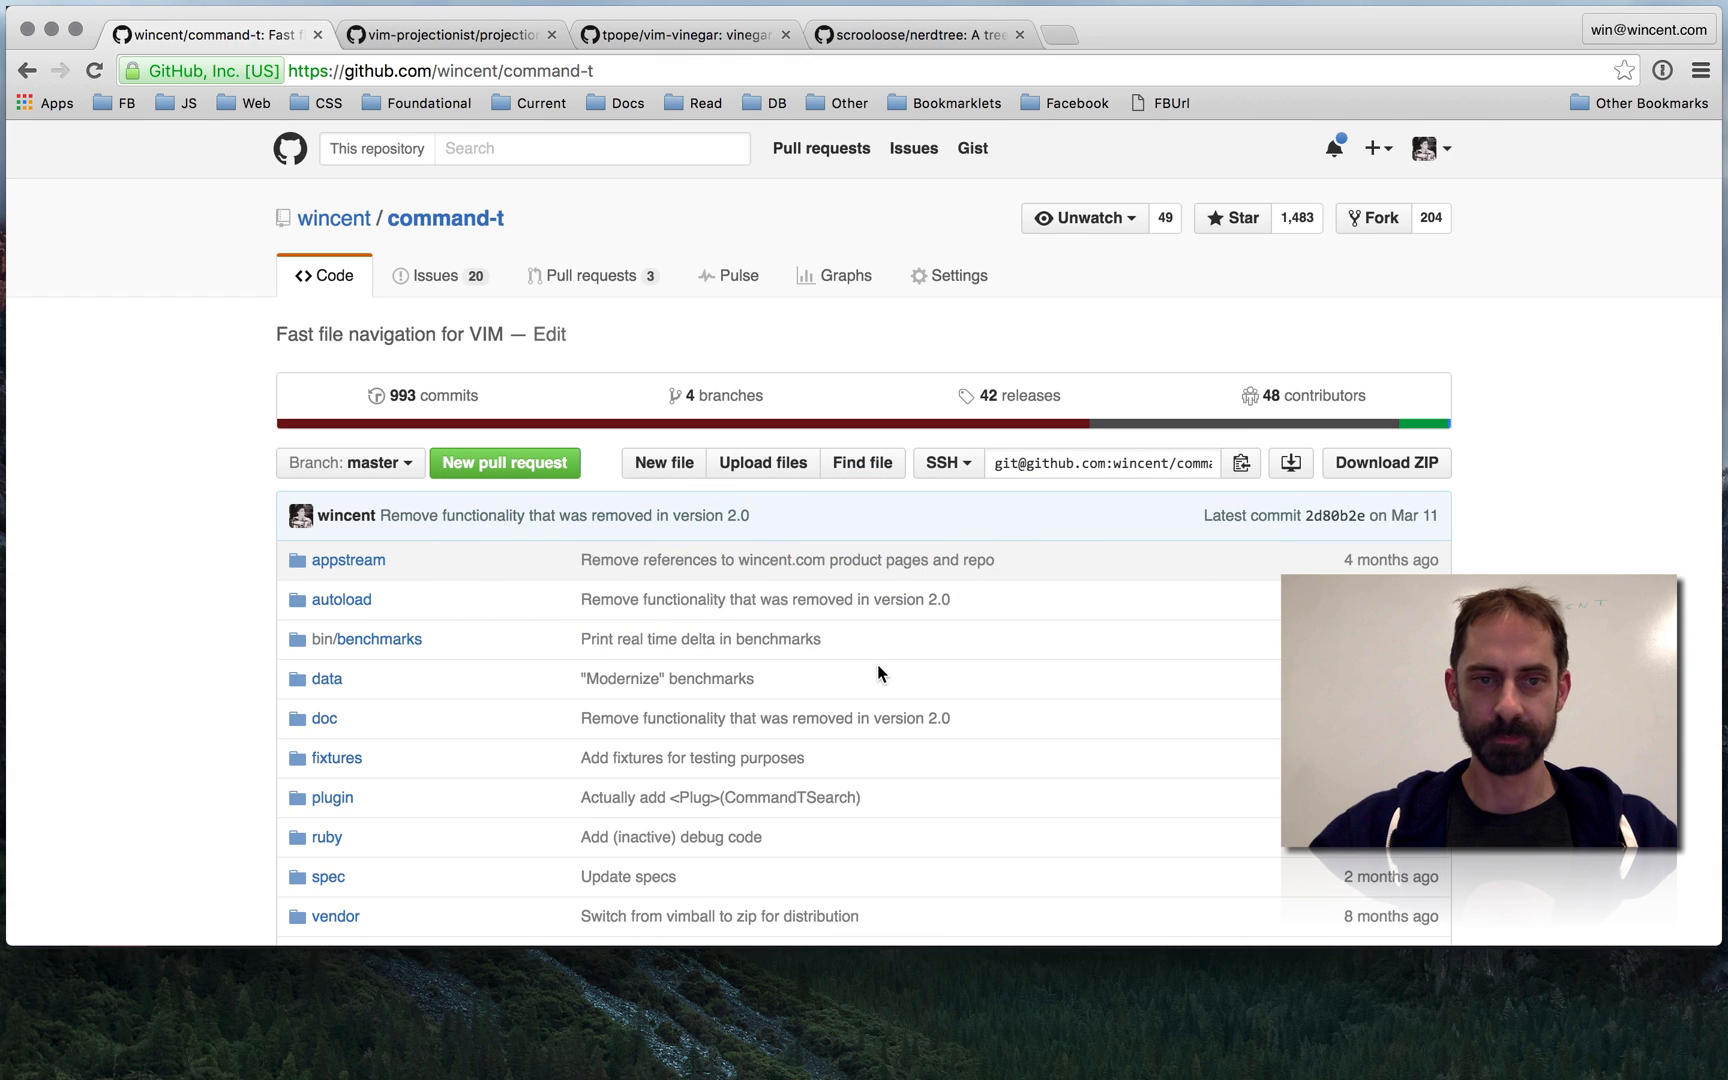
{"action": "scroll", "scroll_direction": "down", "scroll_amount": 3}
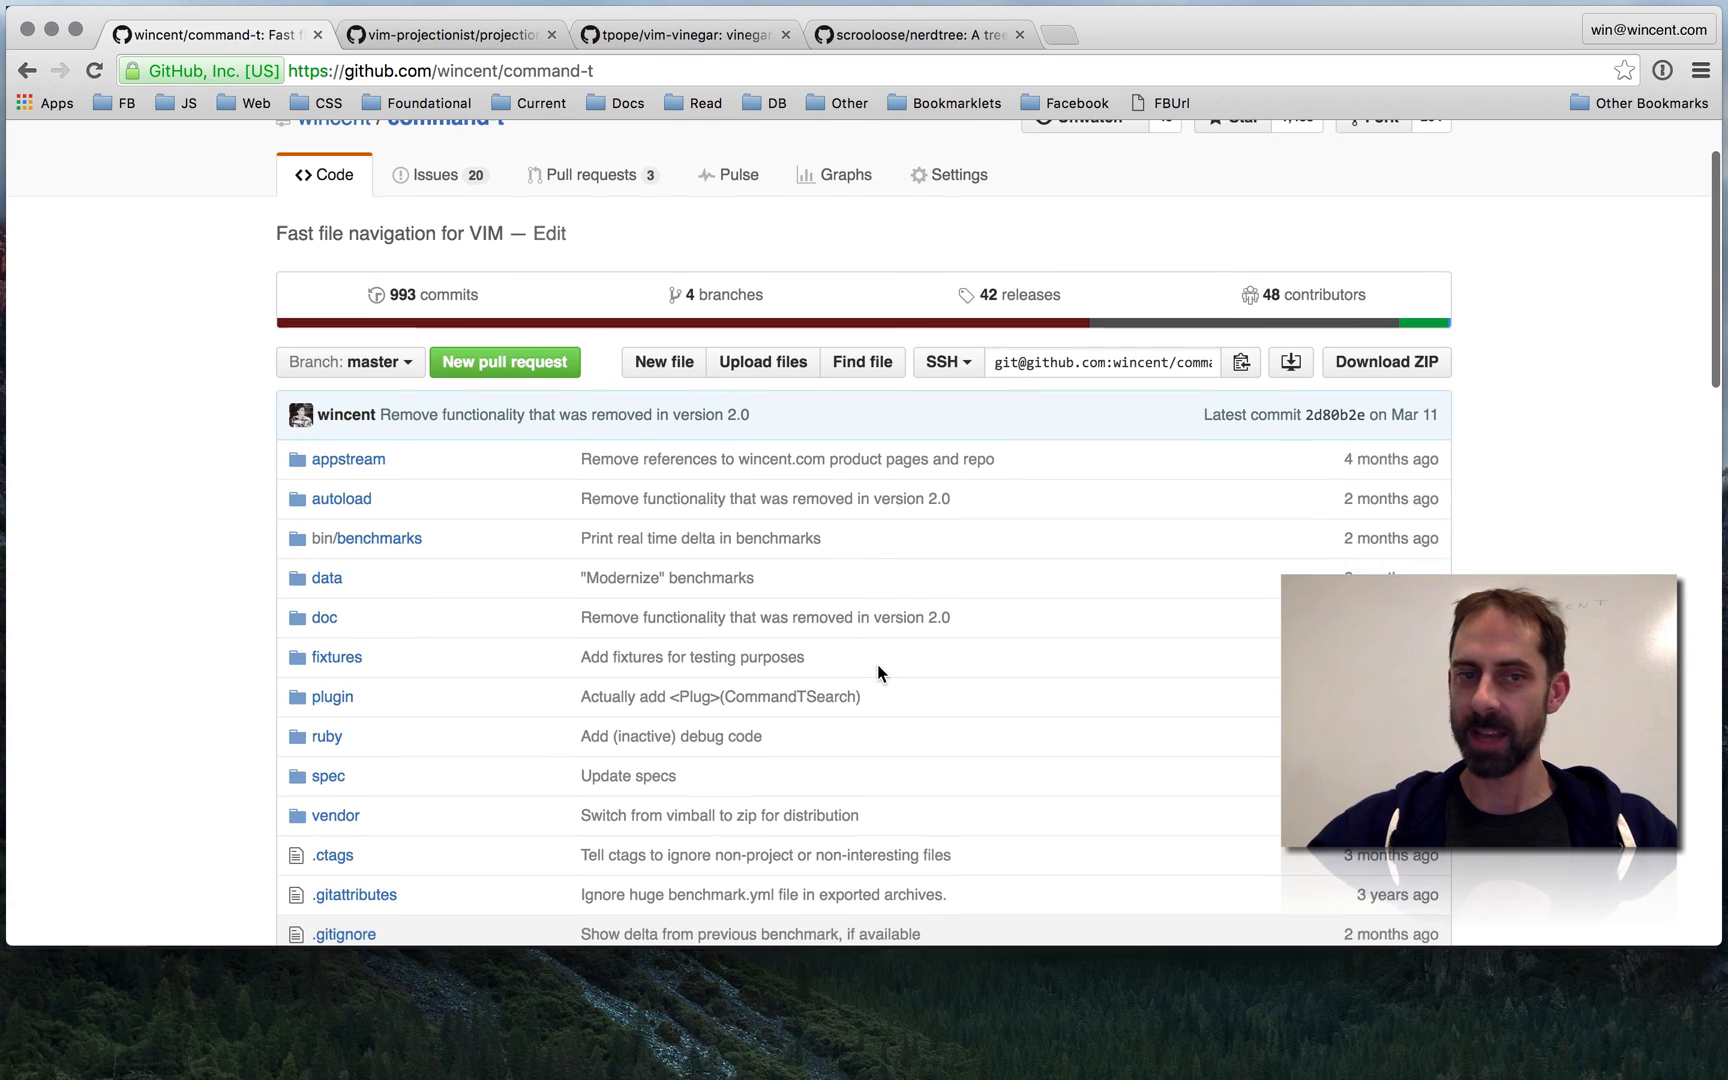
{"action": "scroll", "scroll_direction": "down", "scroll_amount": 3}
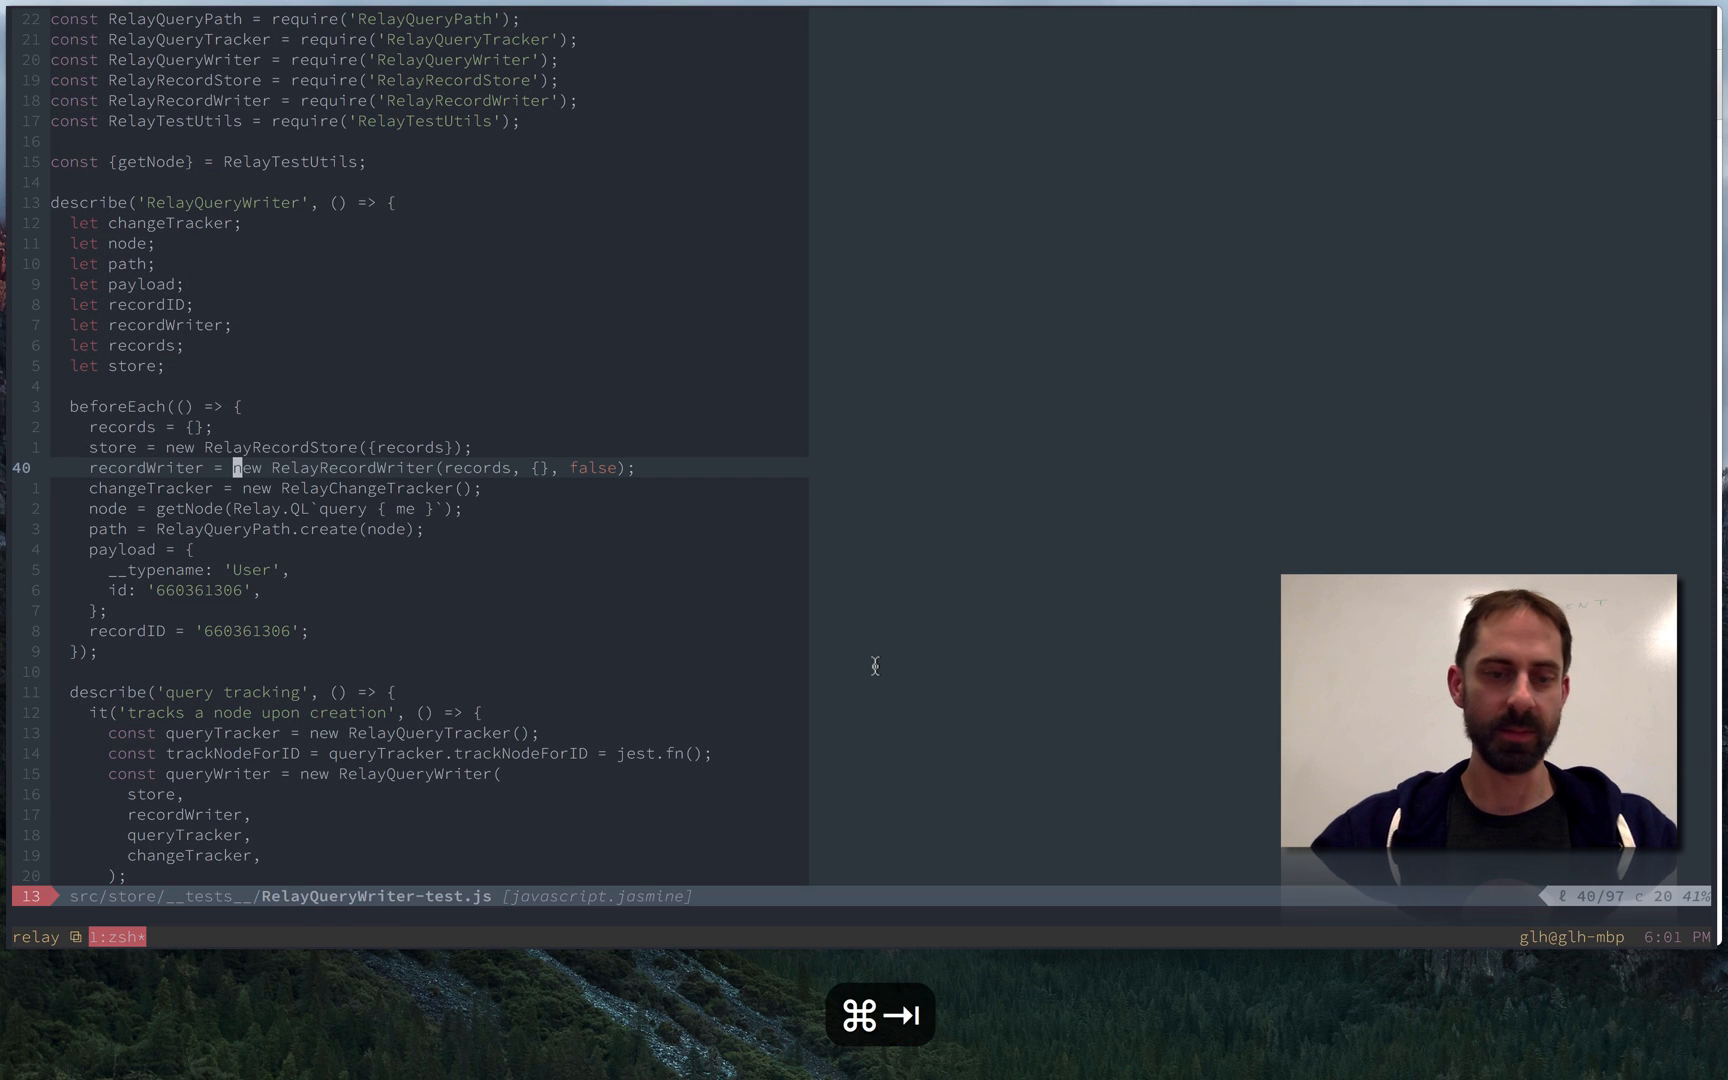
{"action": "key", "text": "cmd+t"}
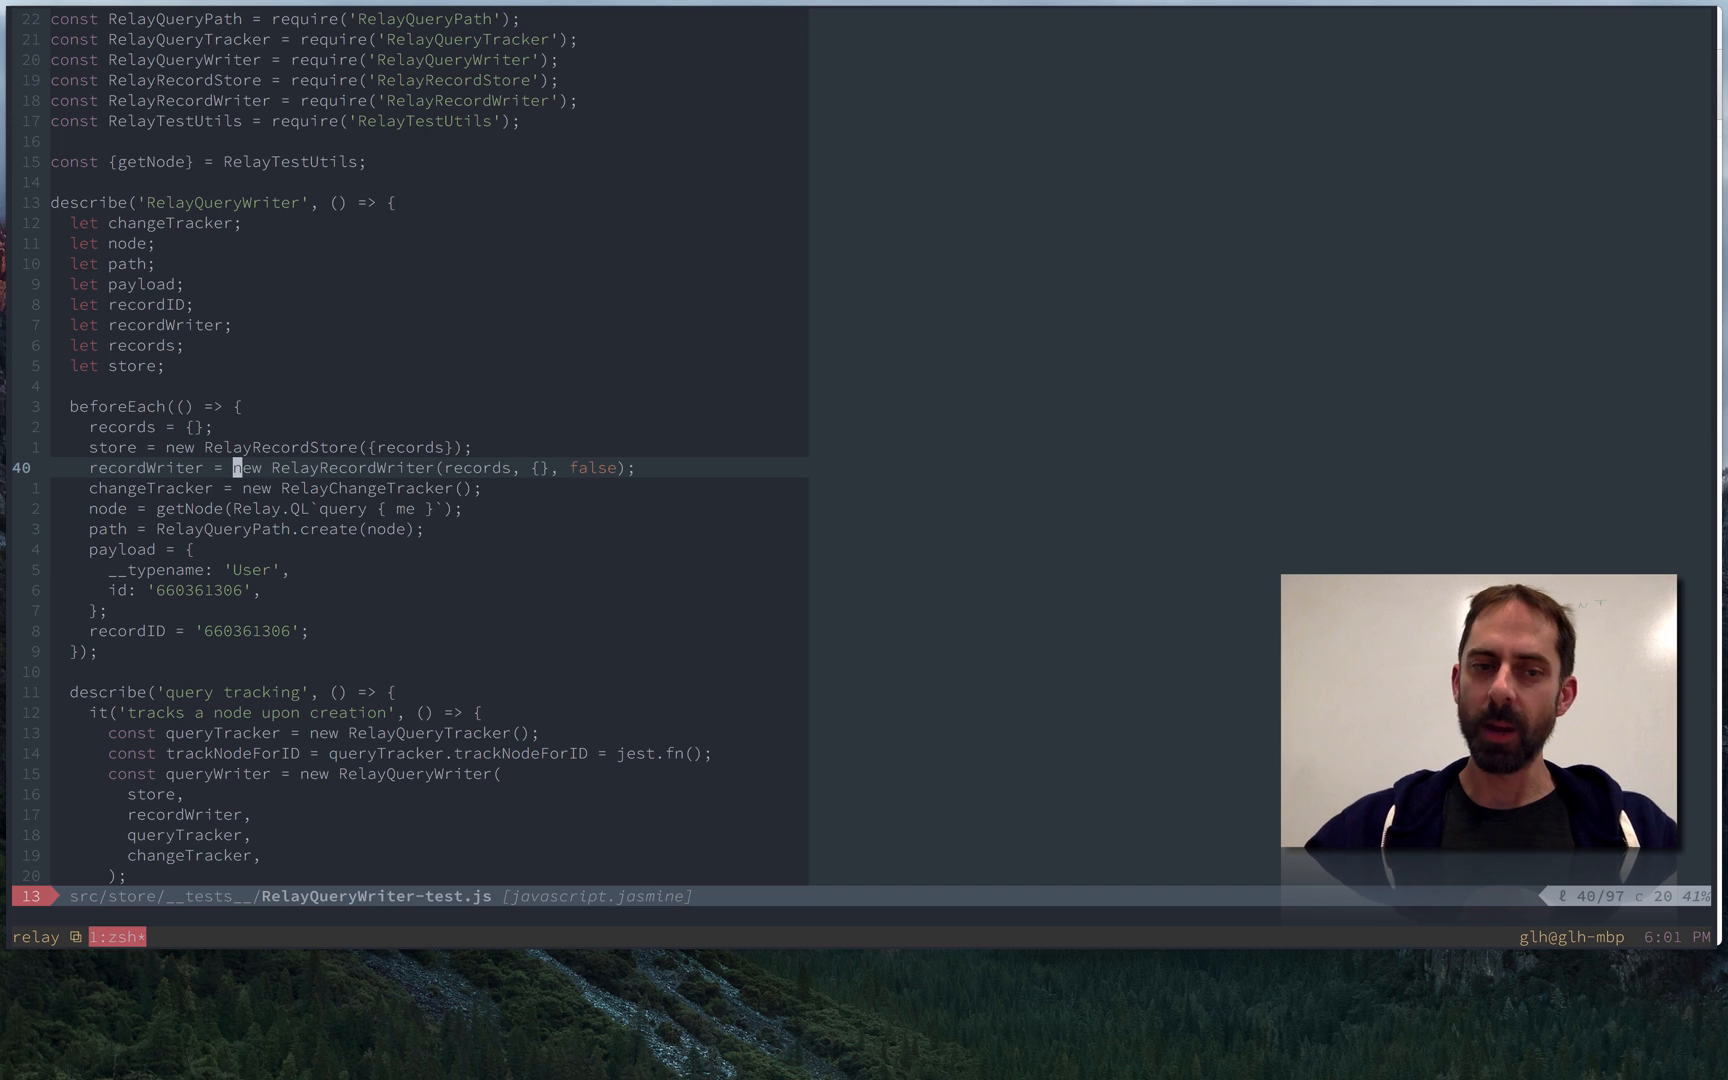
Step: Review projectionist.txt down to its projection example and transformations list
{"action": "key", "text": "cmd+tab"}
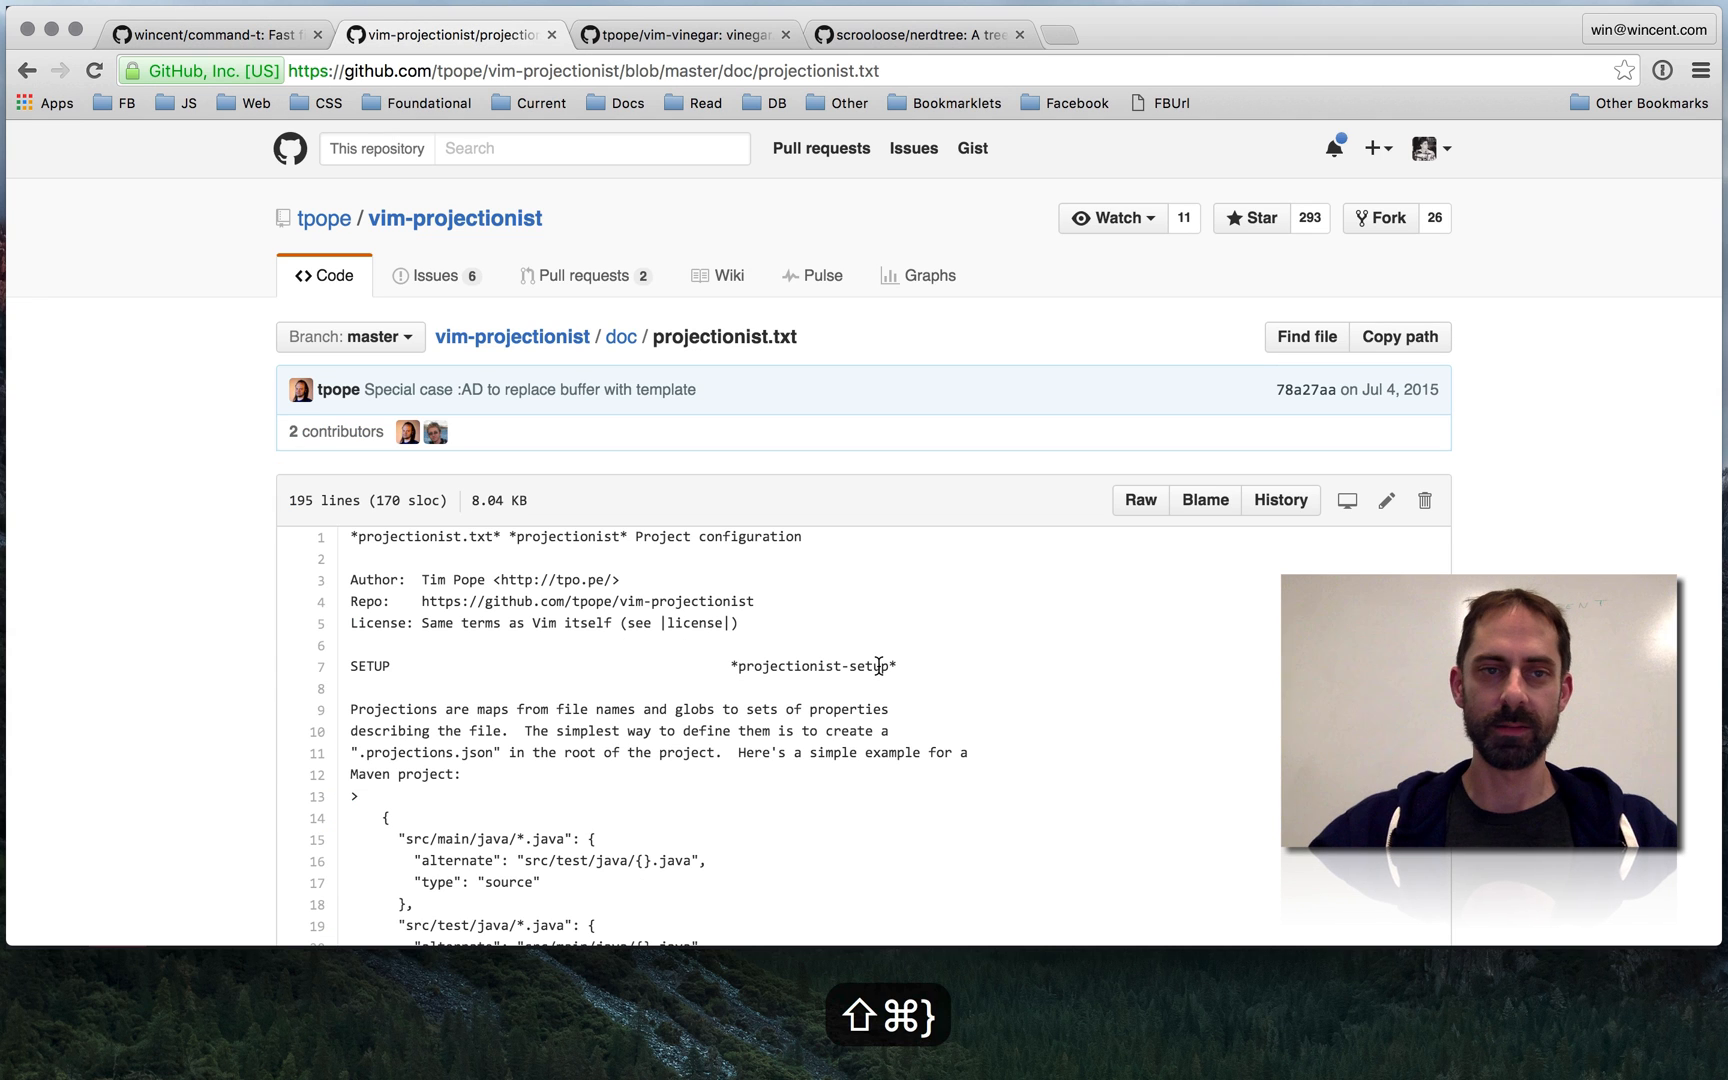
{"action": "scroll", "scroll_direction": "down", "scroll_amount": 3}
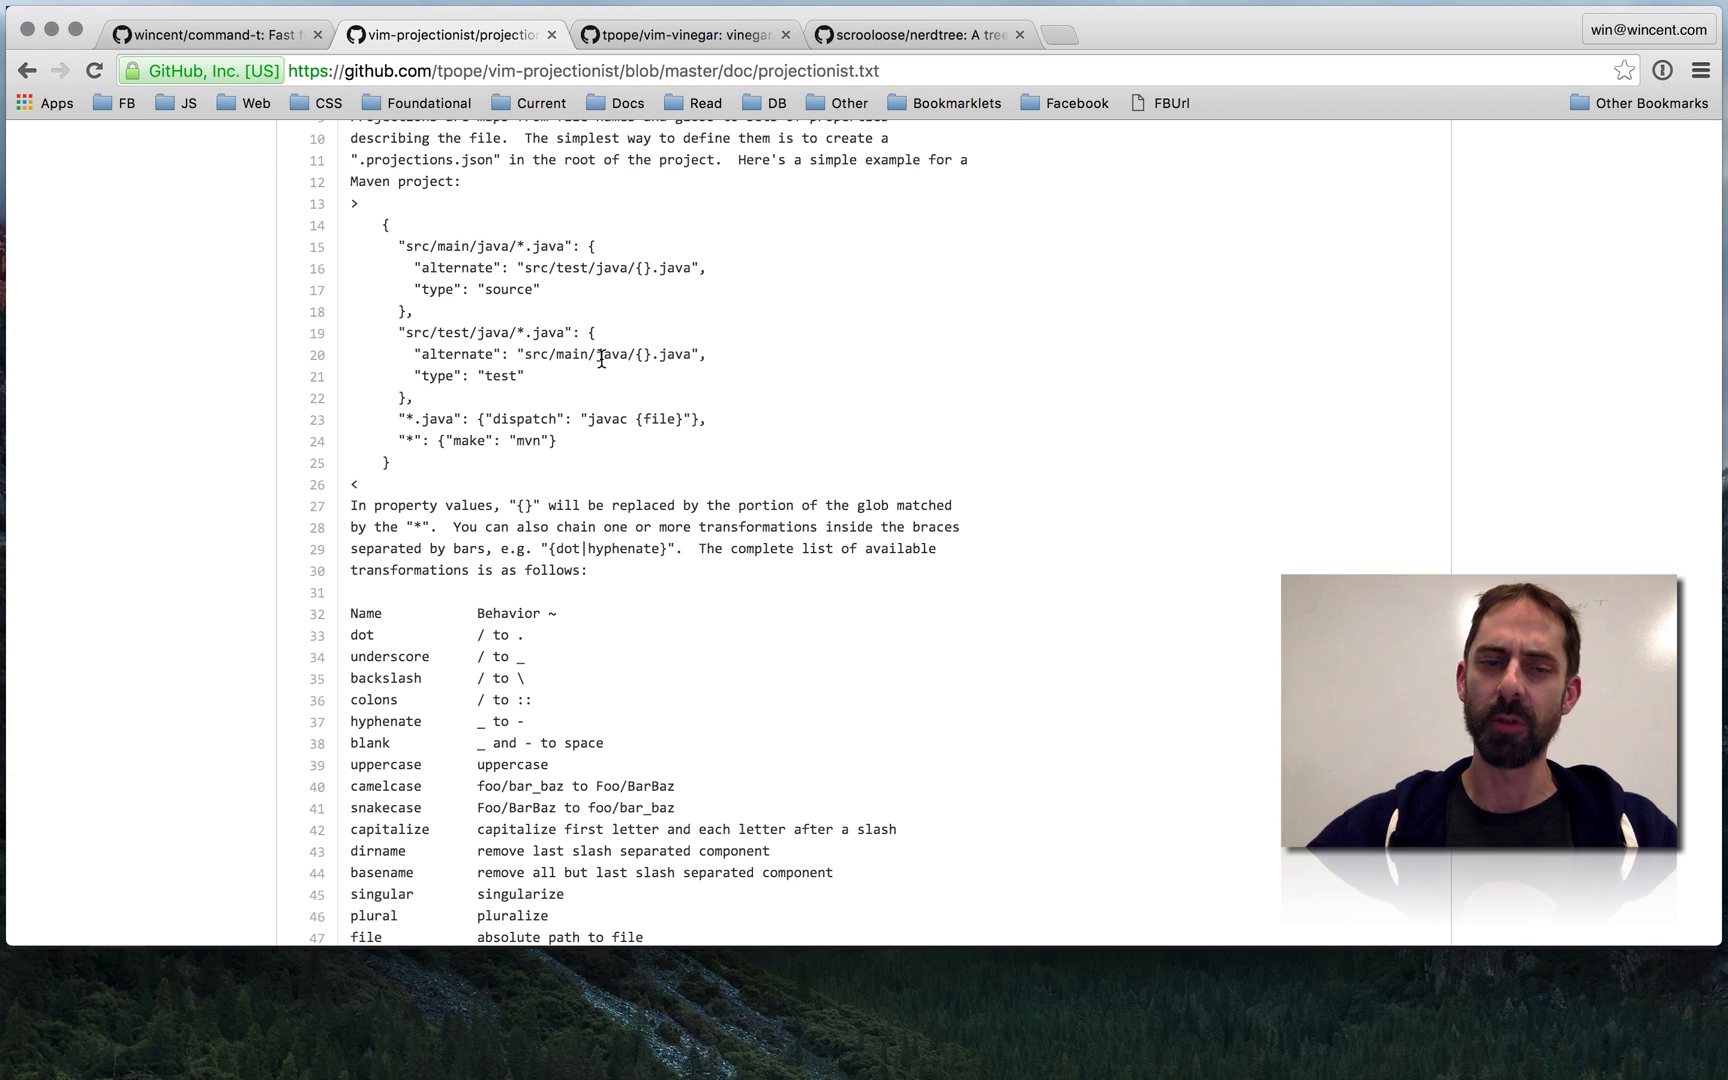
{"action": "scroll", "scroll_direction": "down", "scroll_amount": 3}
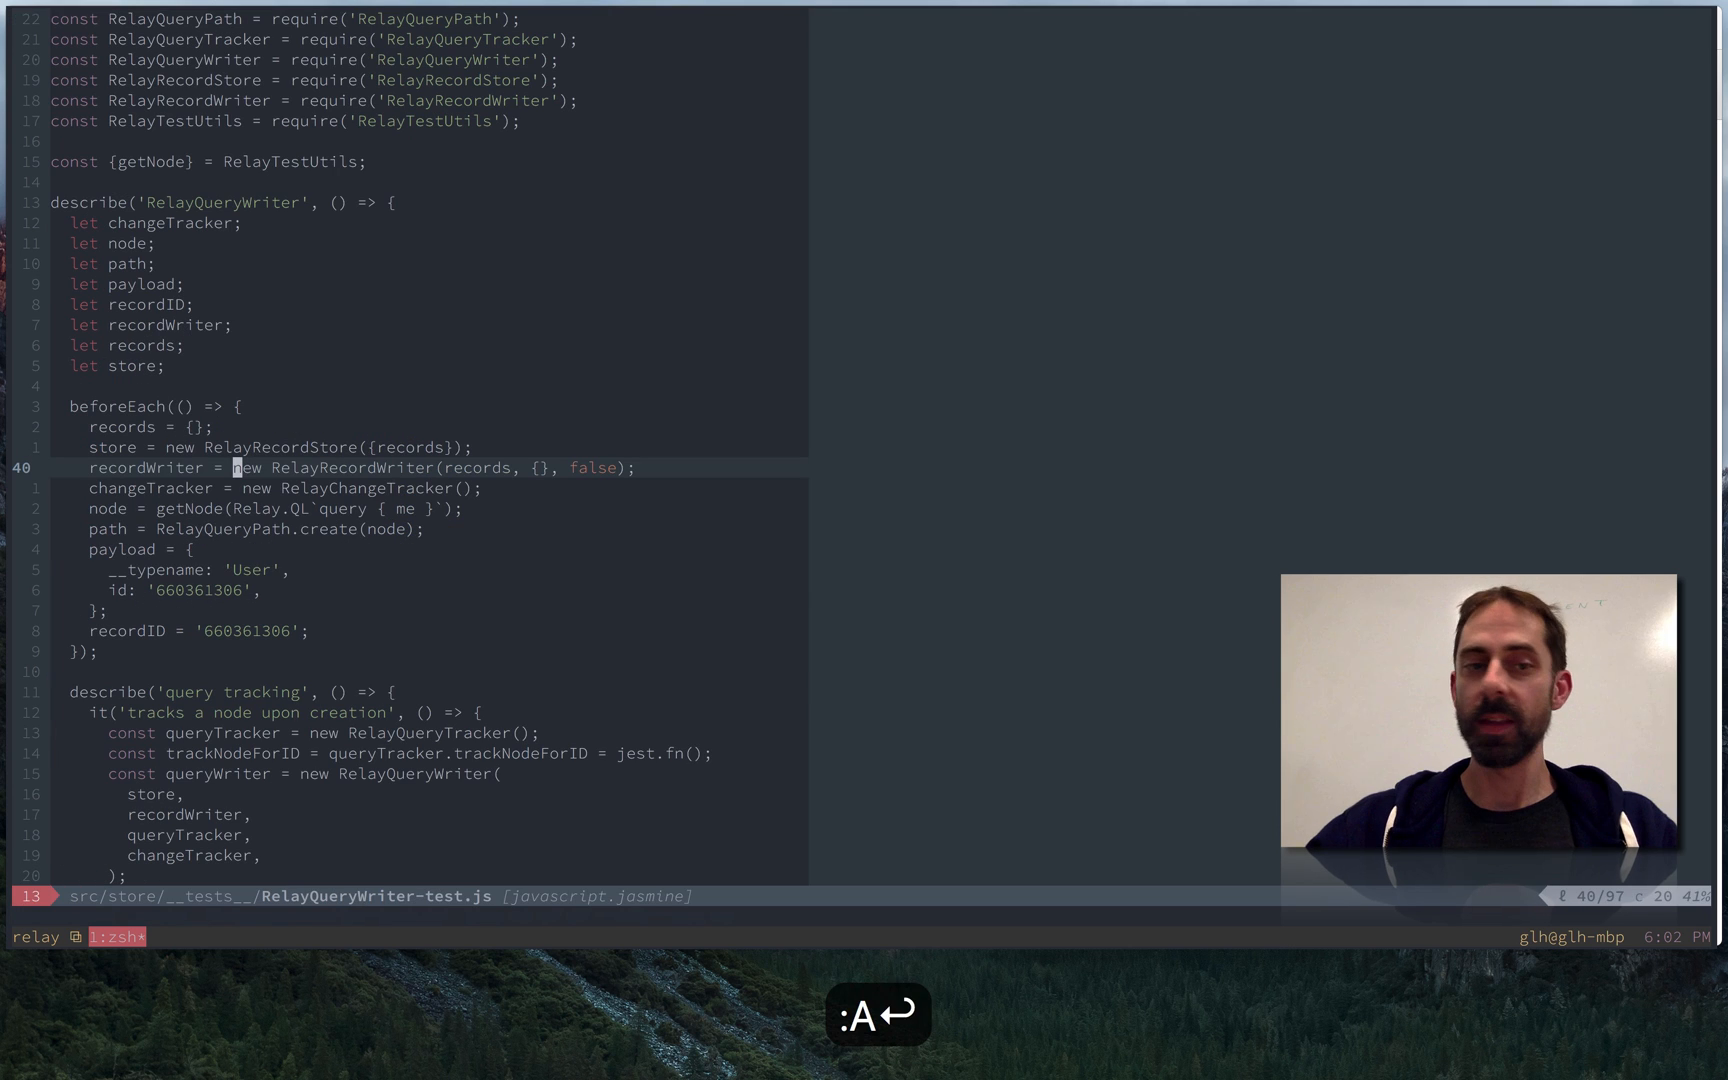
Step: Open the alternate file RelayQueryWriter.js in a split beside its test via :AV
{"action": "type", "text": "V"}
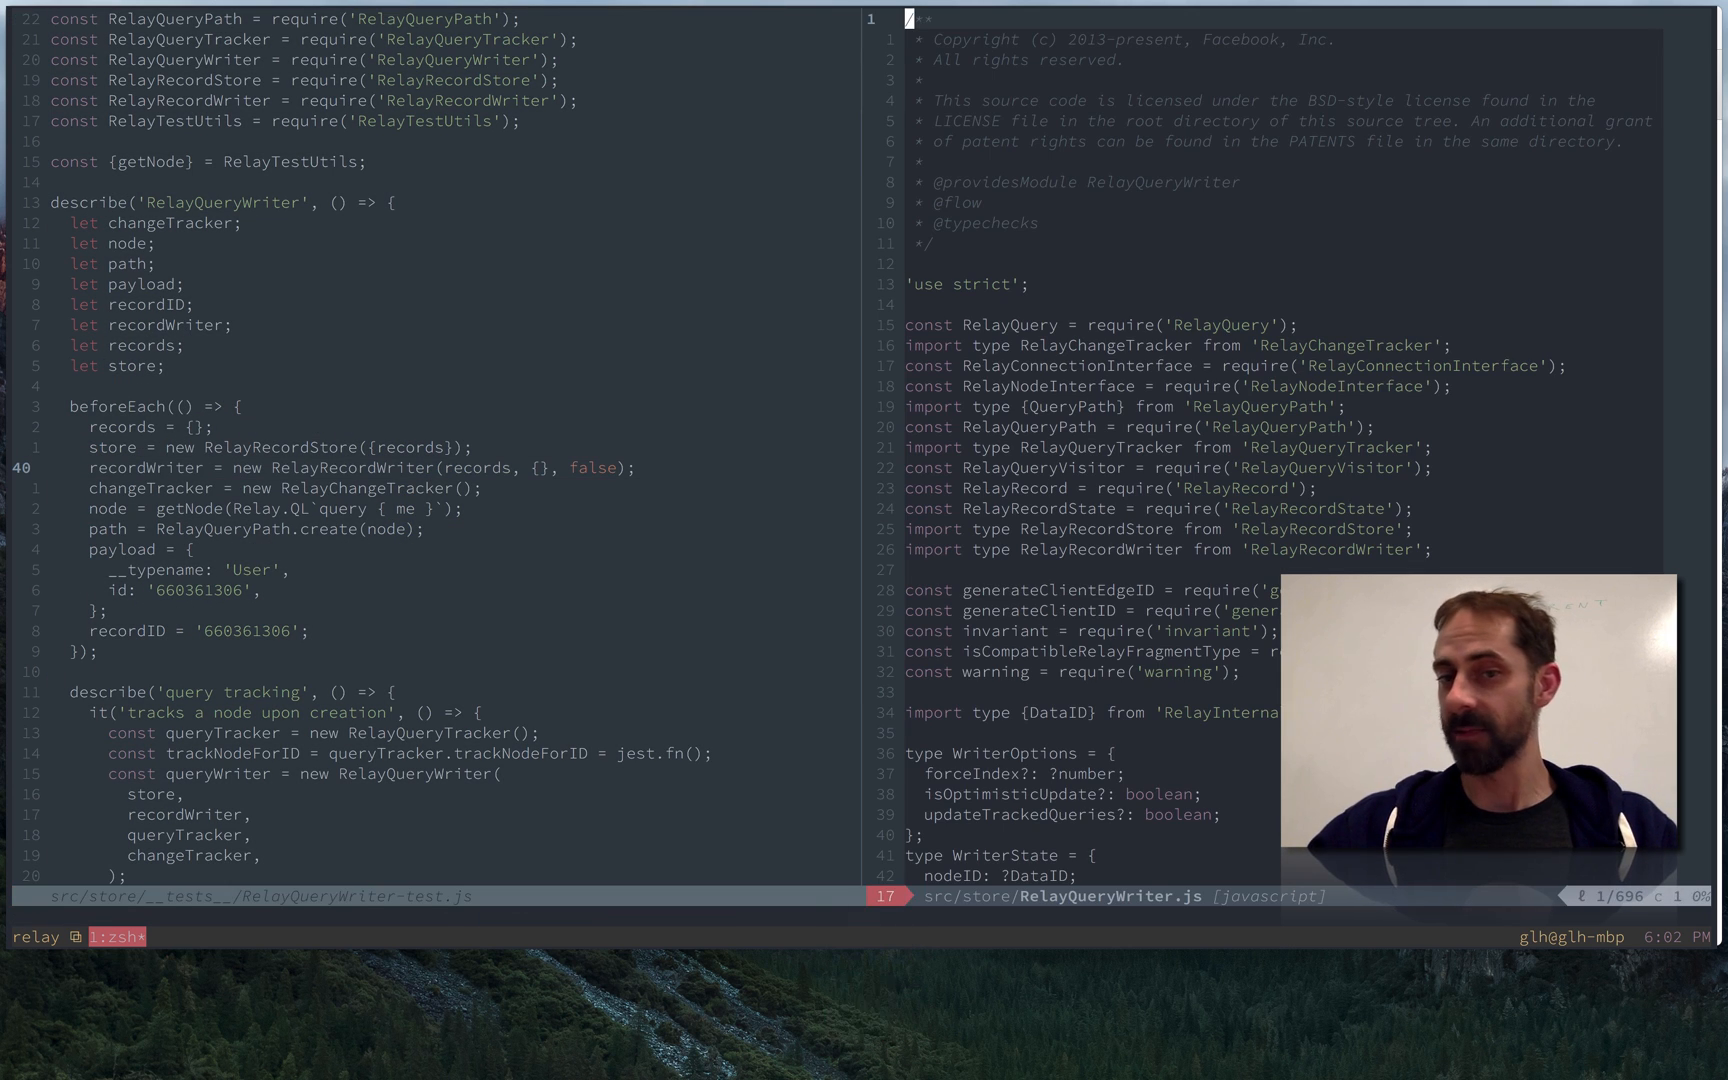
{"action": "type", "text": "AS"}
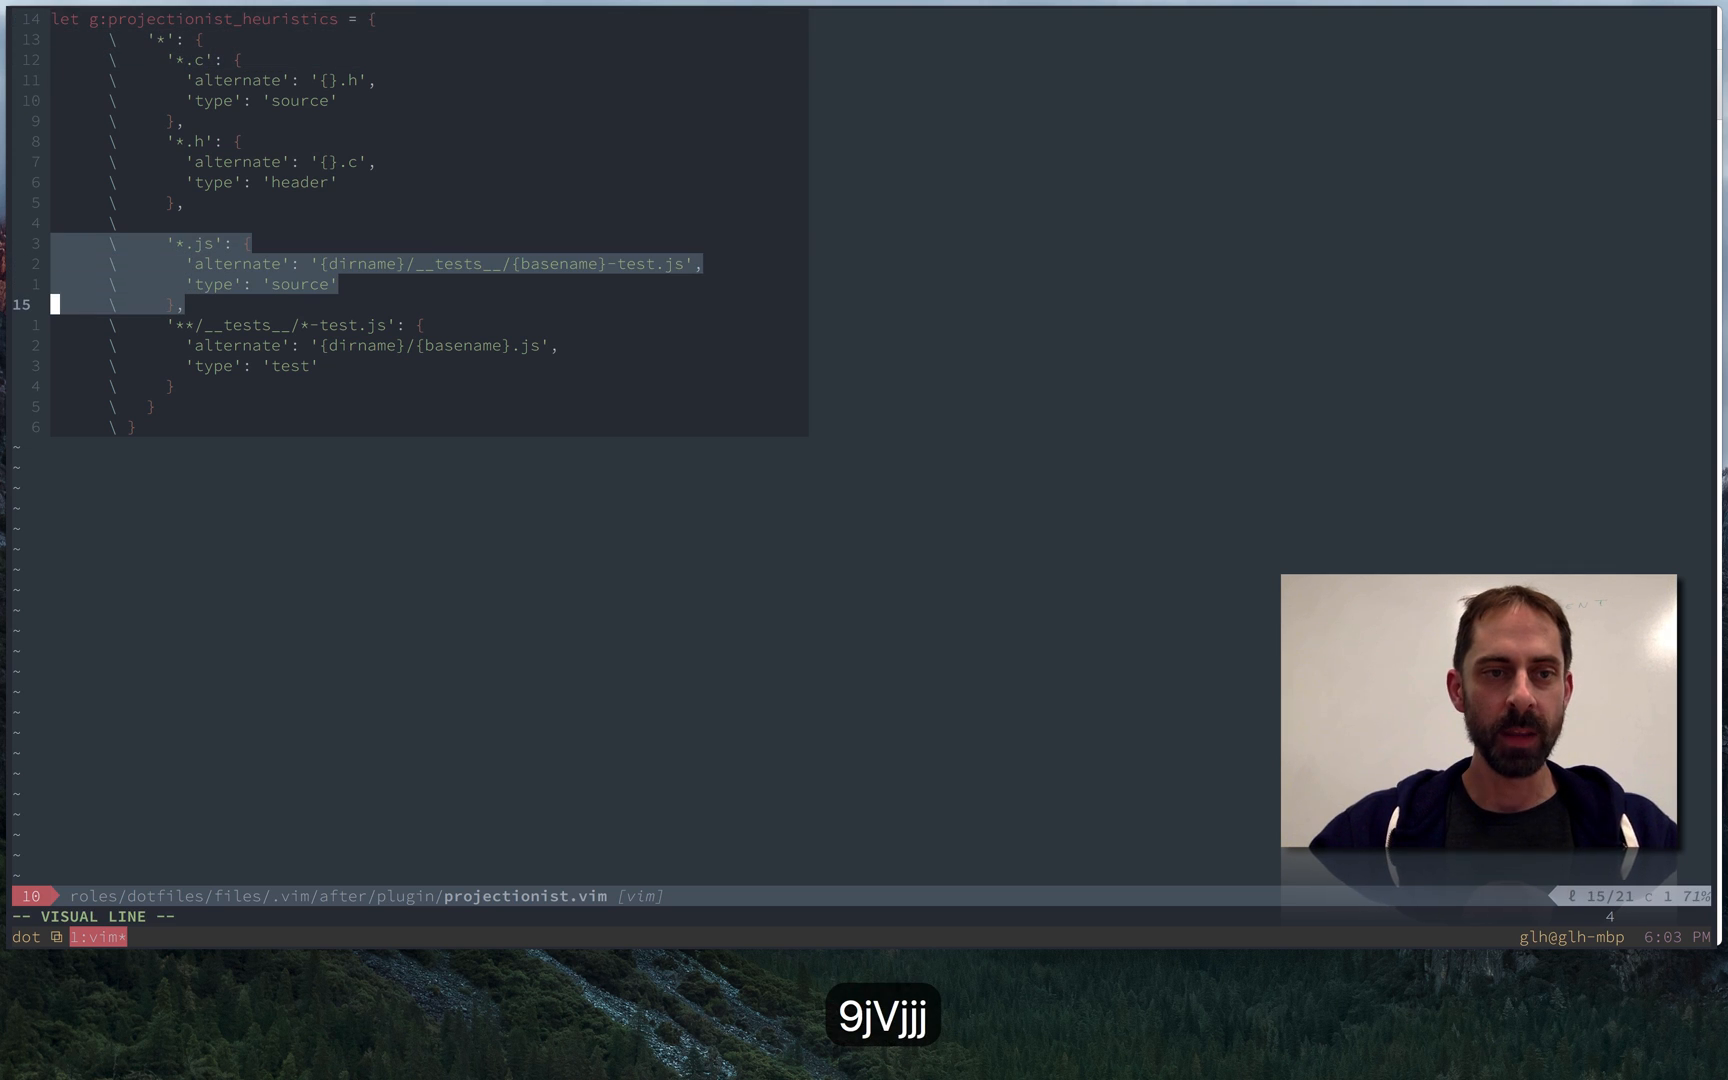
{"action": "key", "text": "j"}
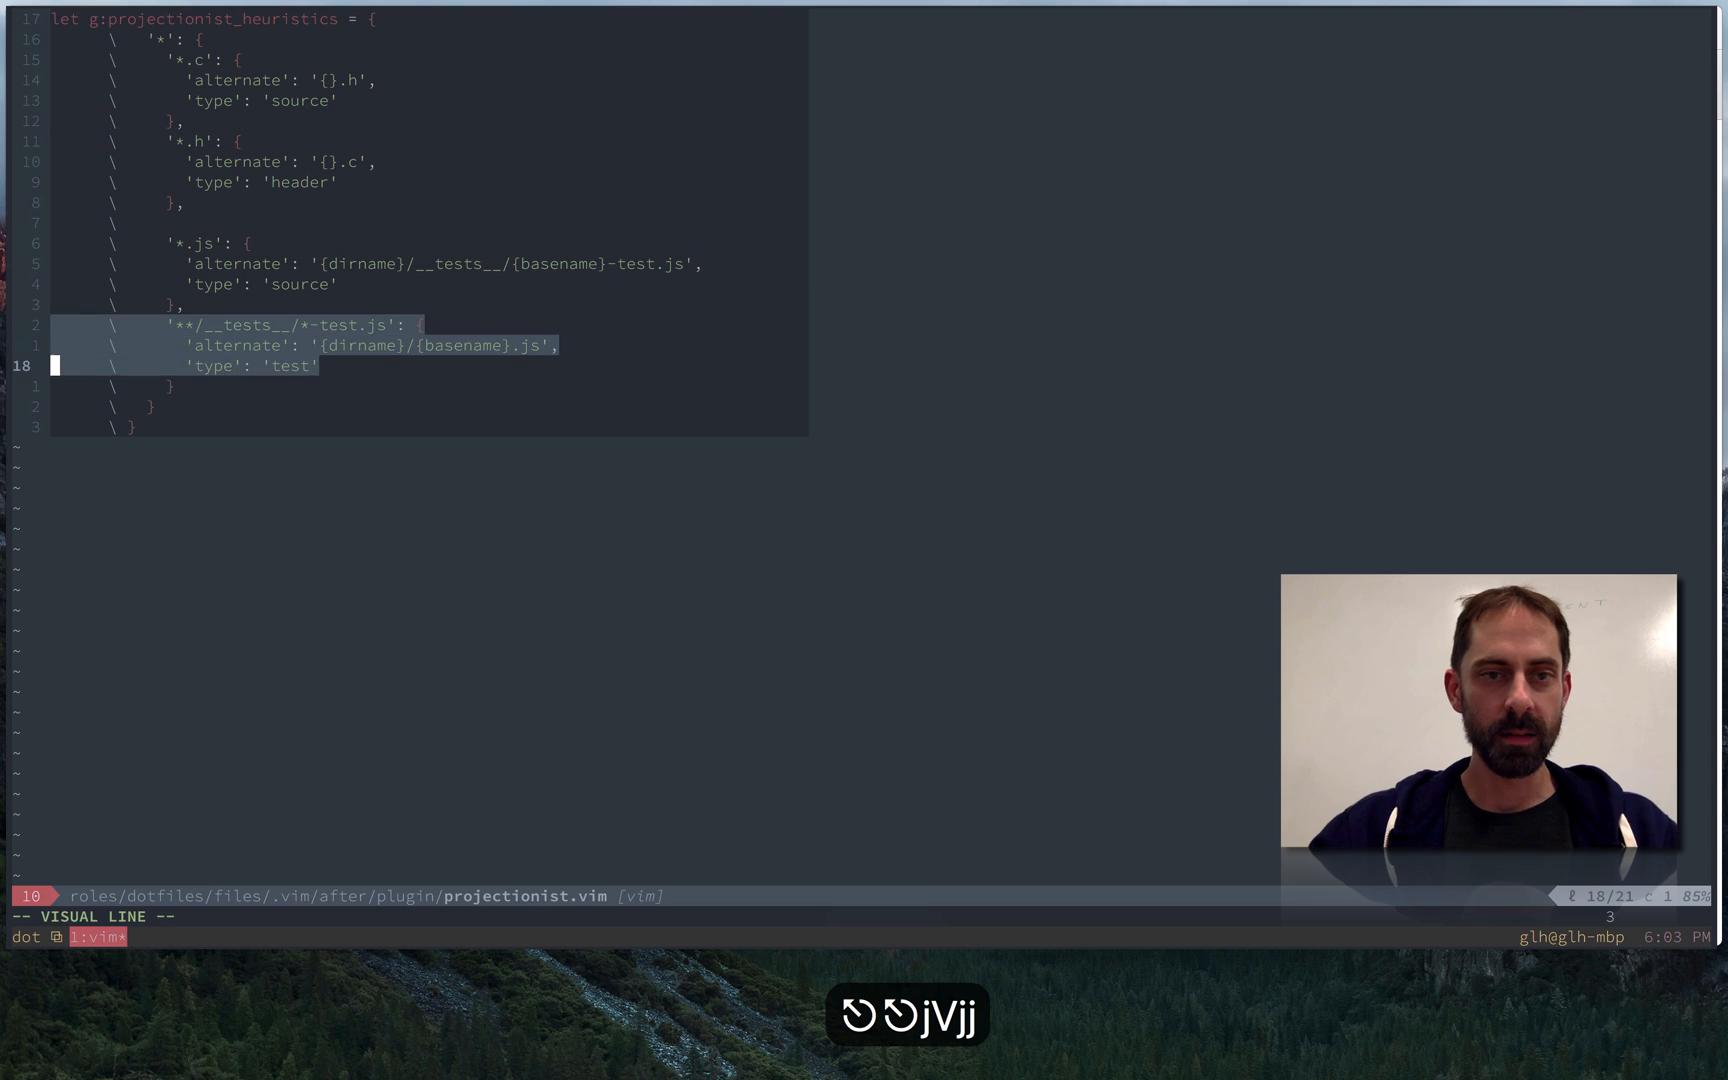
{"action": "key", "text": "k"}
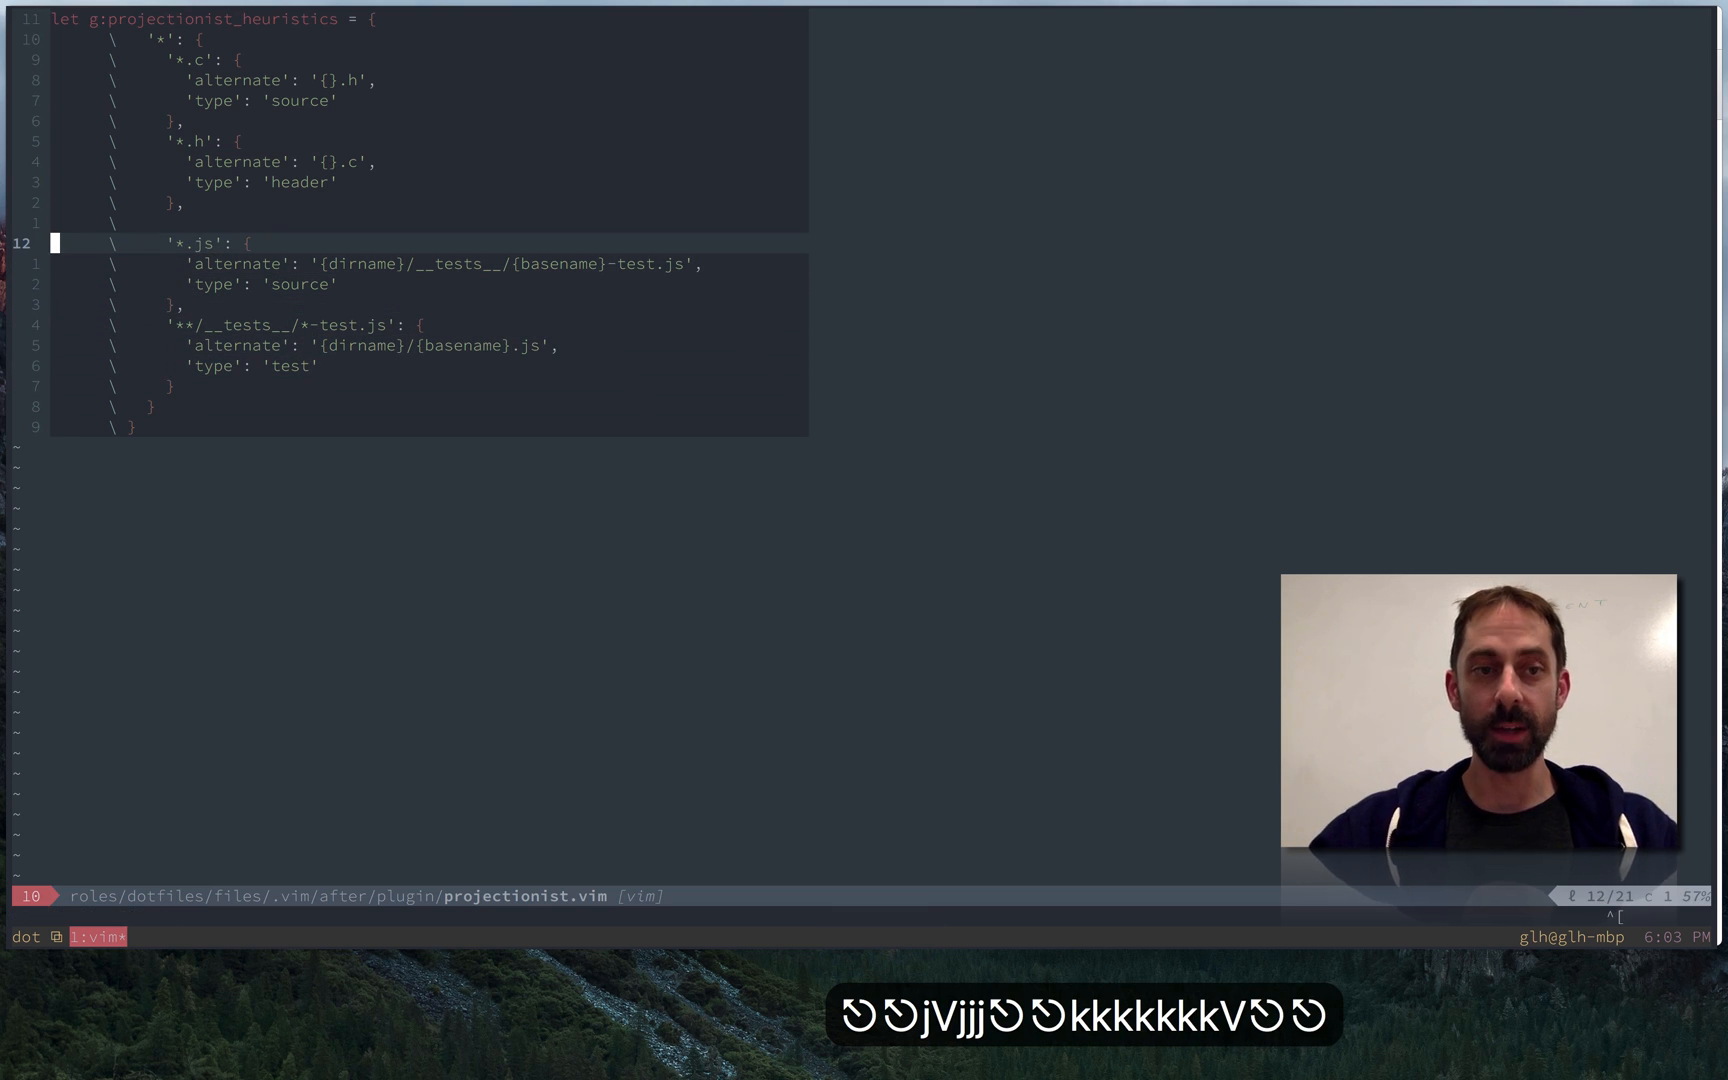
{"action": "key", "text": "j"}
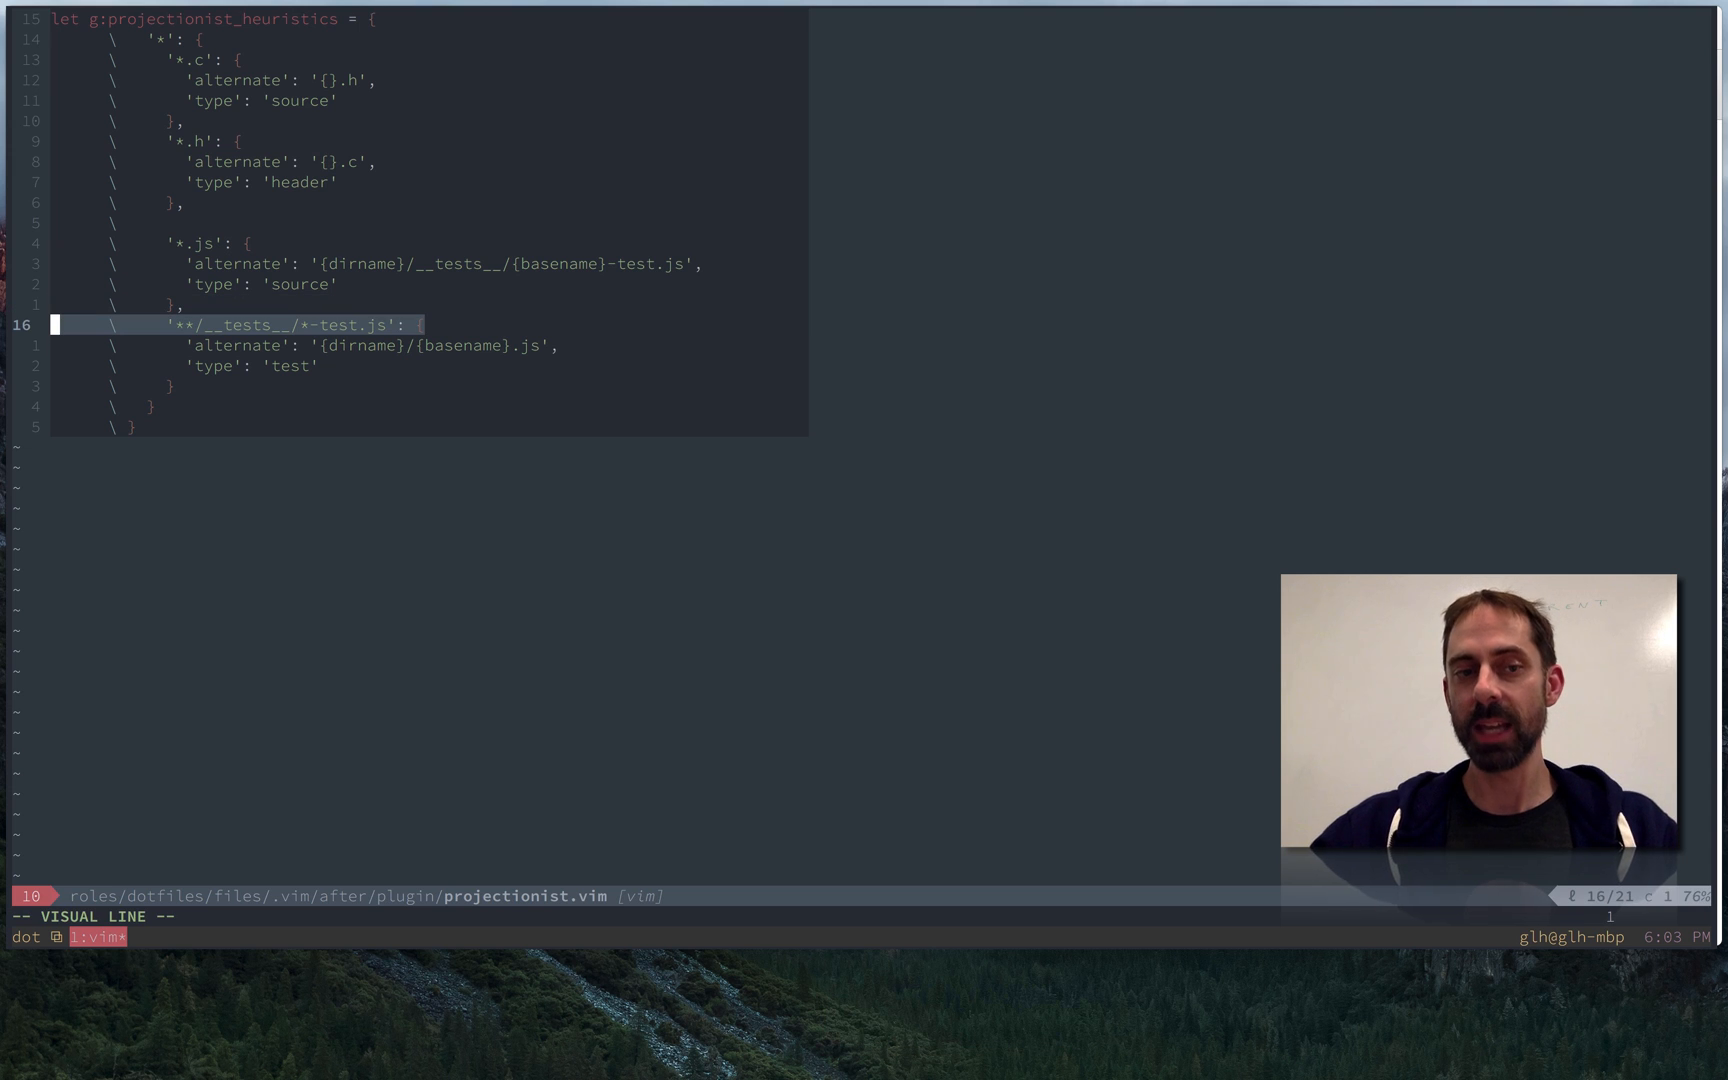
{"action": "key", "text": "j"}
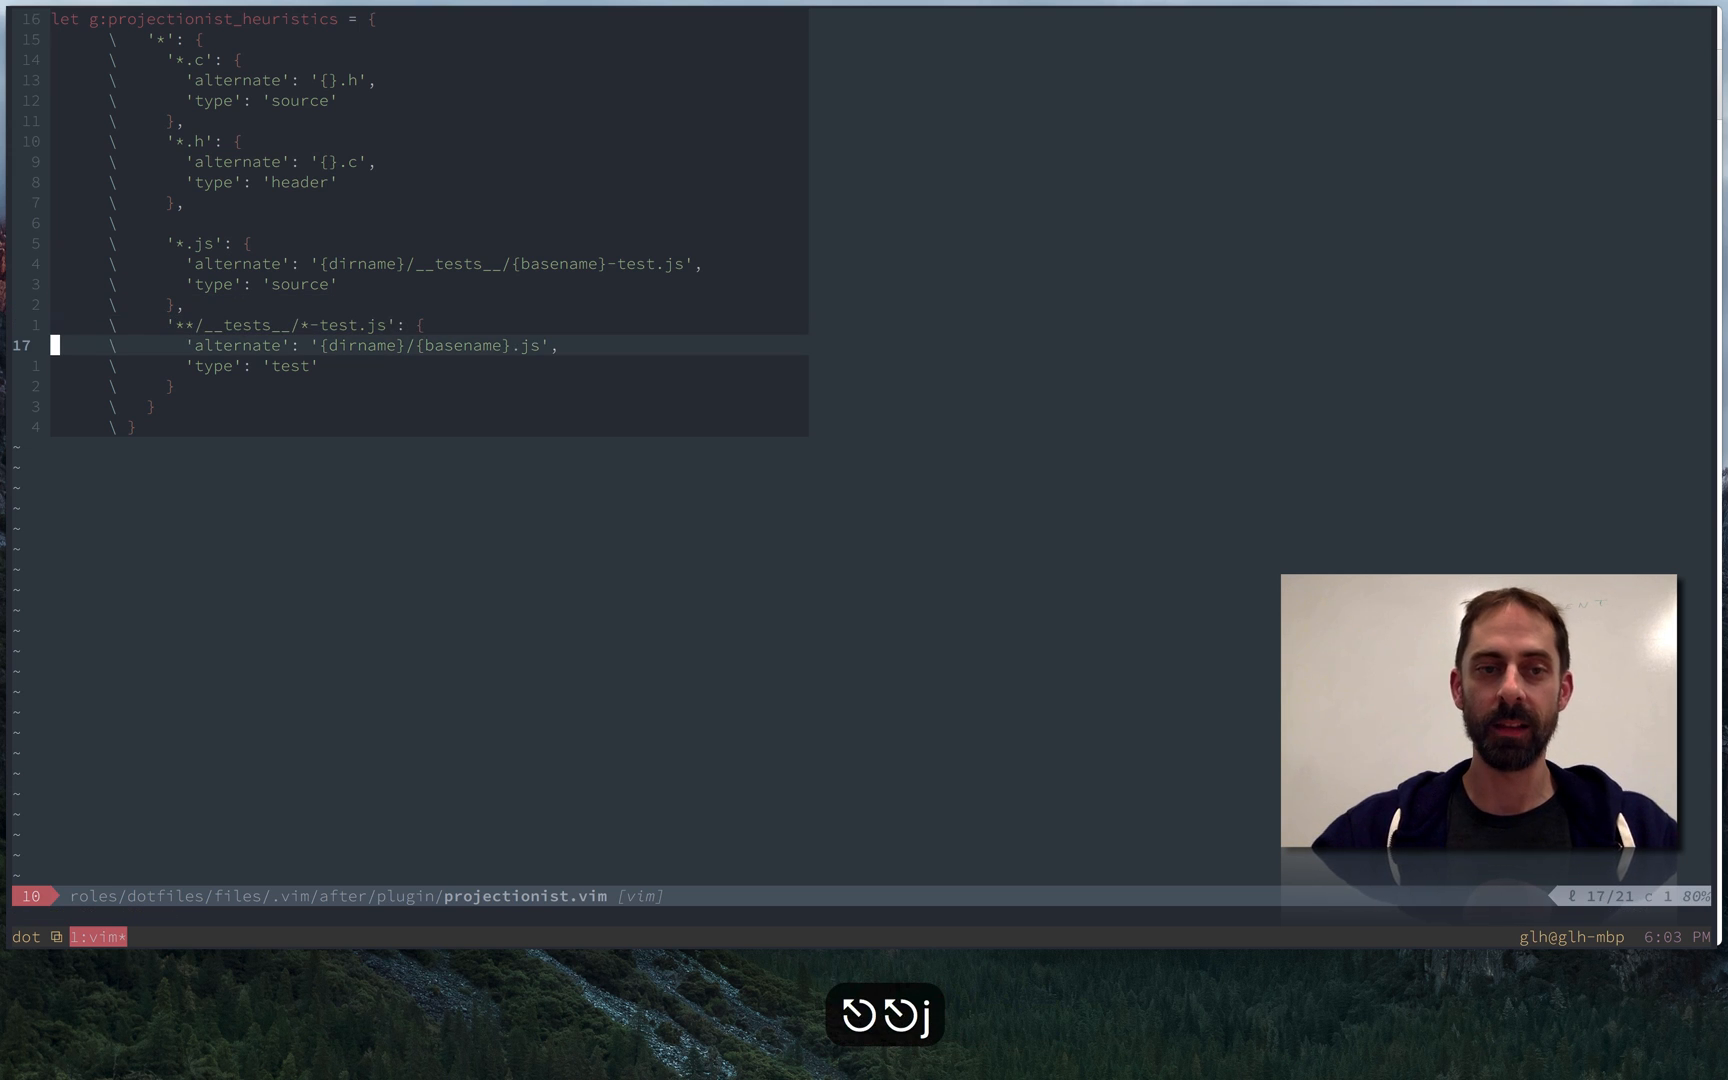
{"action": "key", "text": "V"}
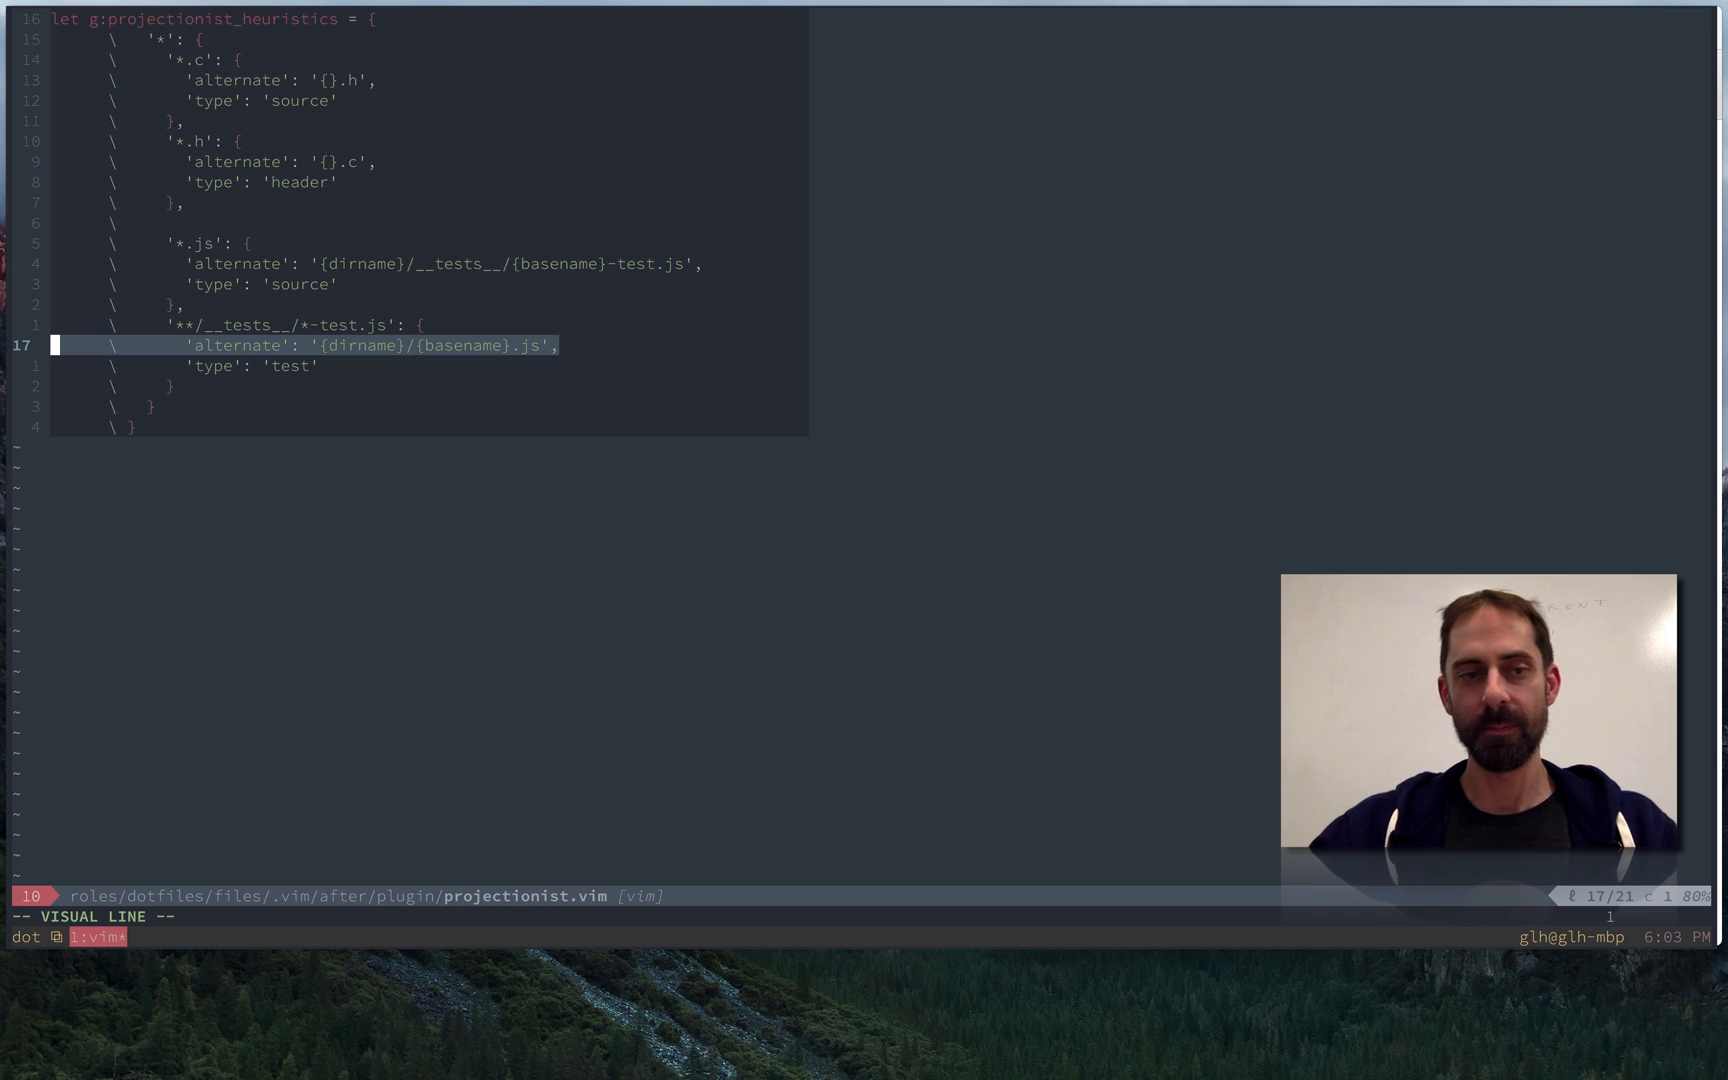
{"action": "key", "text": "k"}
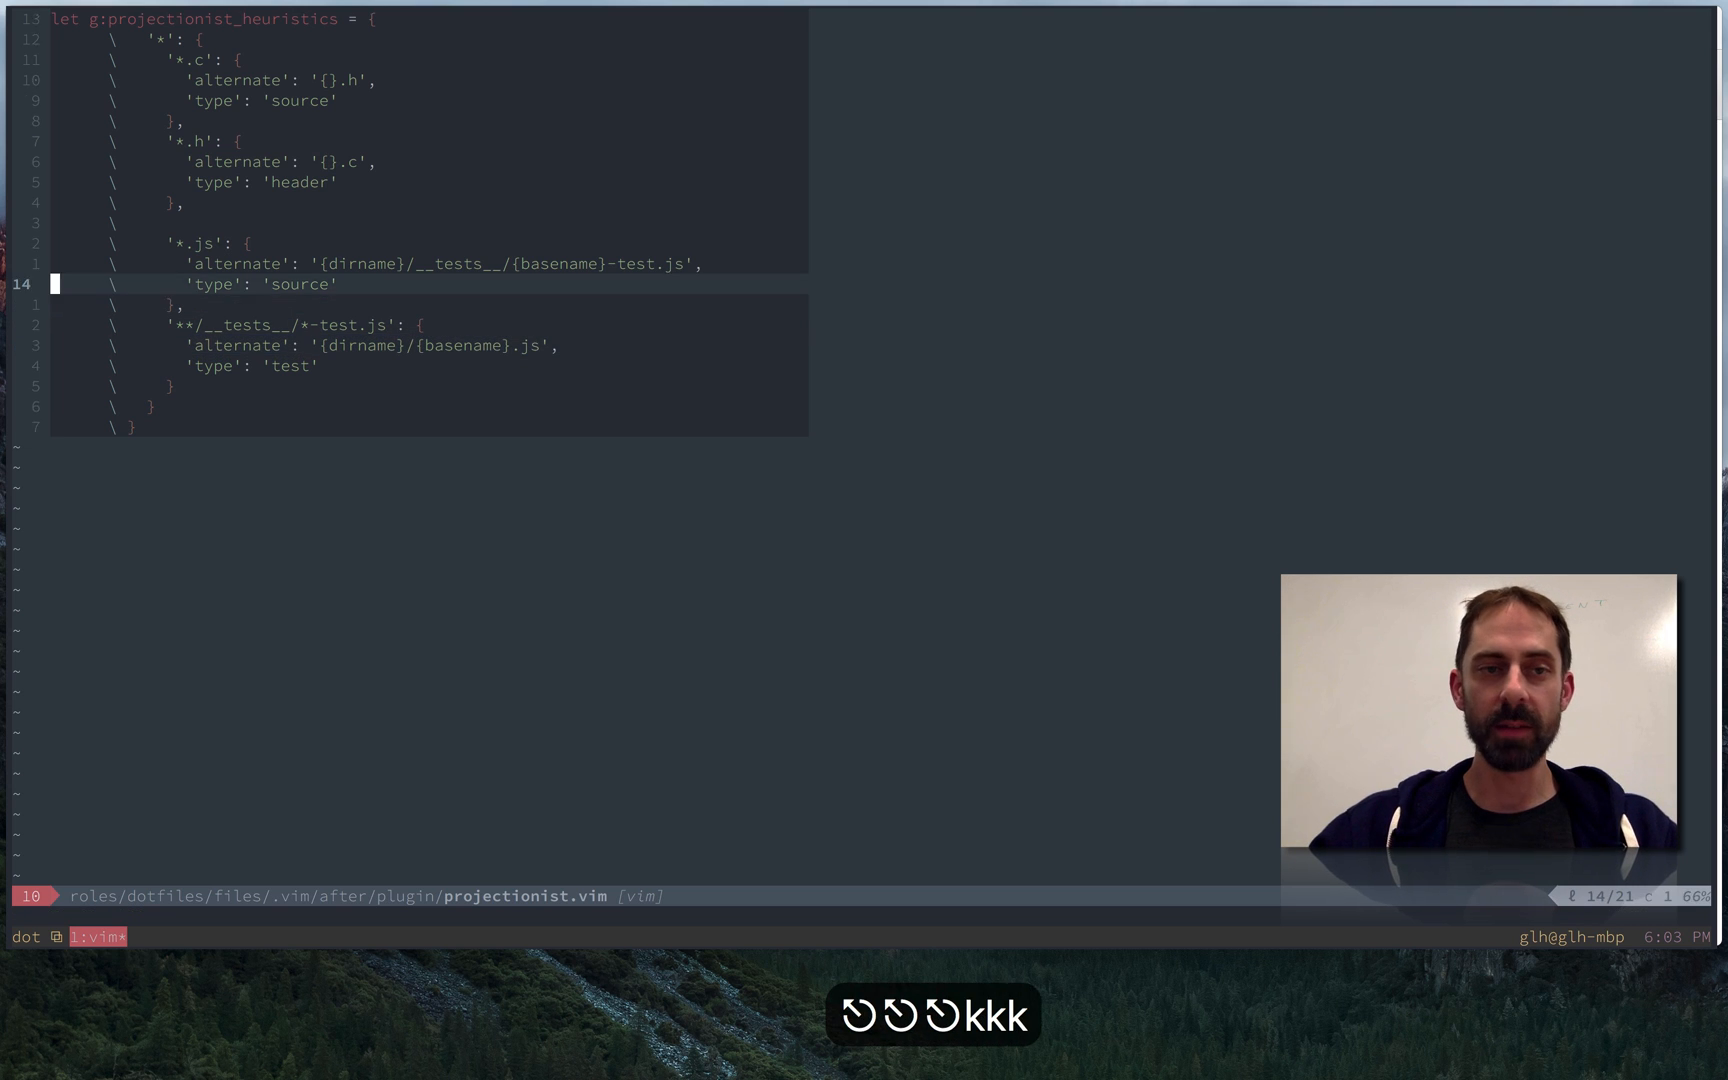
{"action": "key", "text": "k"}
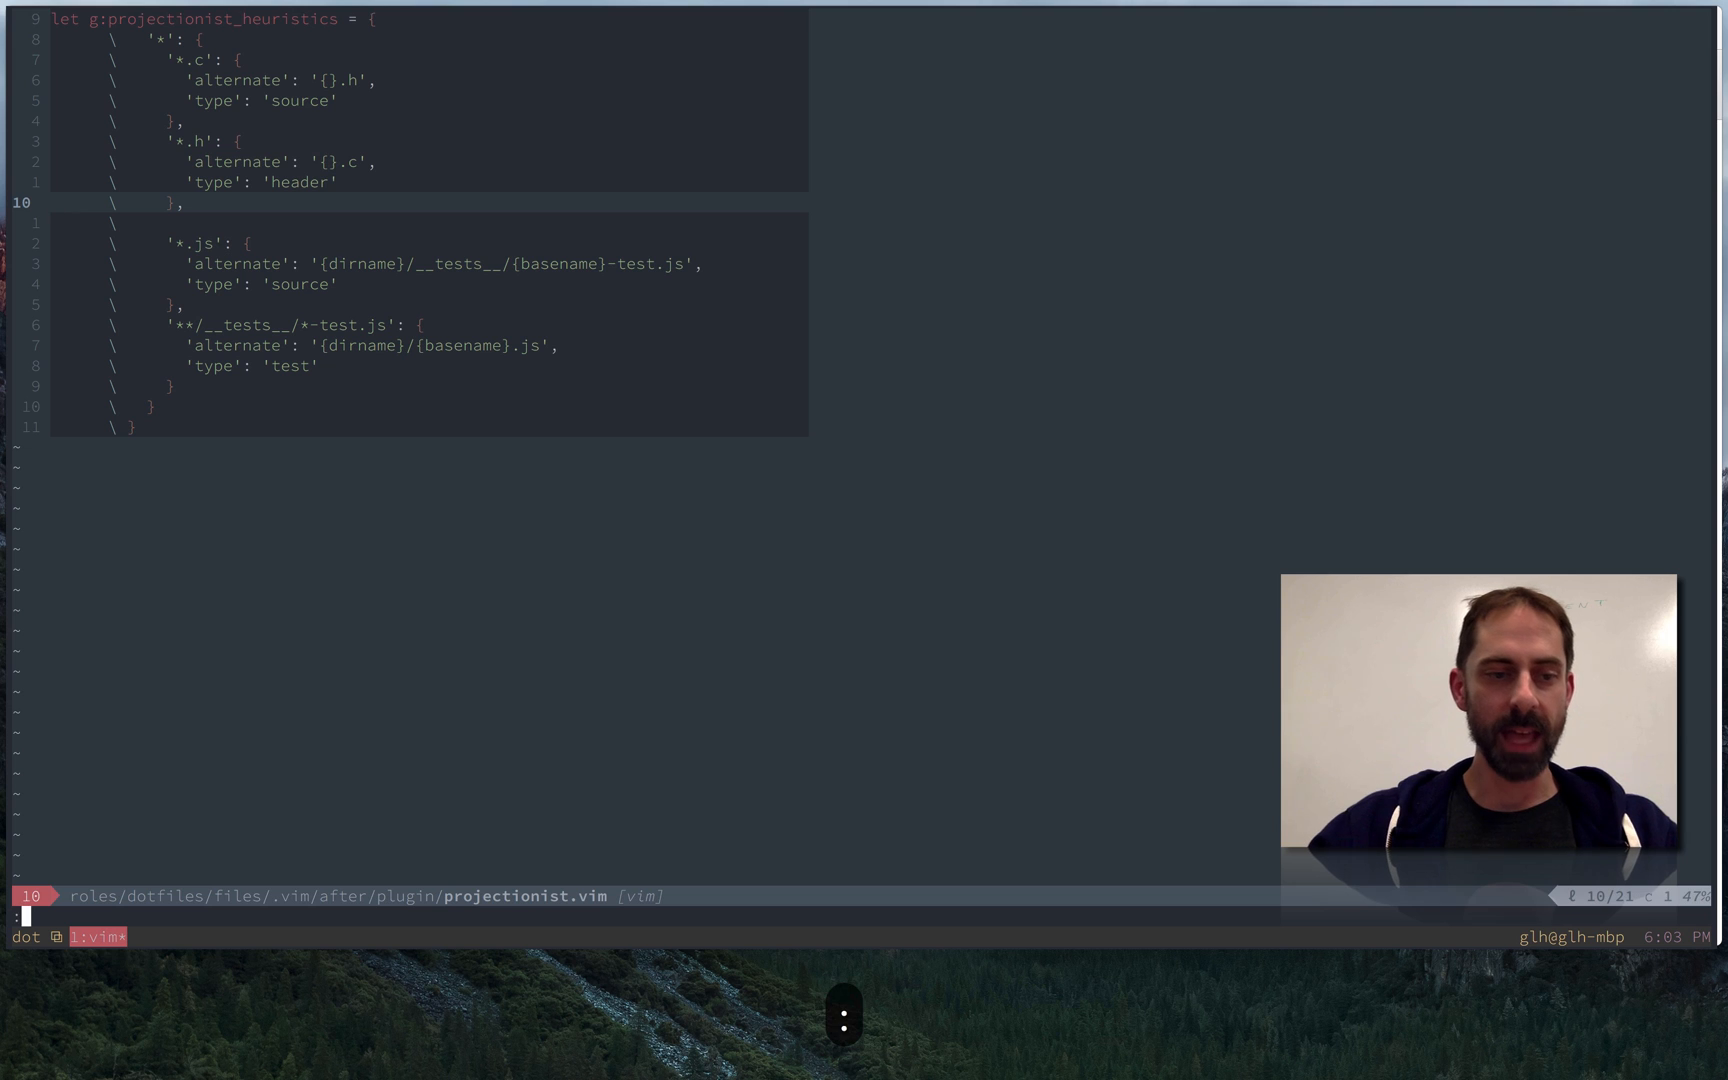
{"action": "key", "text": "Escape"}
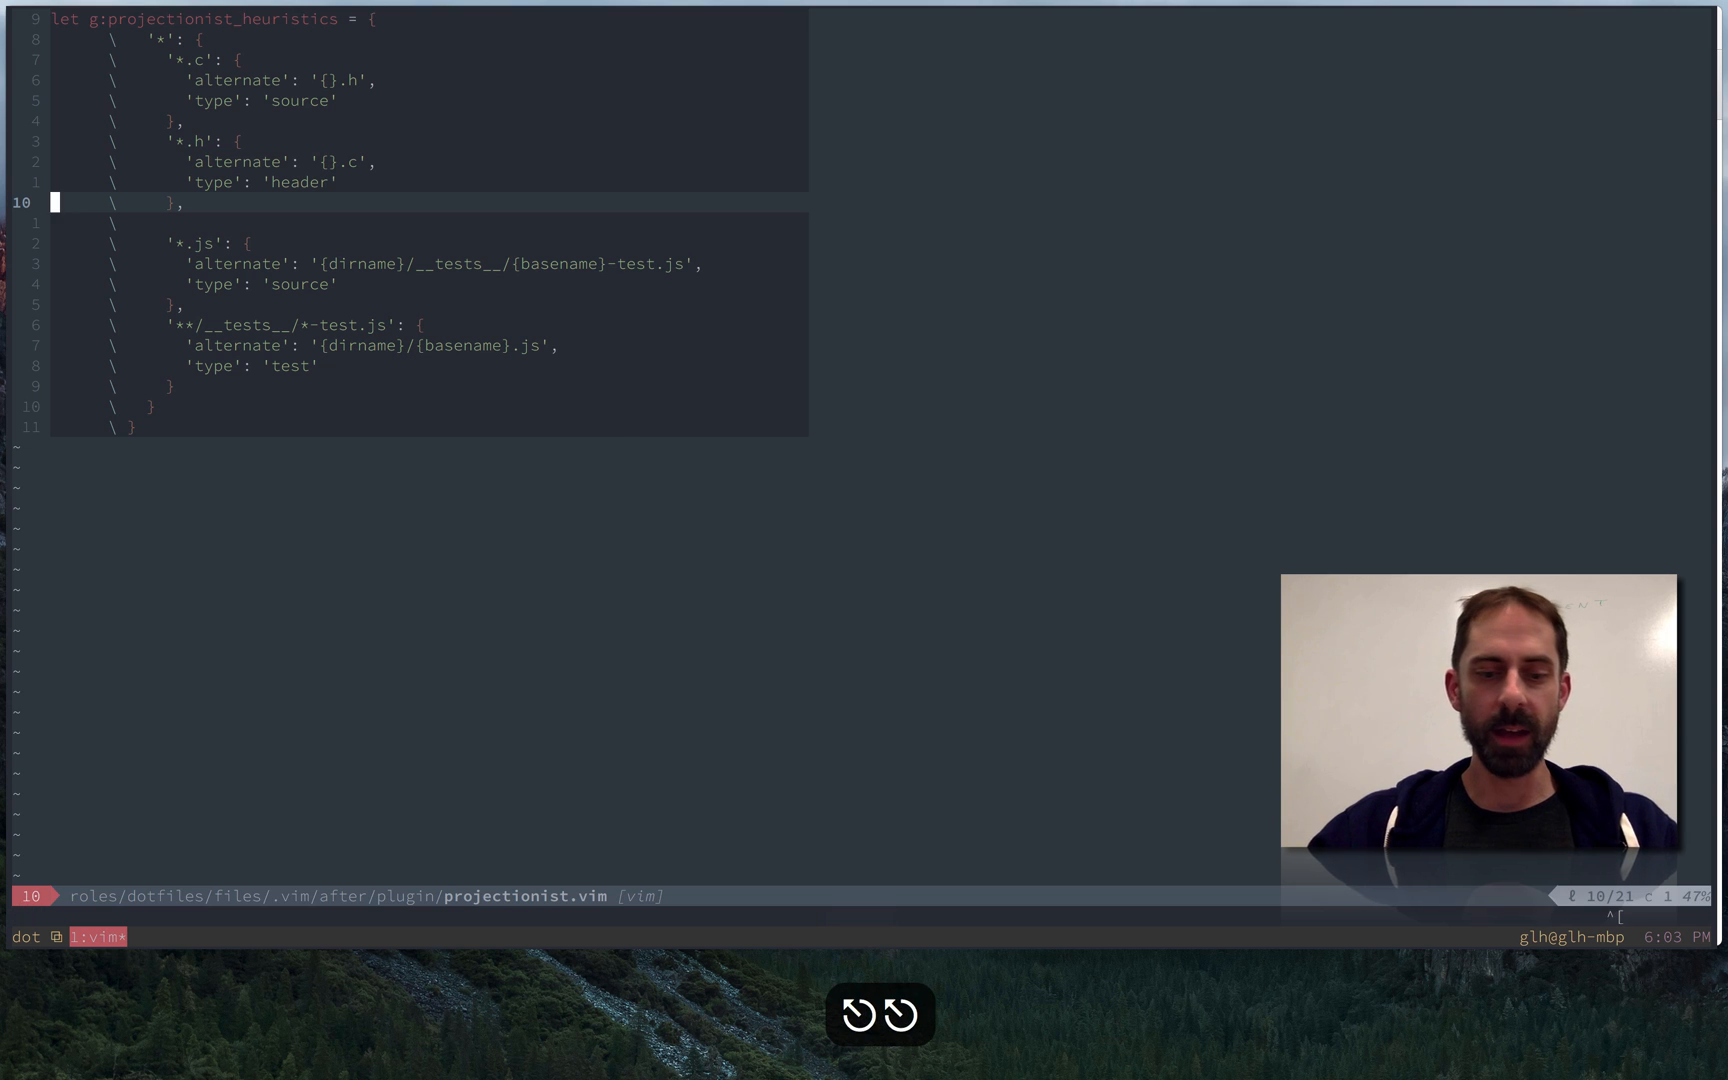
{"action": "type", "text": "NERF"}
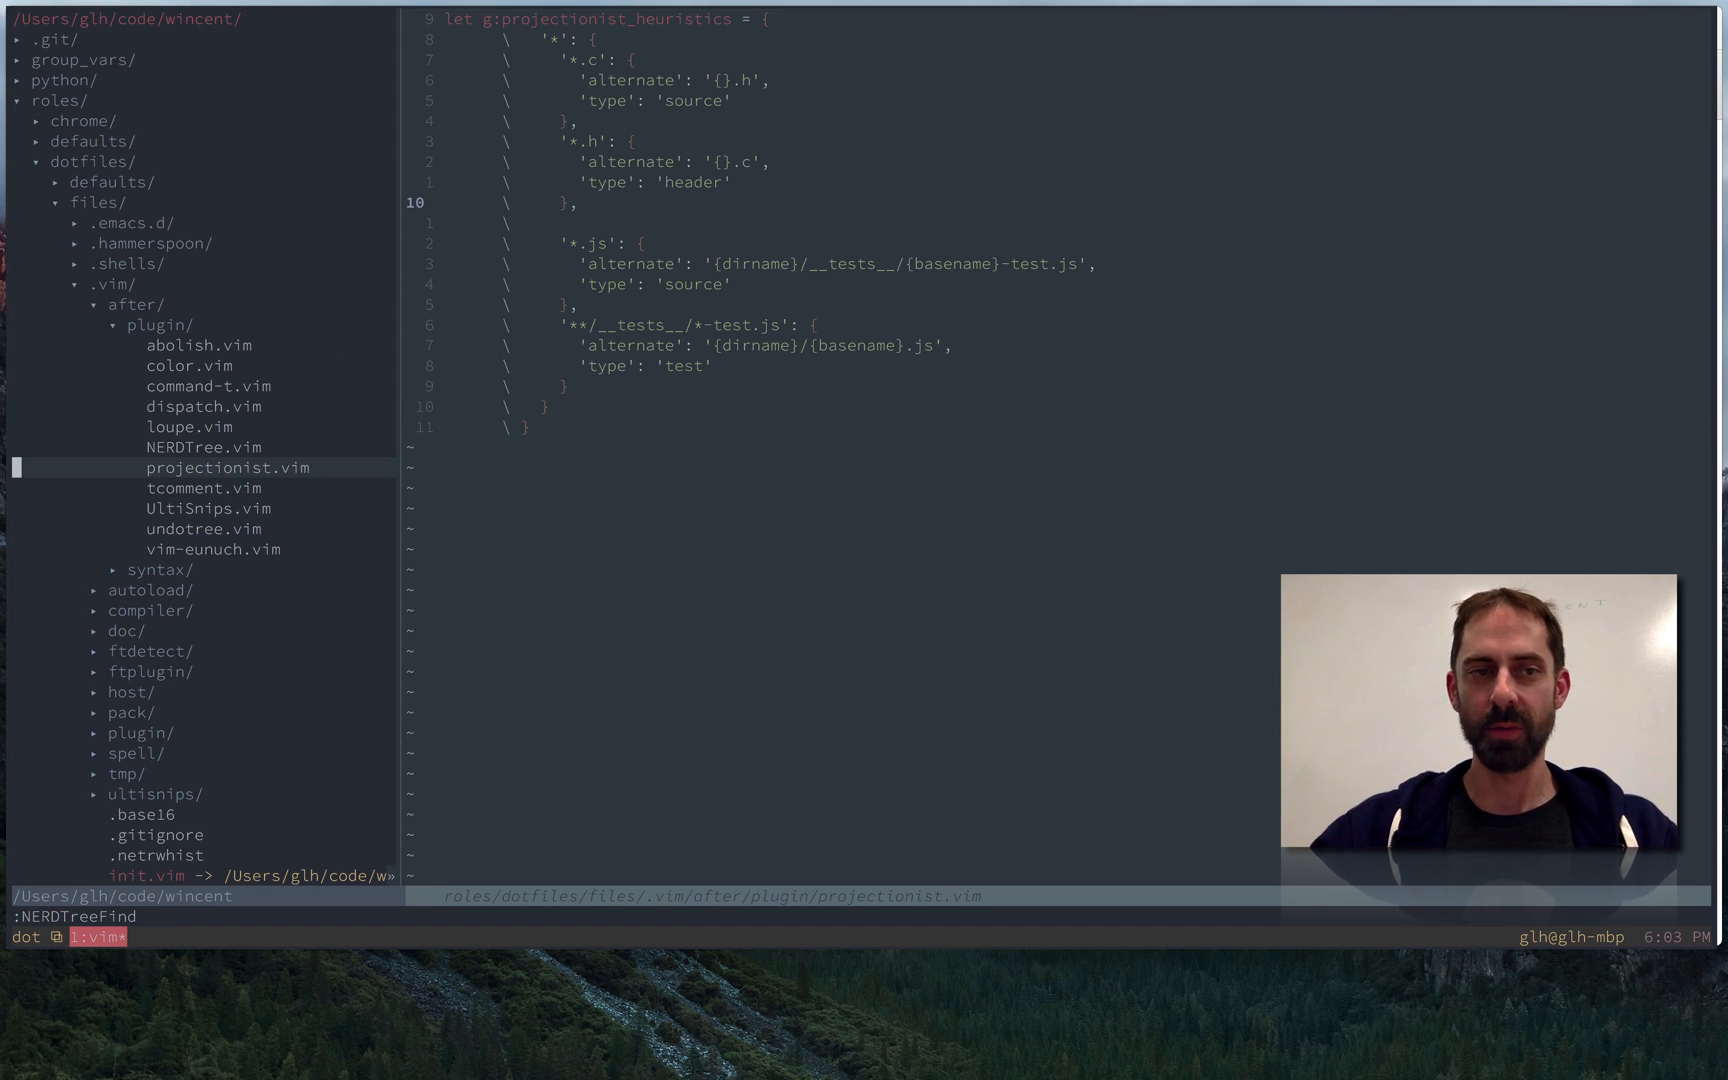
Step: Move up to the NERDTree.vim config in the tree and preview realforce.xml under roles/keyboard/files
{"action": "key", "text": "k"}
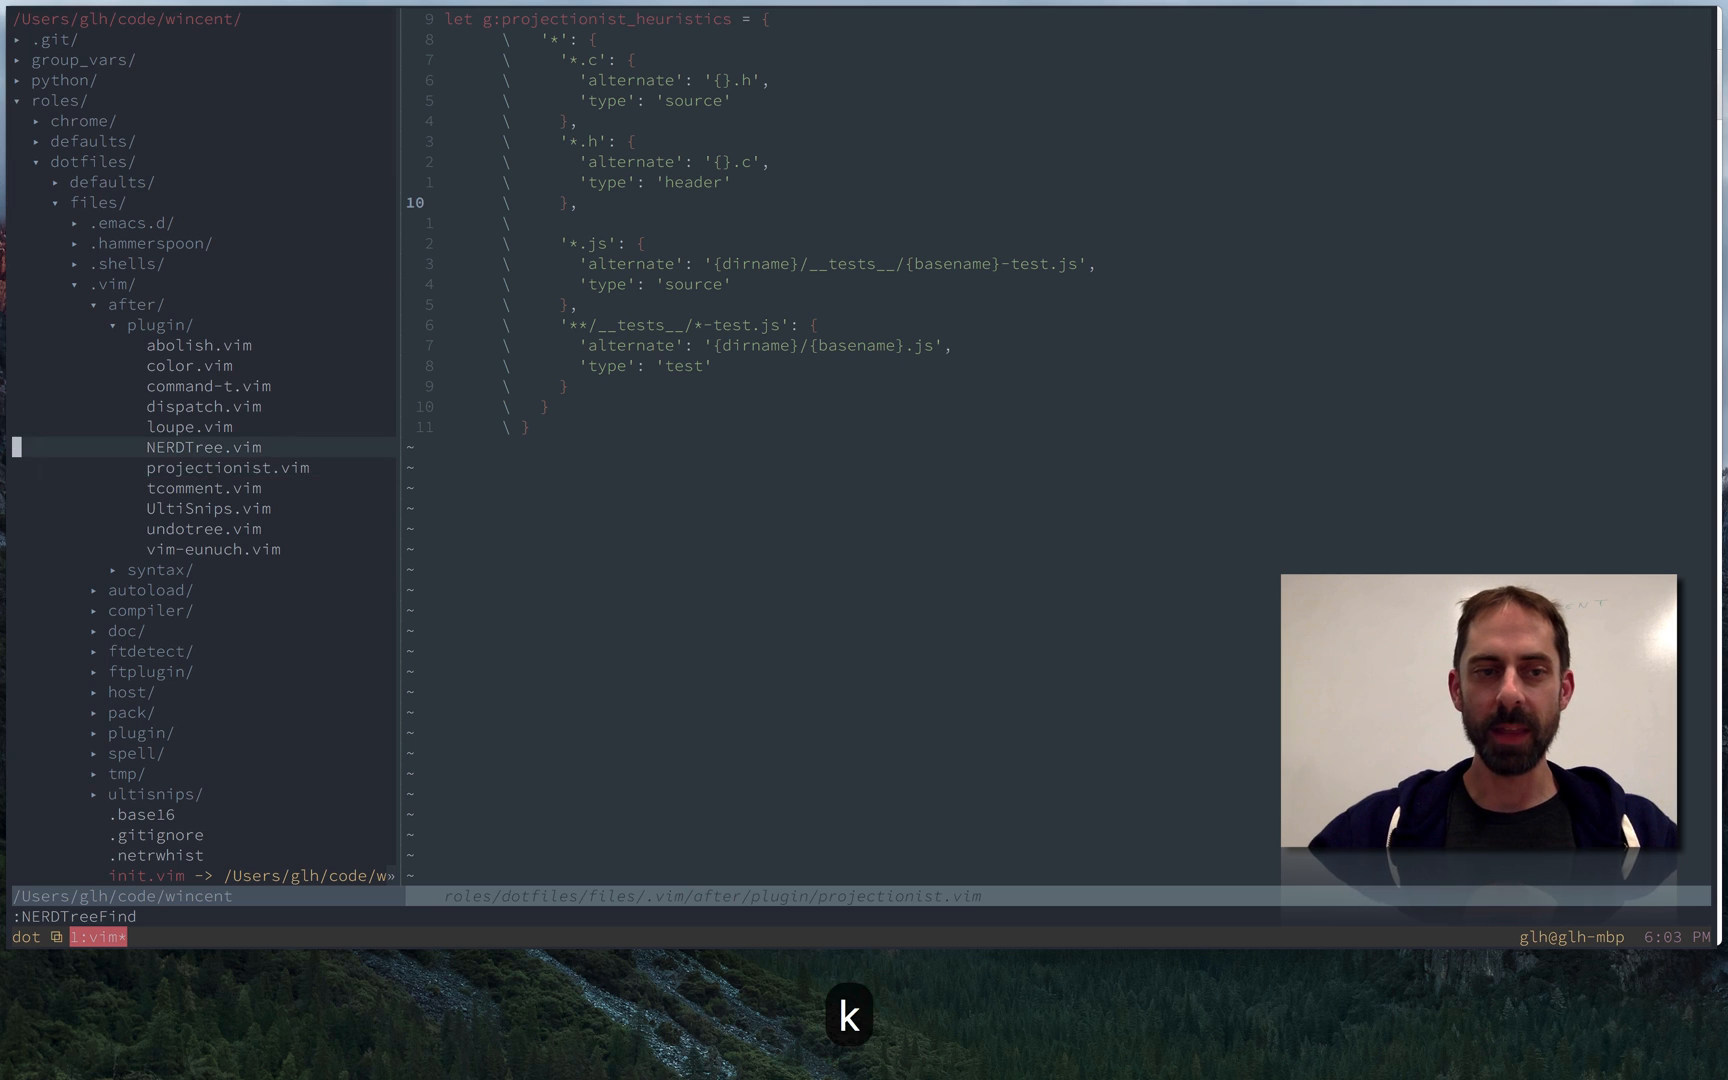
{"action": "key", "text": "k"}
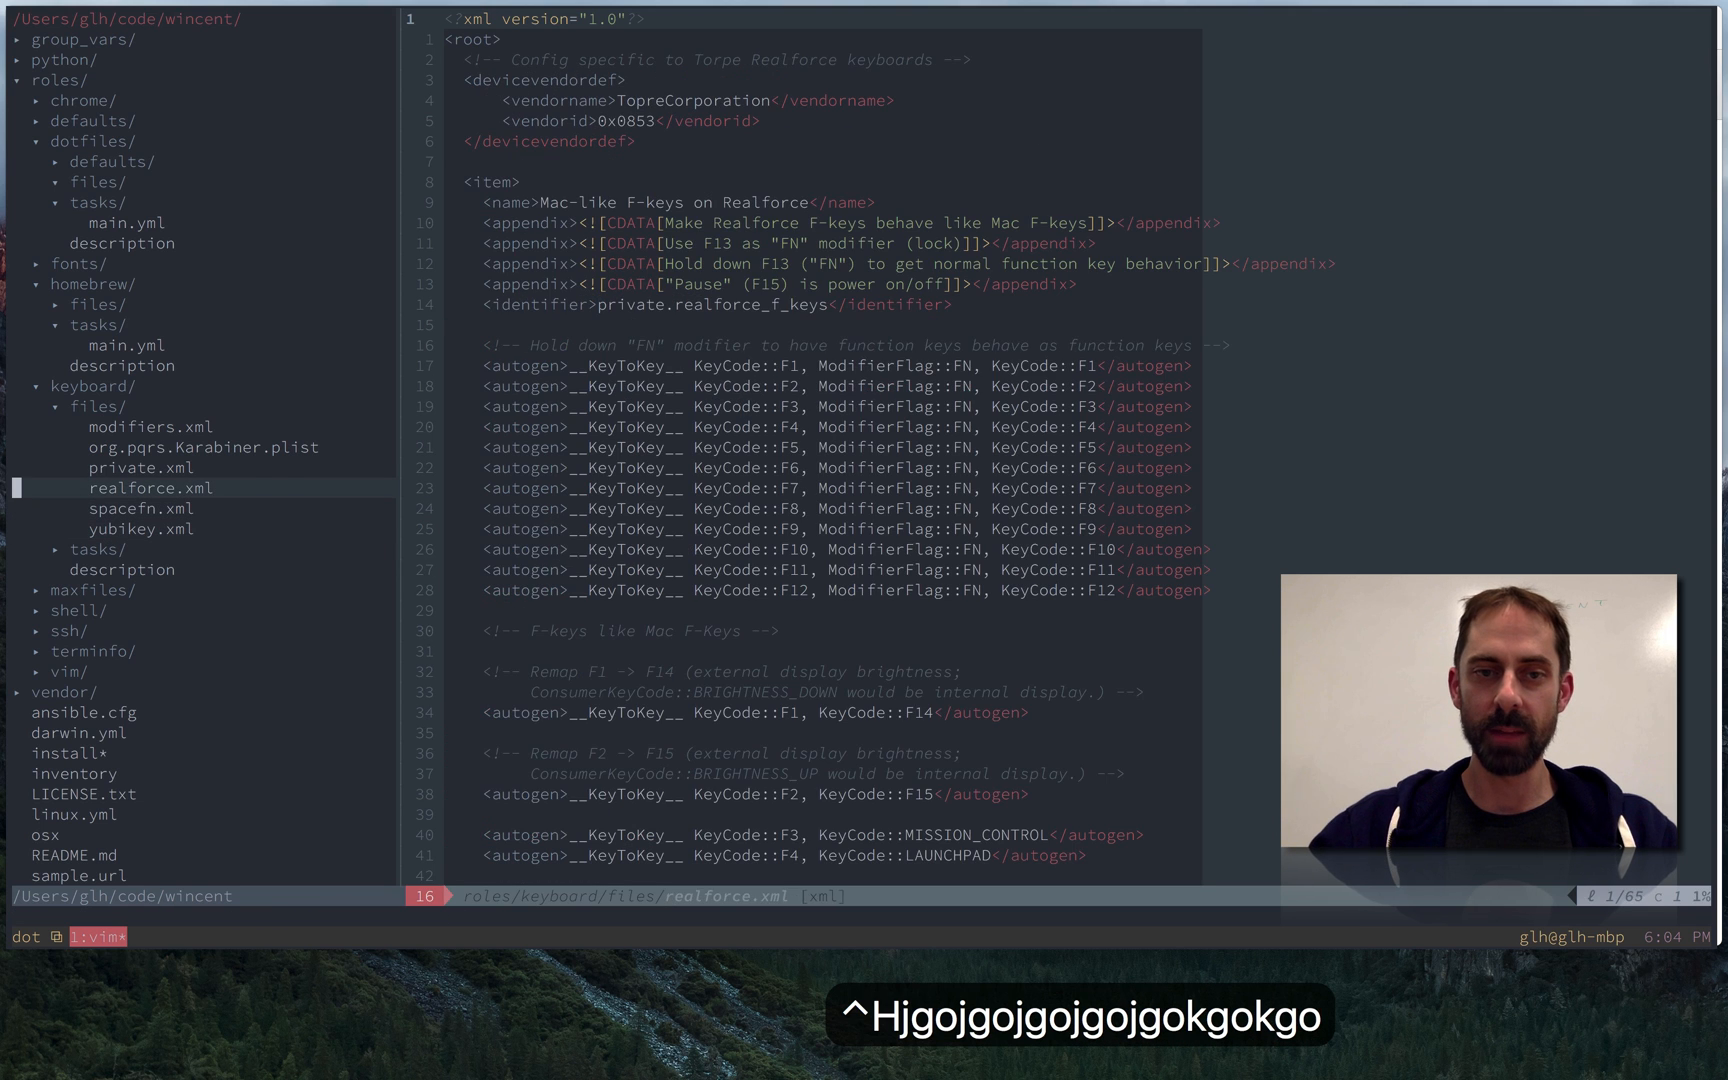
{"action": "left_click", "coordinate": [202, 446]}
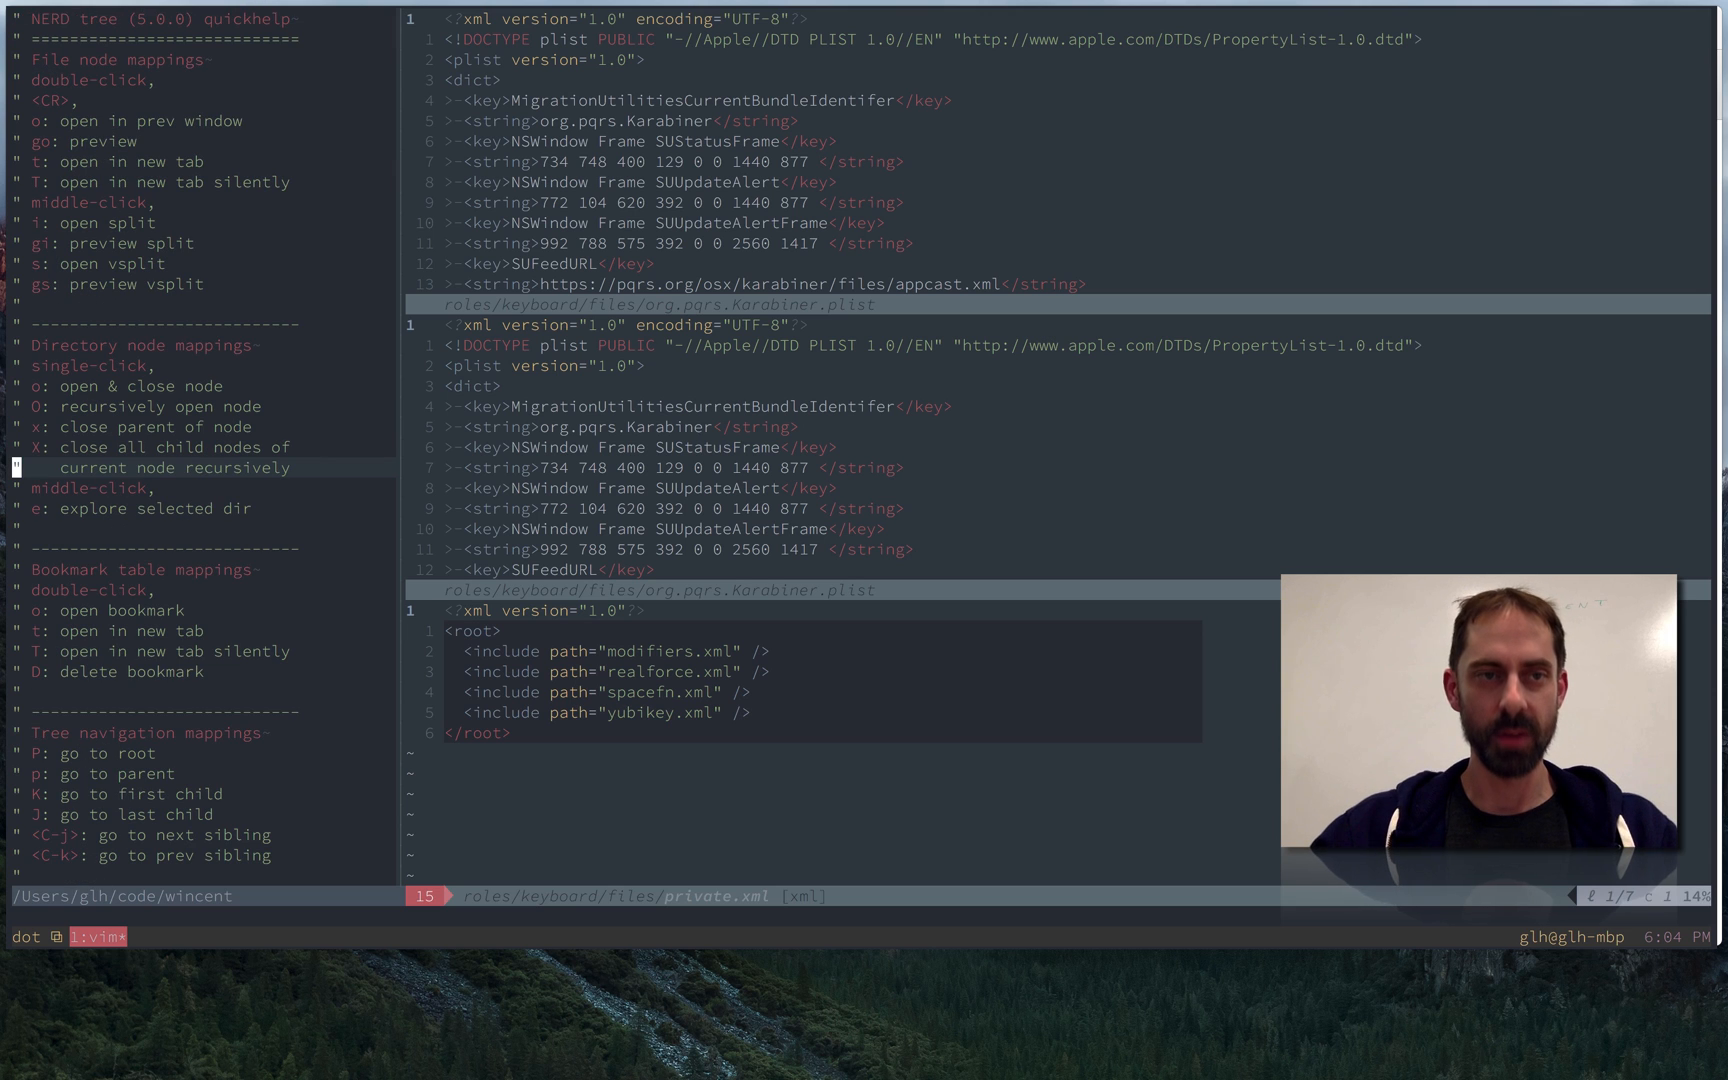
Step: Close the NERDTree window with :quit and switch over to Chrome
{"action": "type", "text": ":quit"}
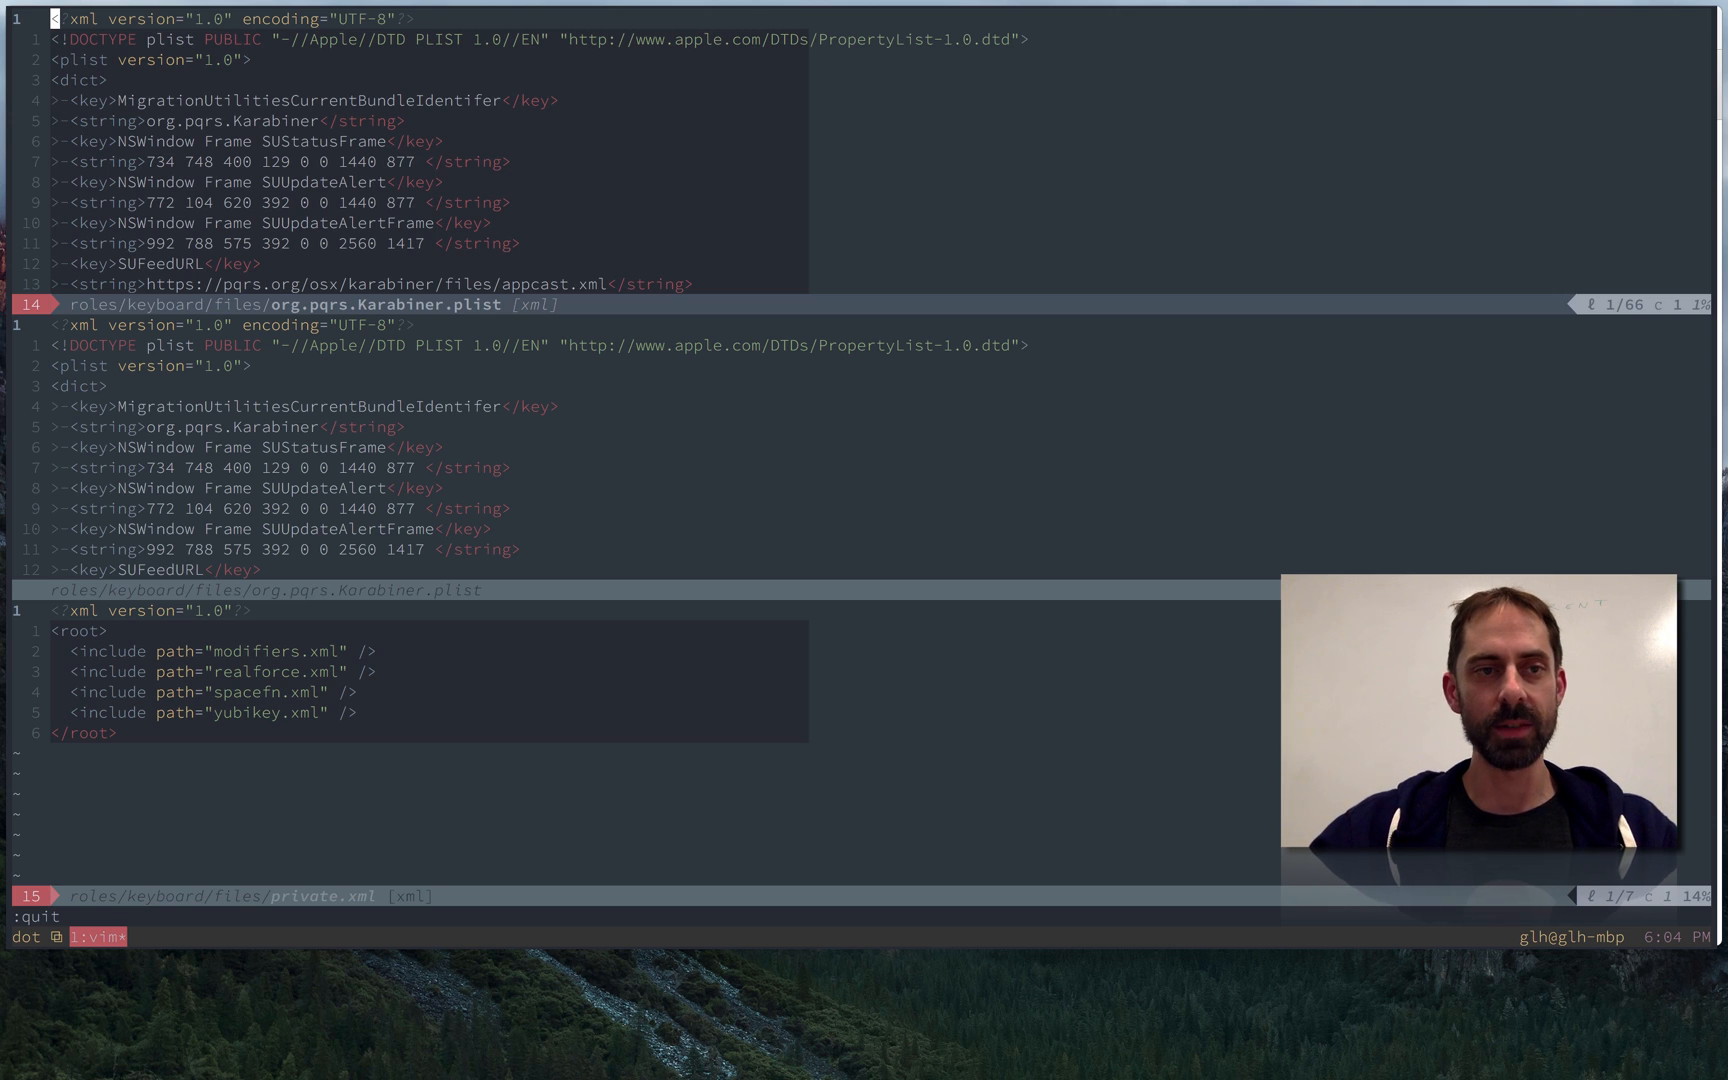
{"action": "key", "text": "cmd+tab"}
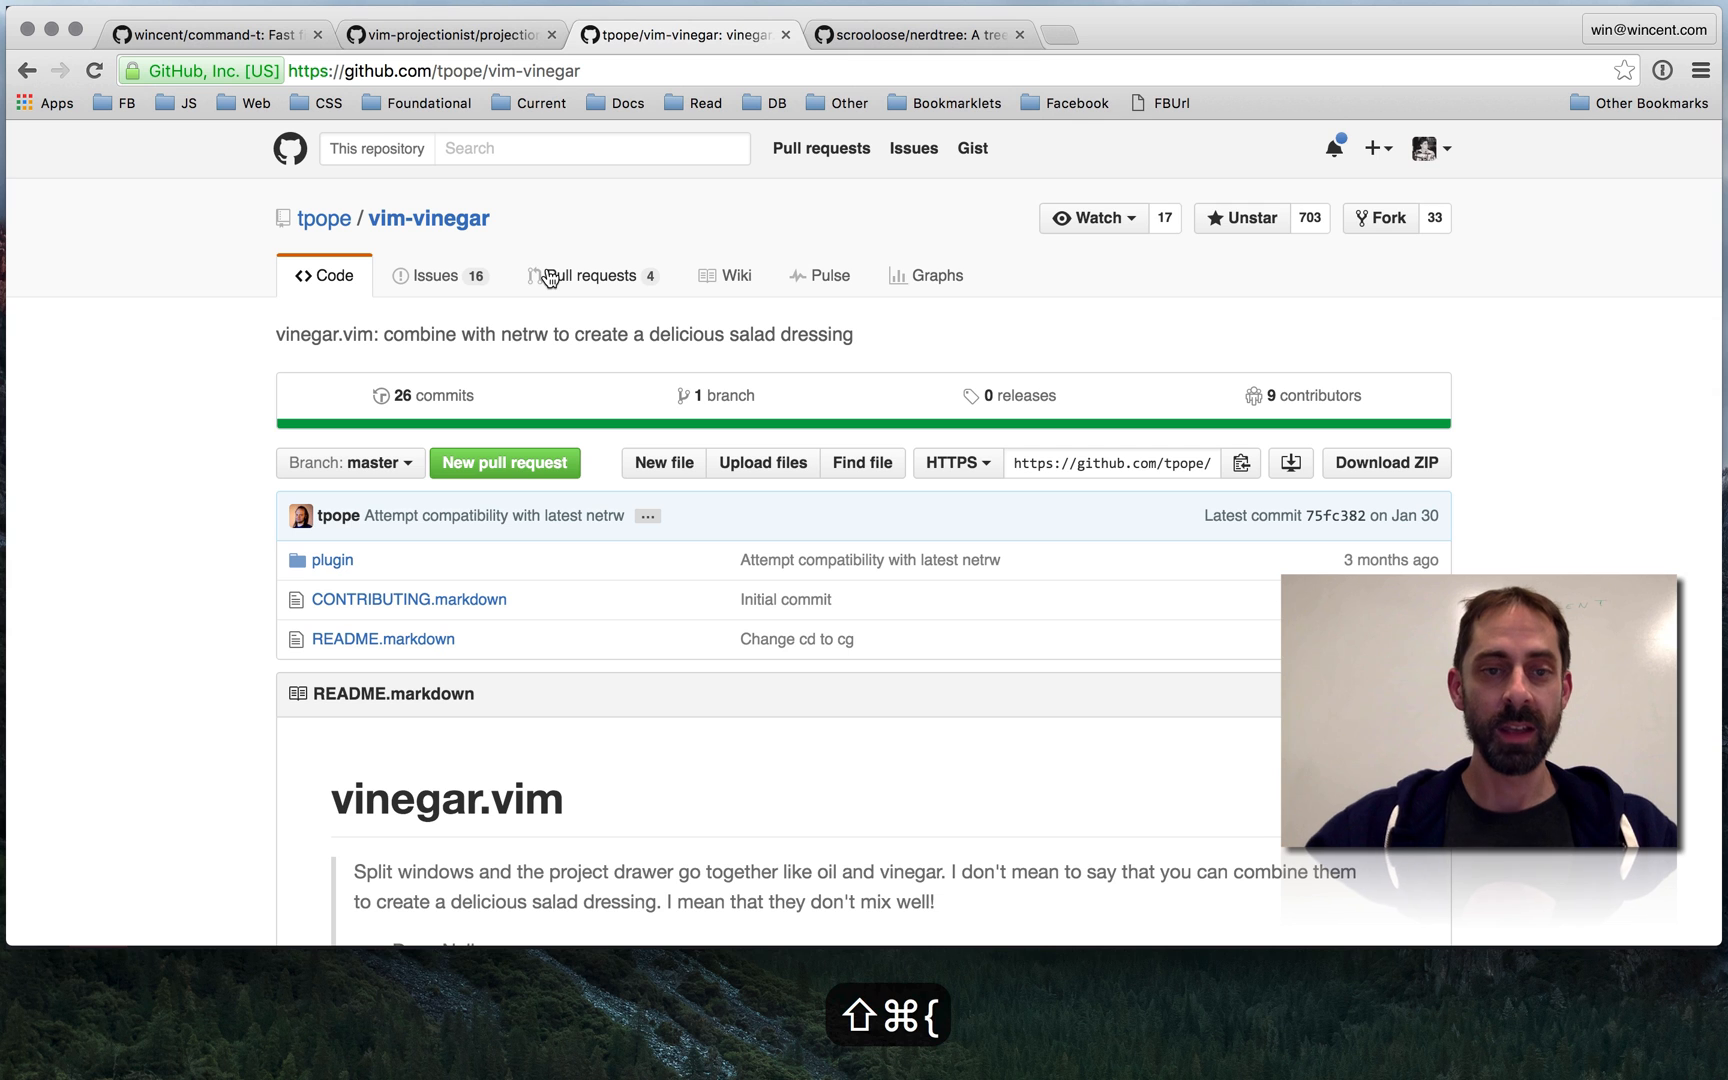
Step: Scroll the vim-vinegar repository page down to its README on hopping up to the directory listing
{"action": "scroll", "scroll_direction": "down", "scroll_amount": 3}
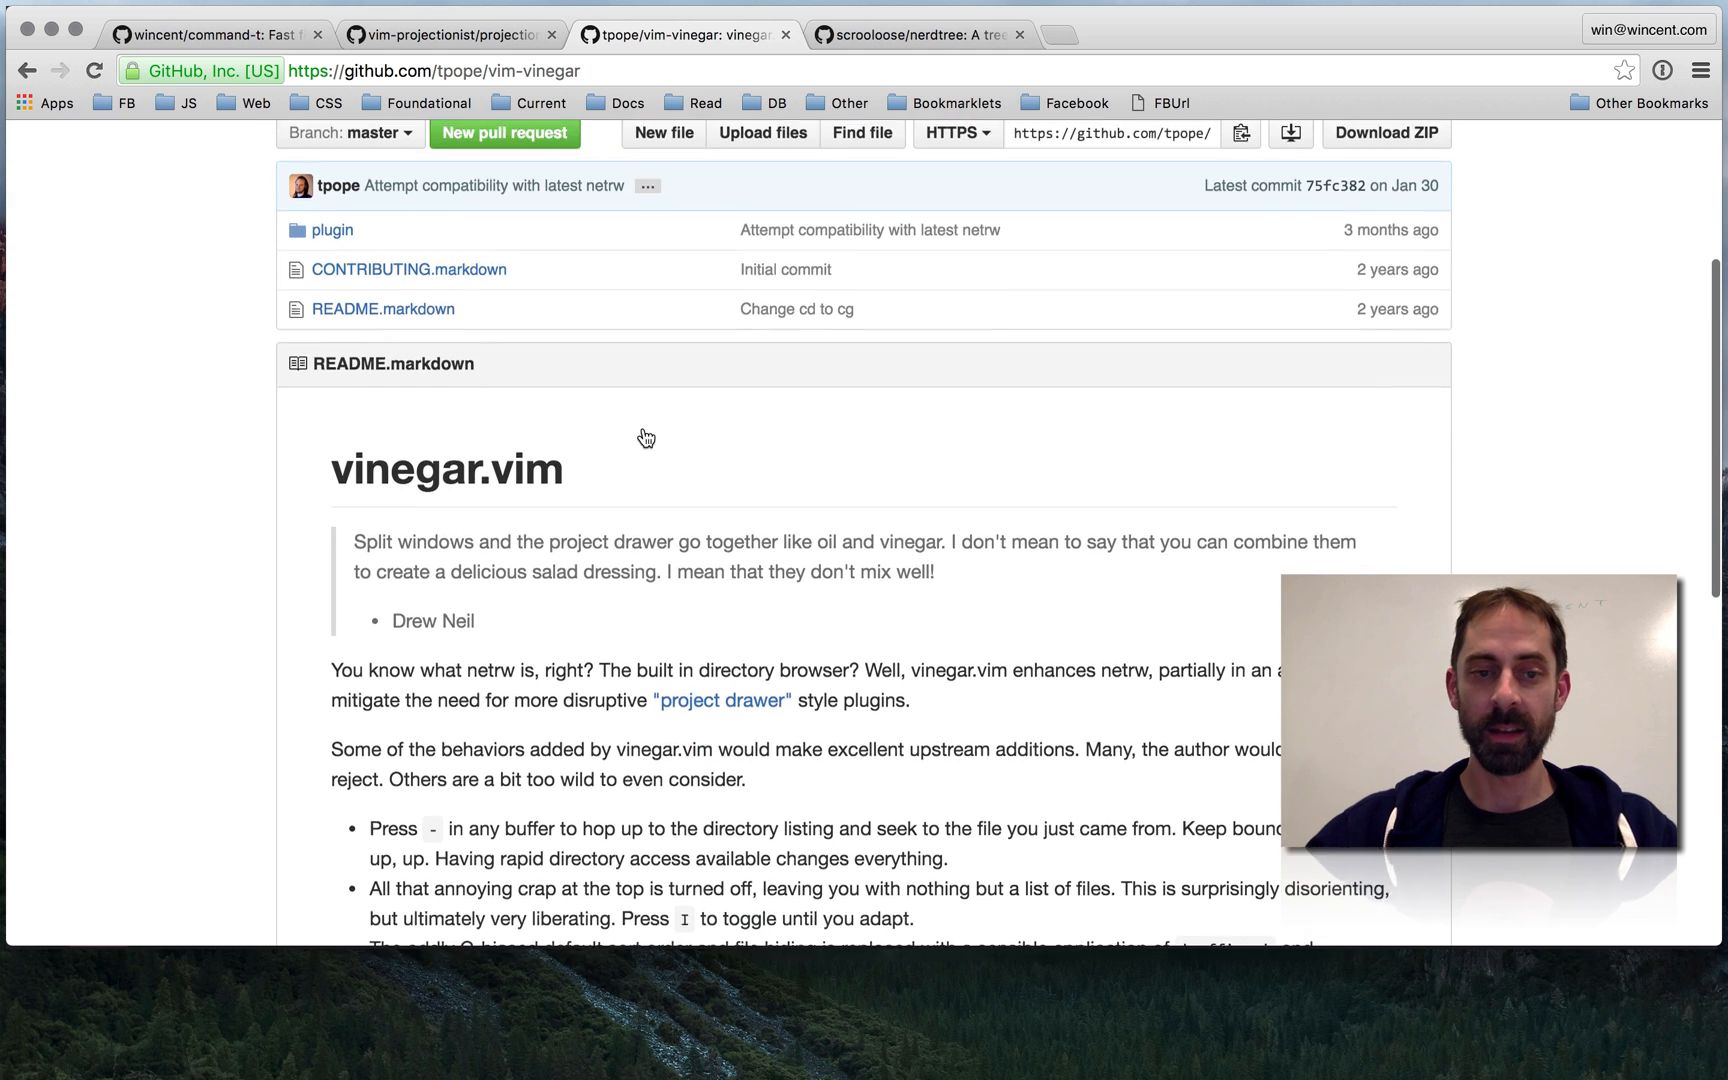
{"action": "scroll", "scroll_direction": "down", "scroll_amount": 3}
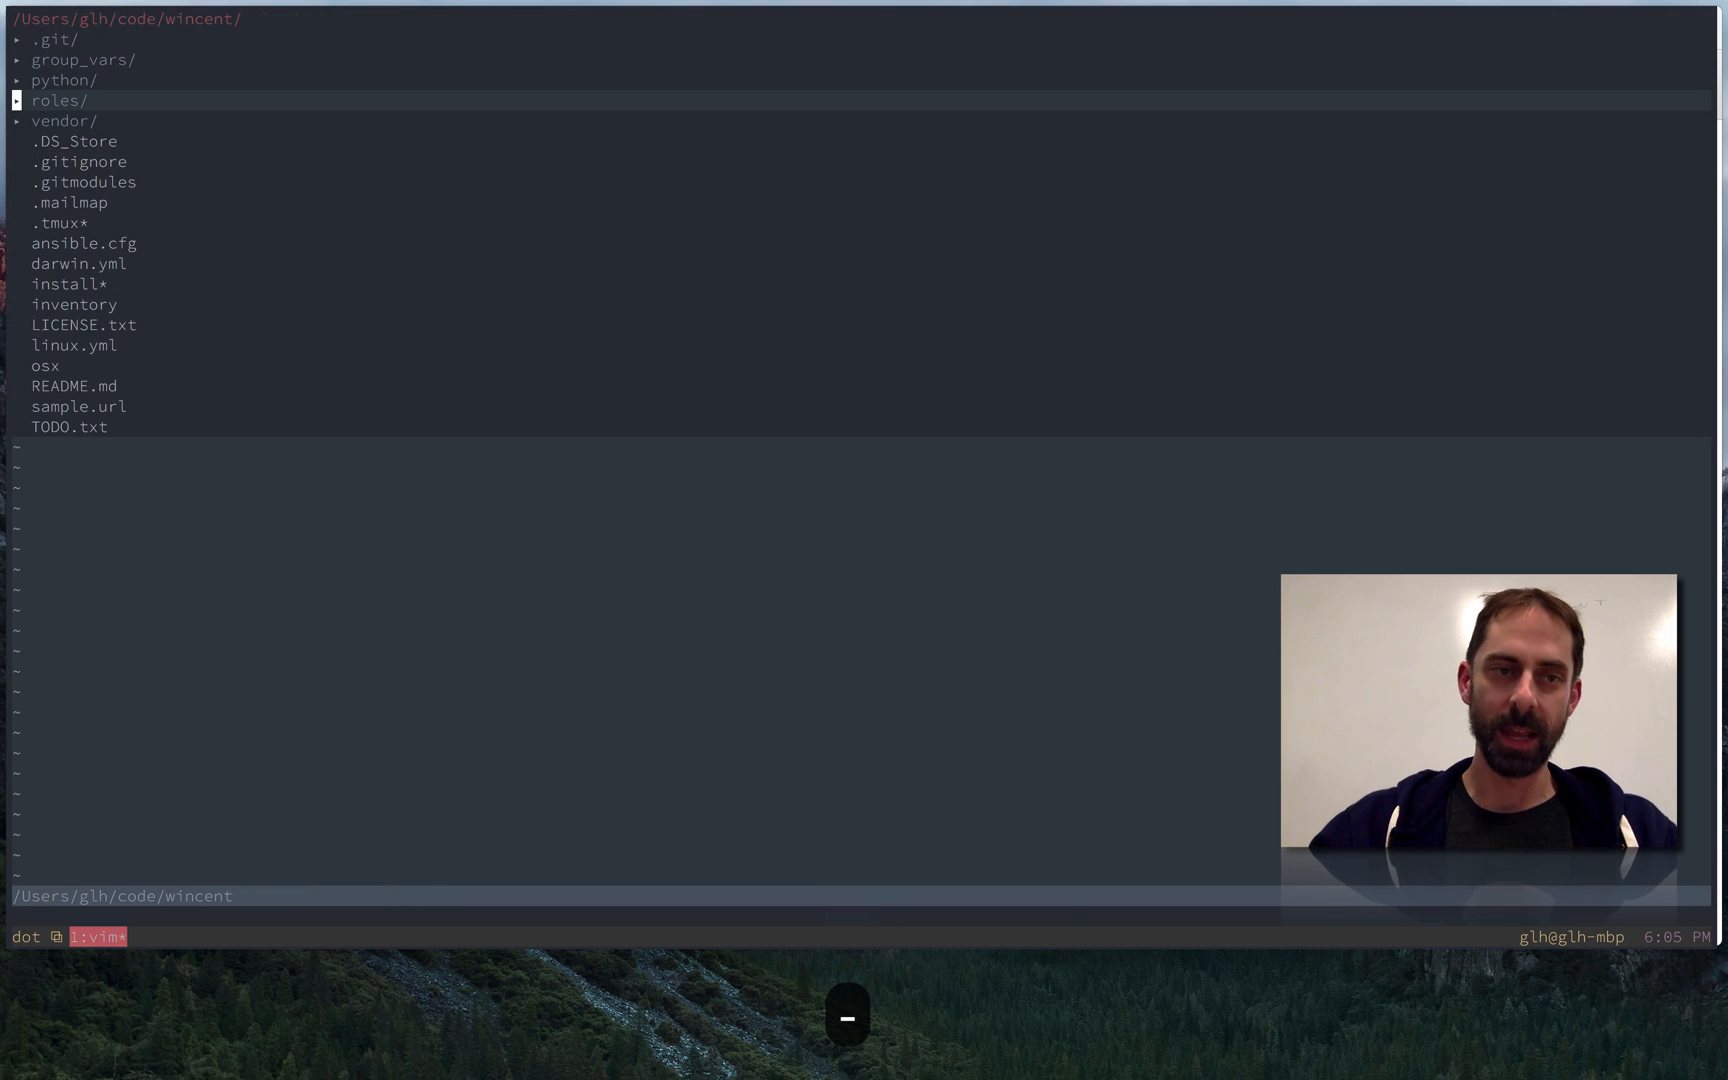
Step: Expand vendor/ and ansible/ in NERDTree and move through the ansible file list
{"action": "left_click", "coordinate": [62, 120]}
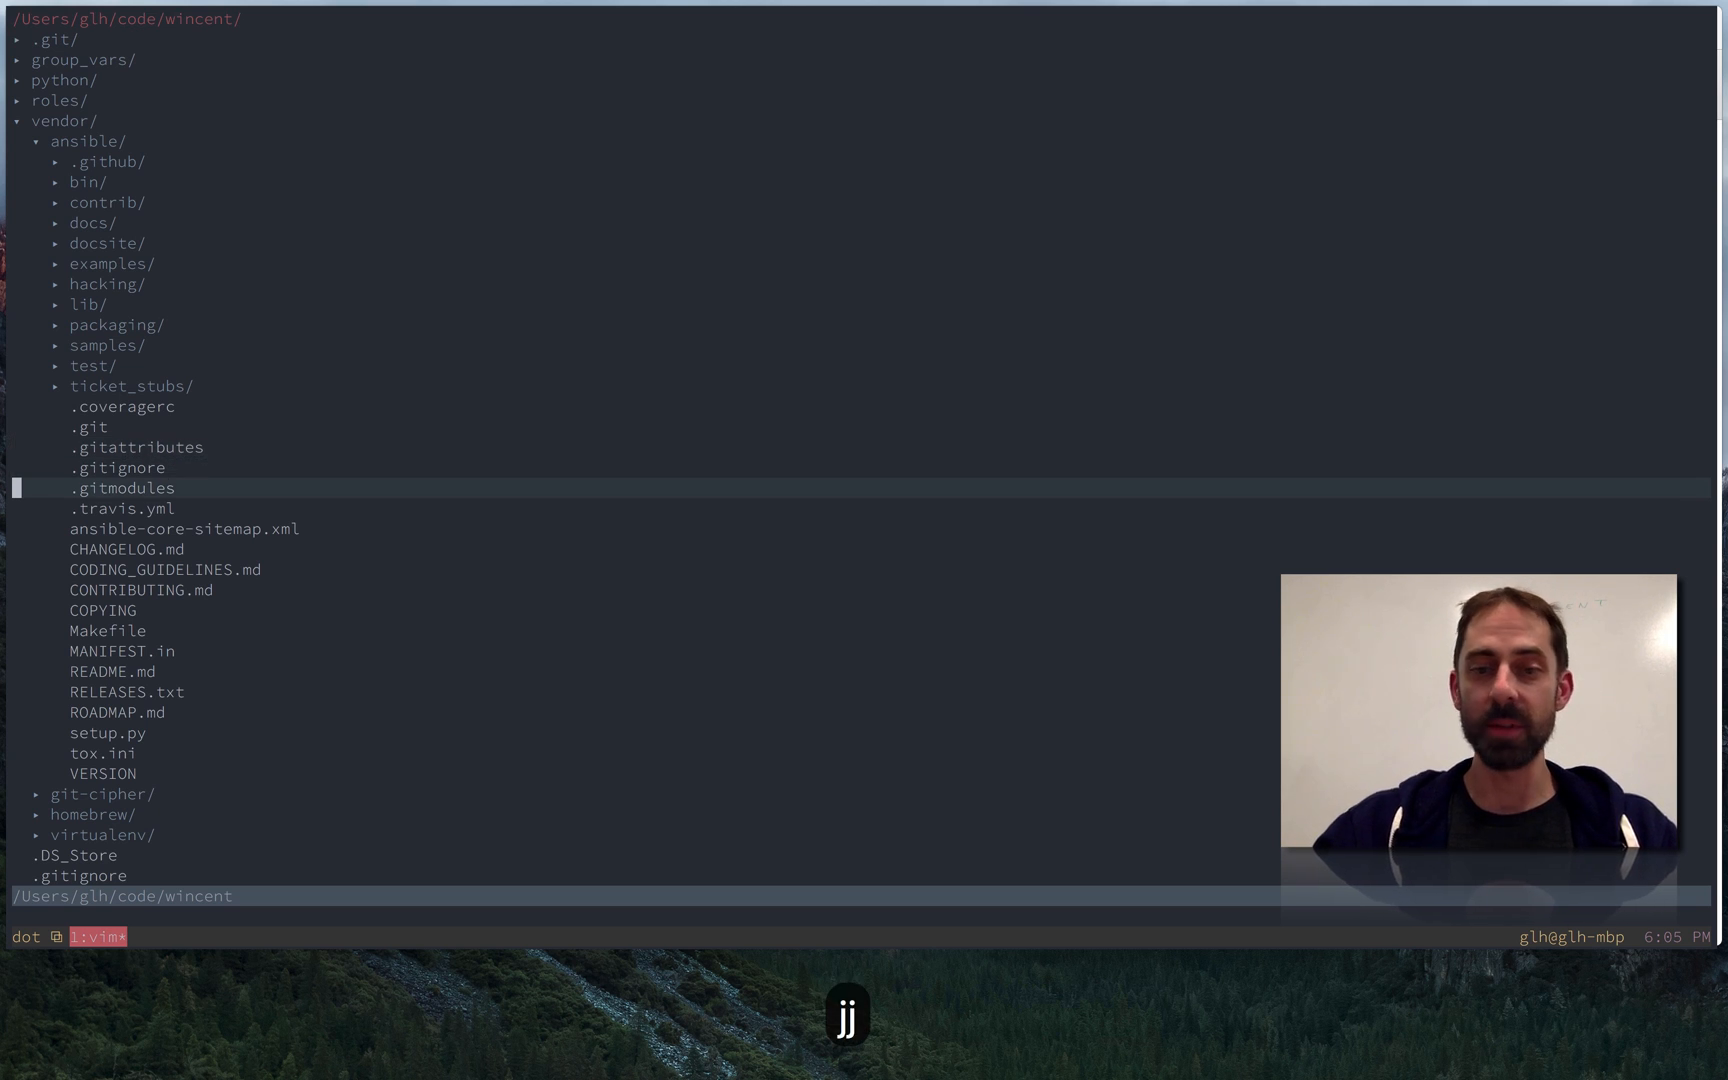
{"action": "key", "text": "j"}
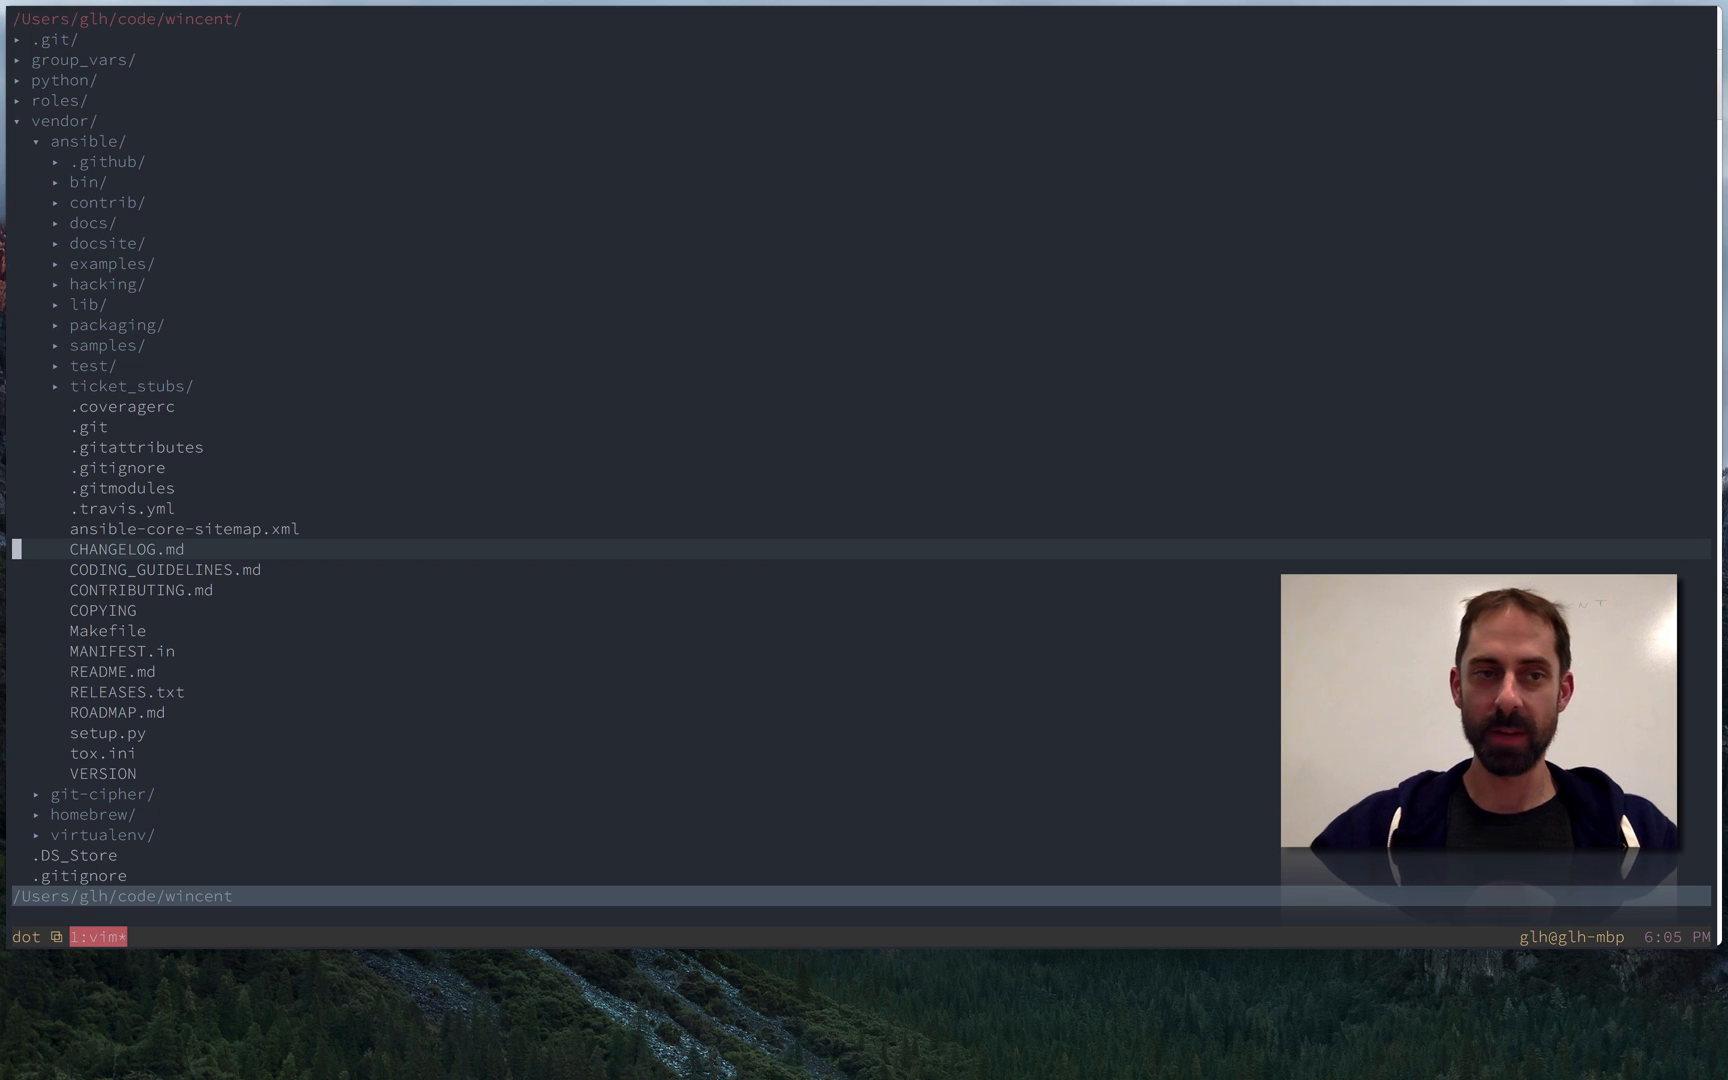
{"action": "key", "text": "k"}
{"action": "type", "text": "."}
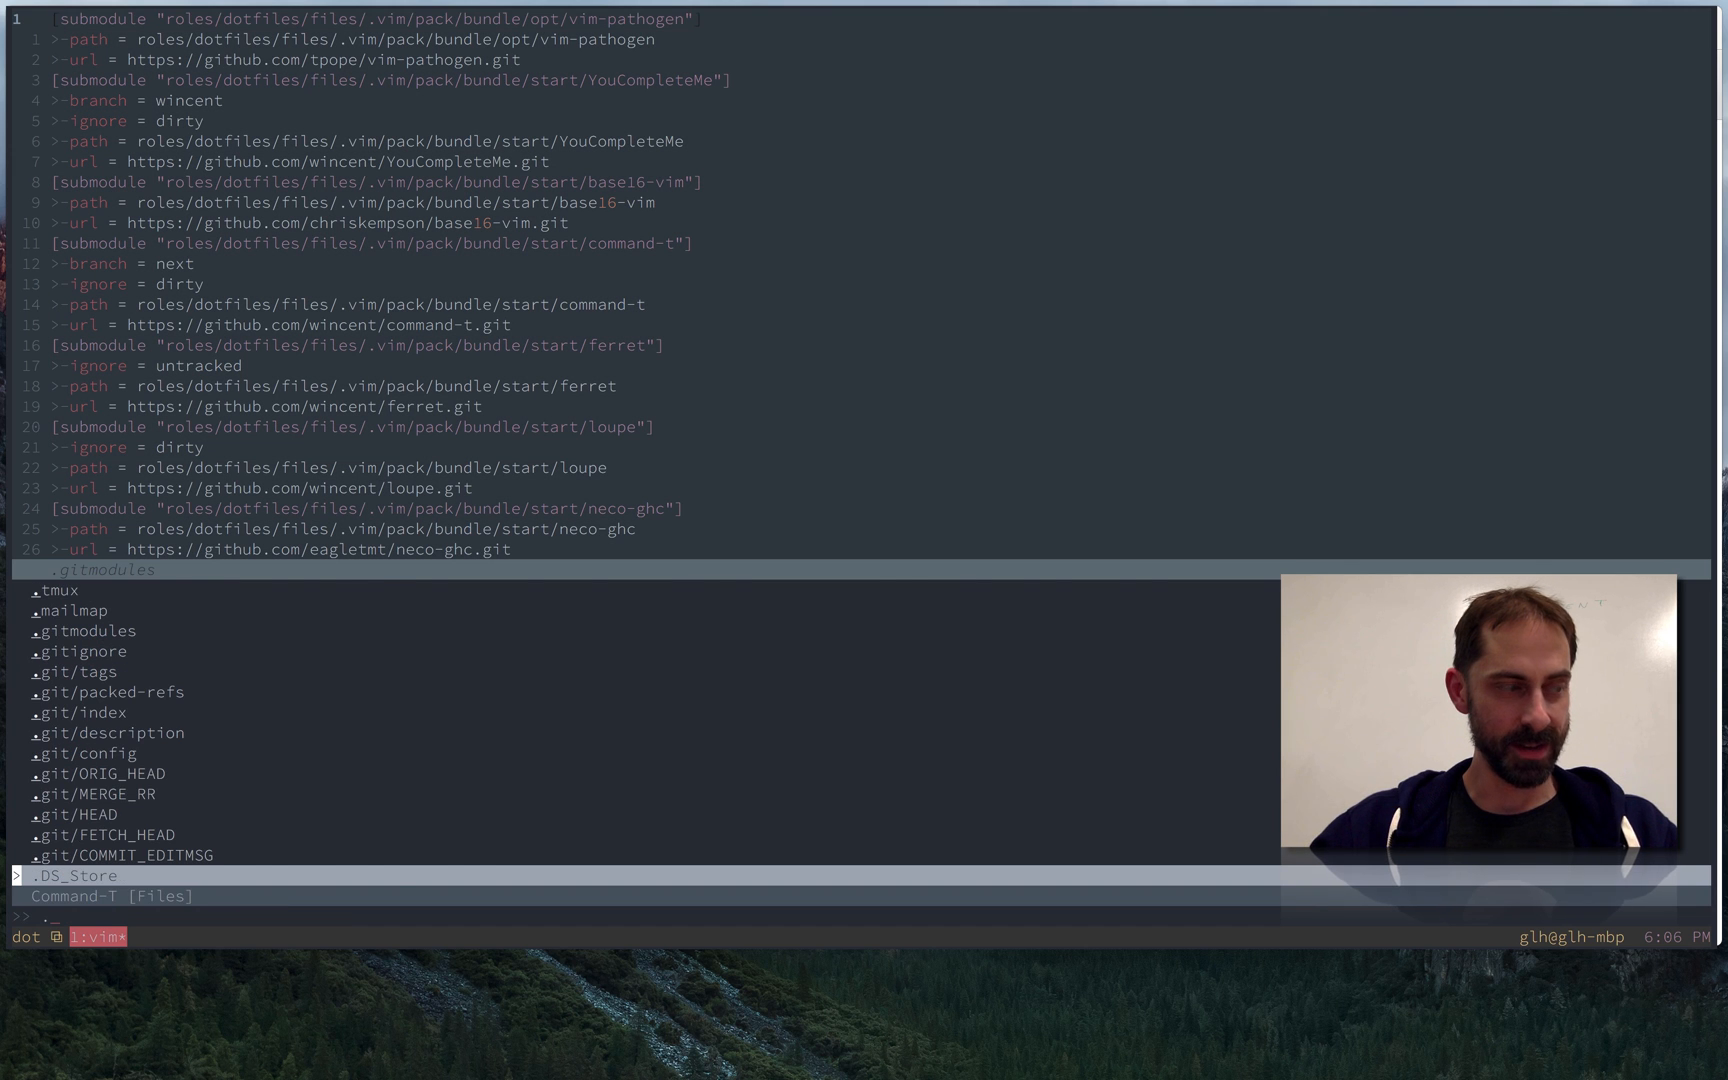
Step: Open after/plugin/NERDTree.vim via Command-T 'after ner' and reach the attempt_select_last_file autocmd
{"action": "type", "text": "after"}
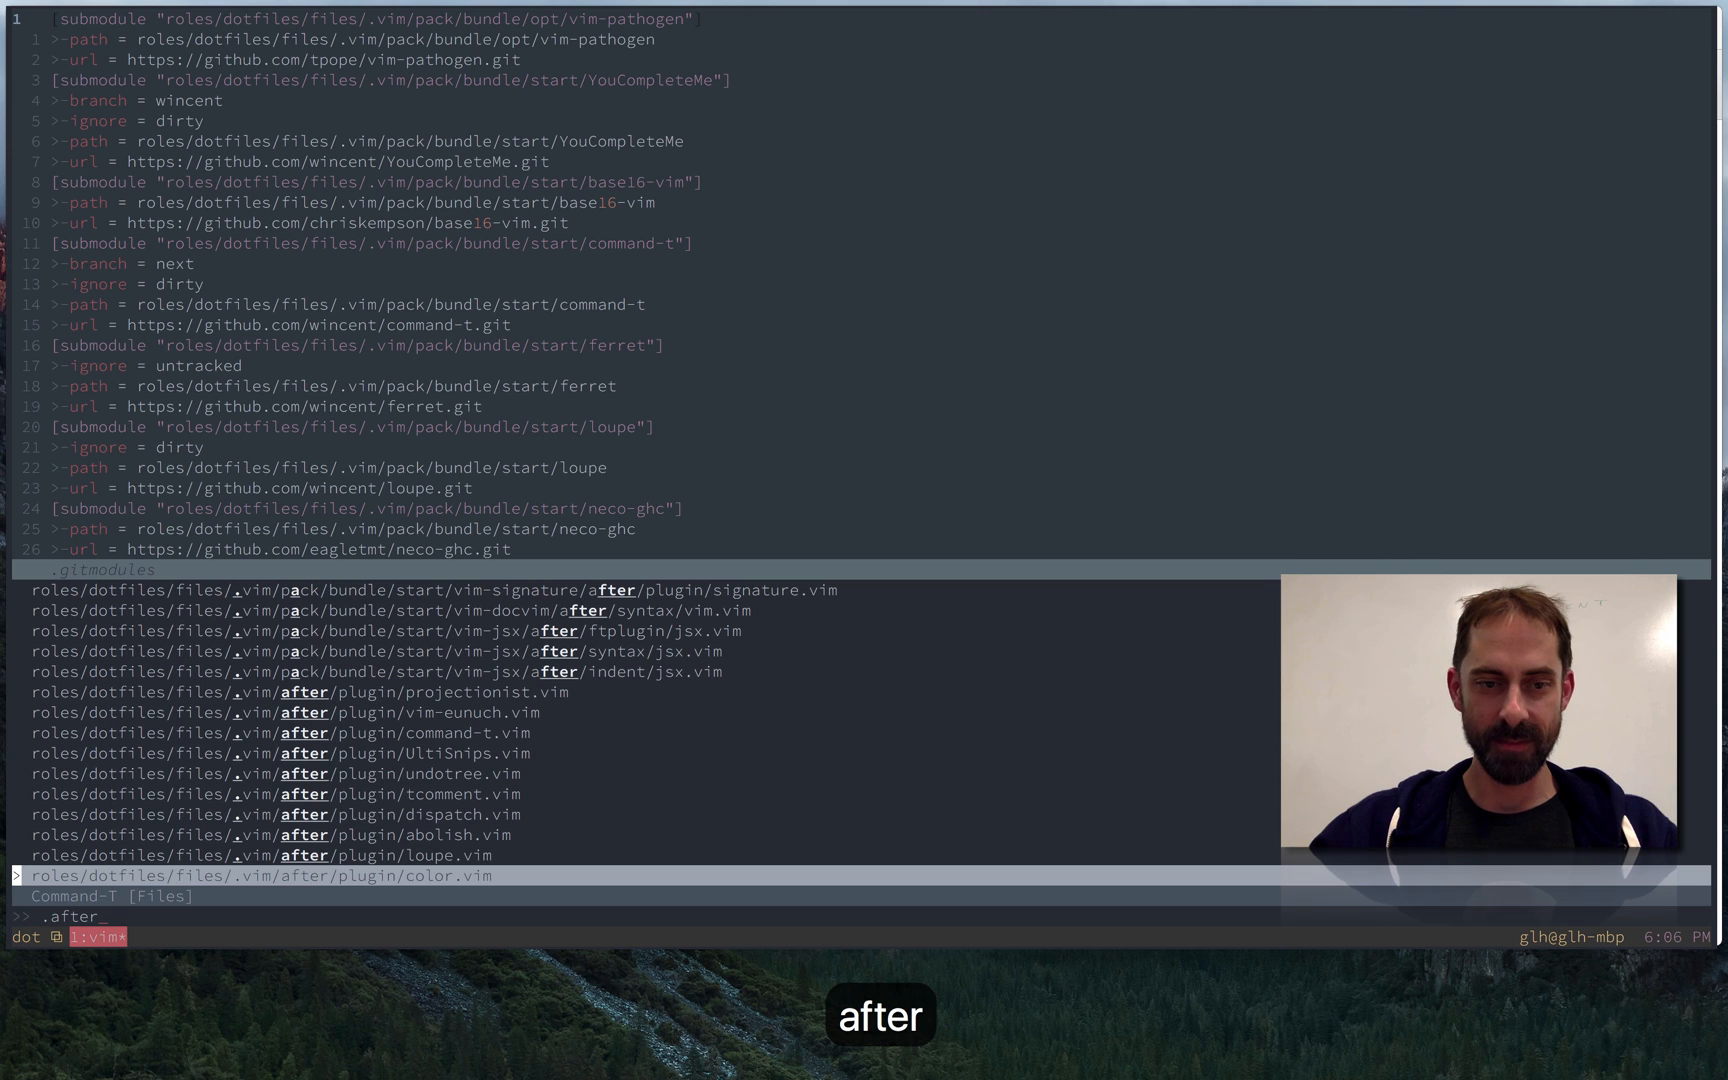
{"action": "type", "text": "ner"}
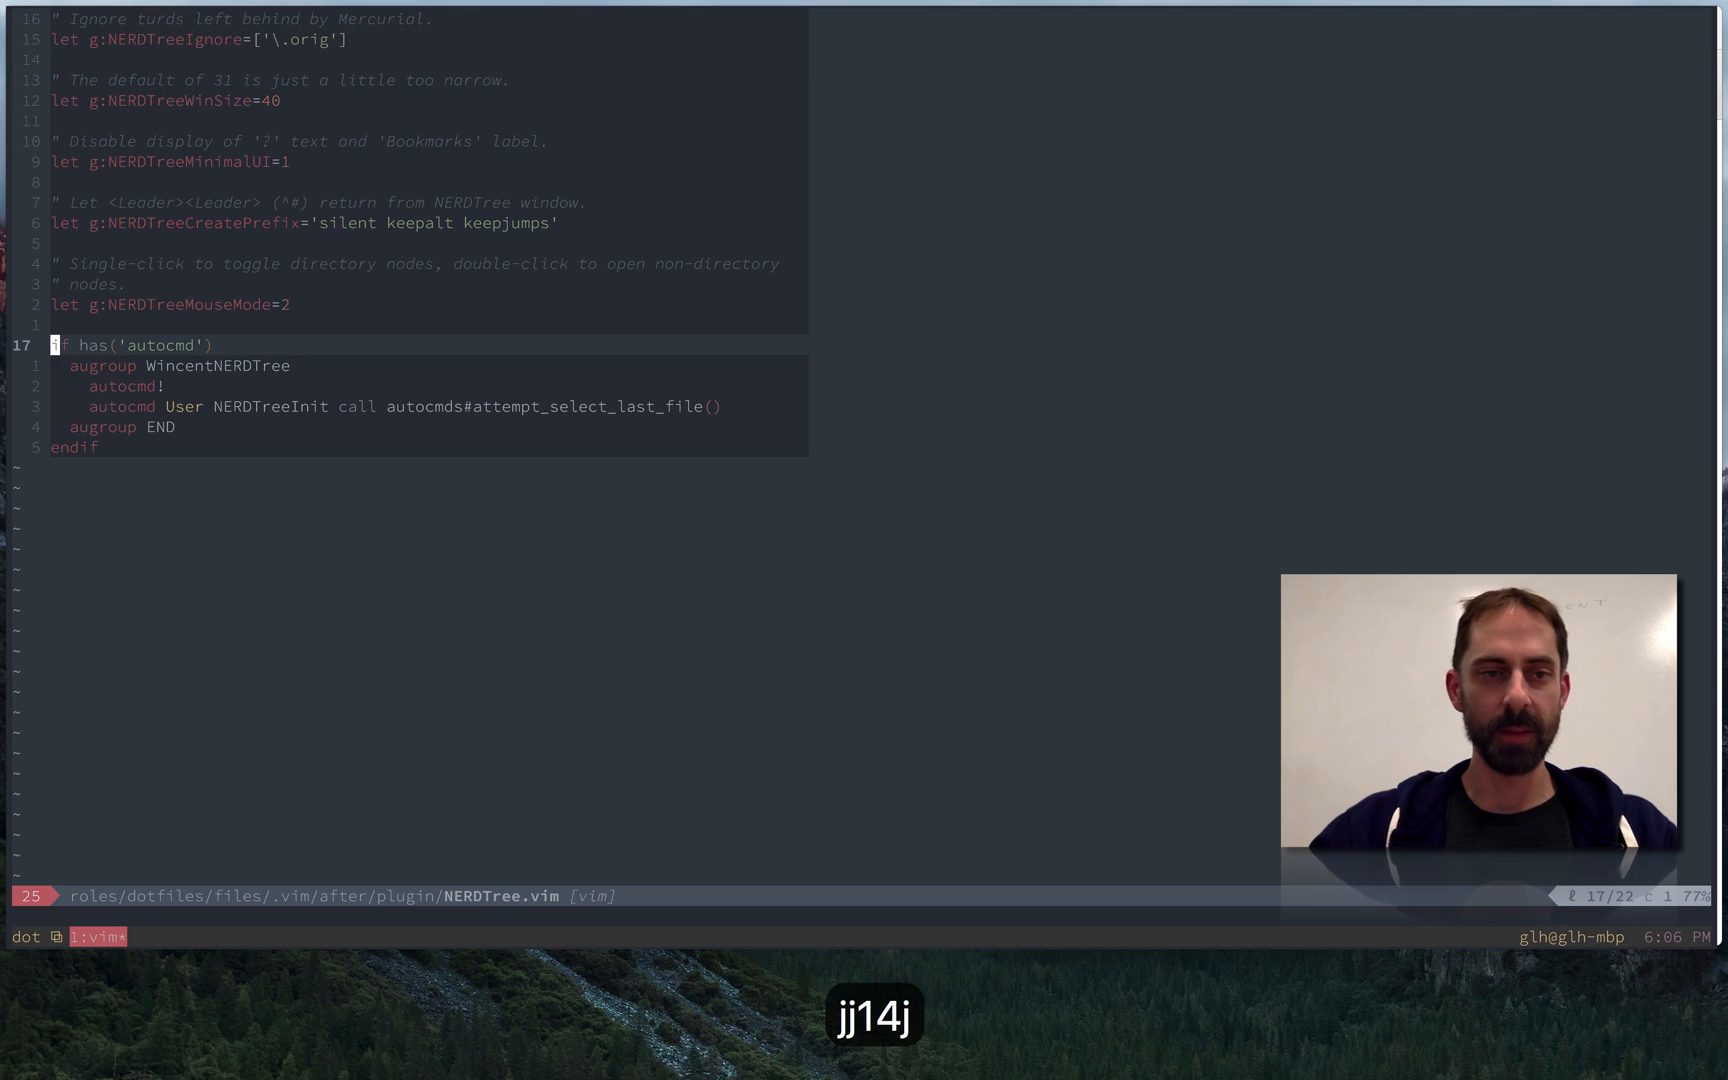
{"action": "key", "text": "j"}
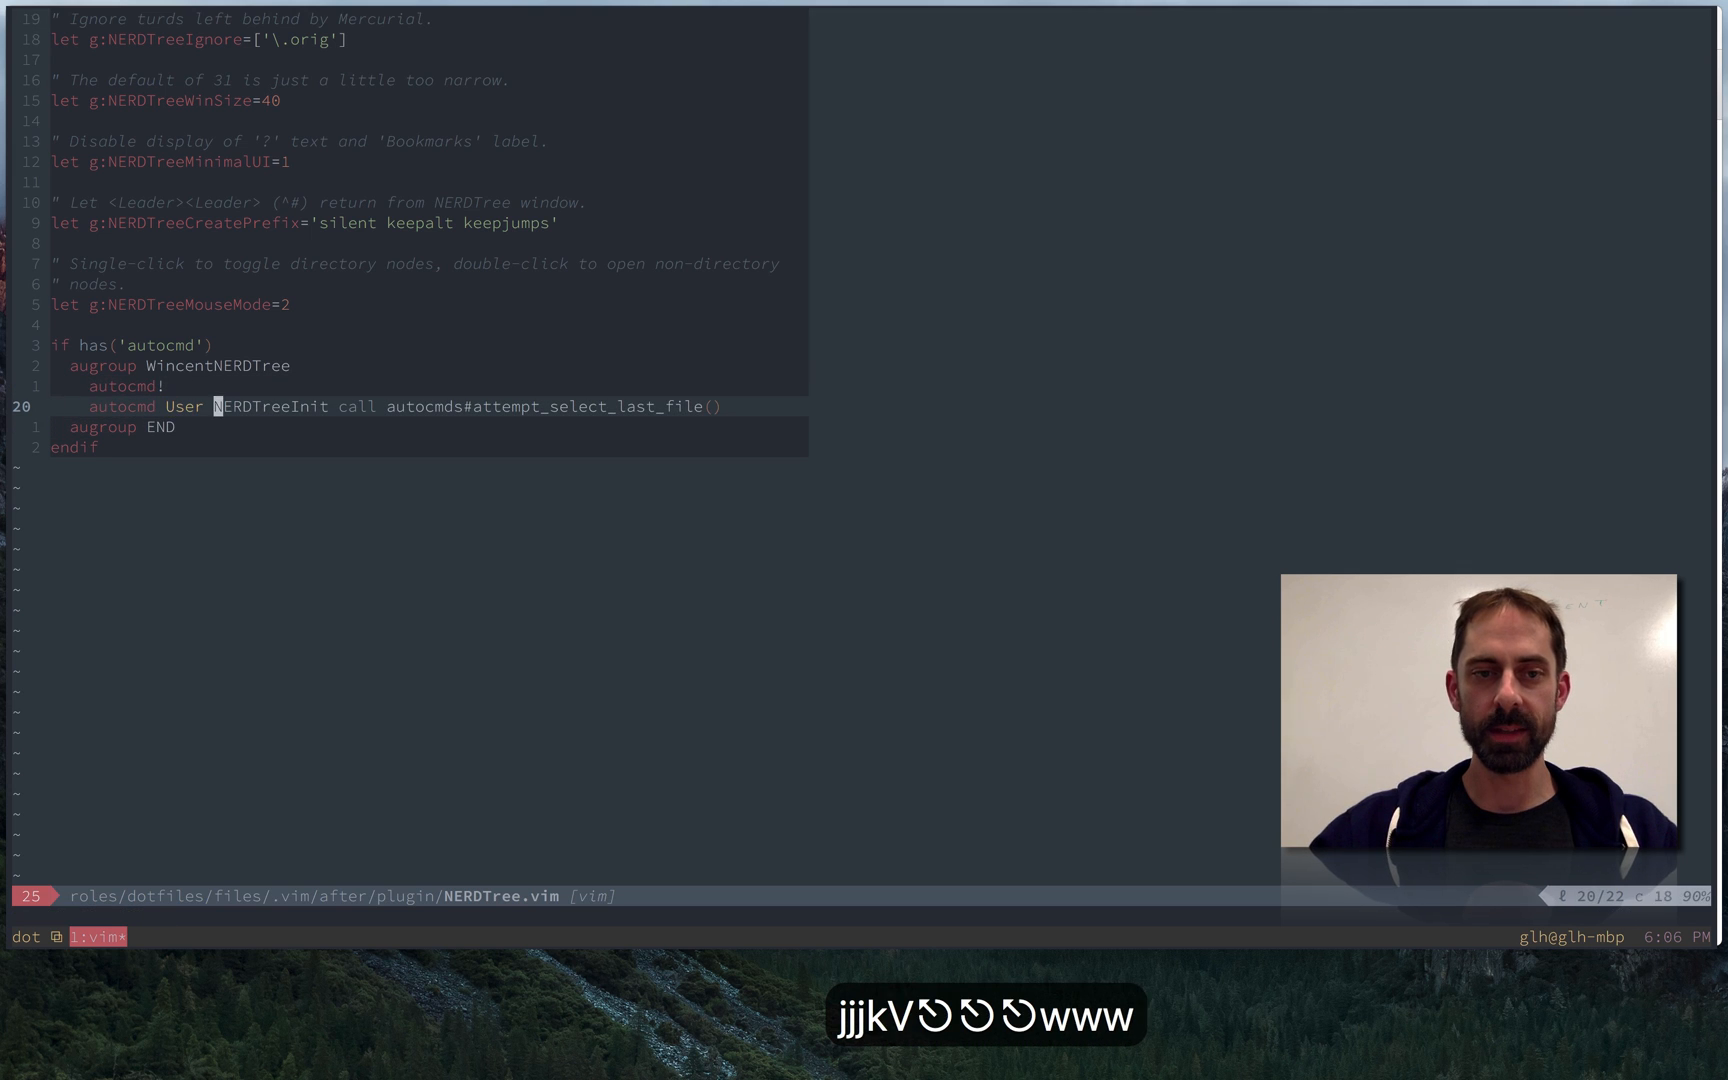
{"action": "key", "text": "b"}
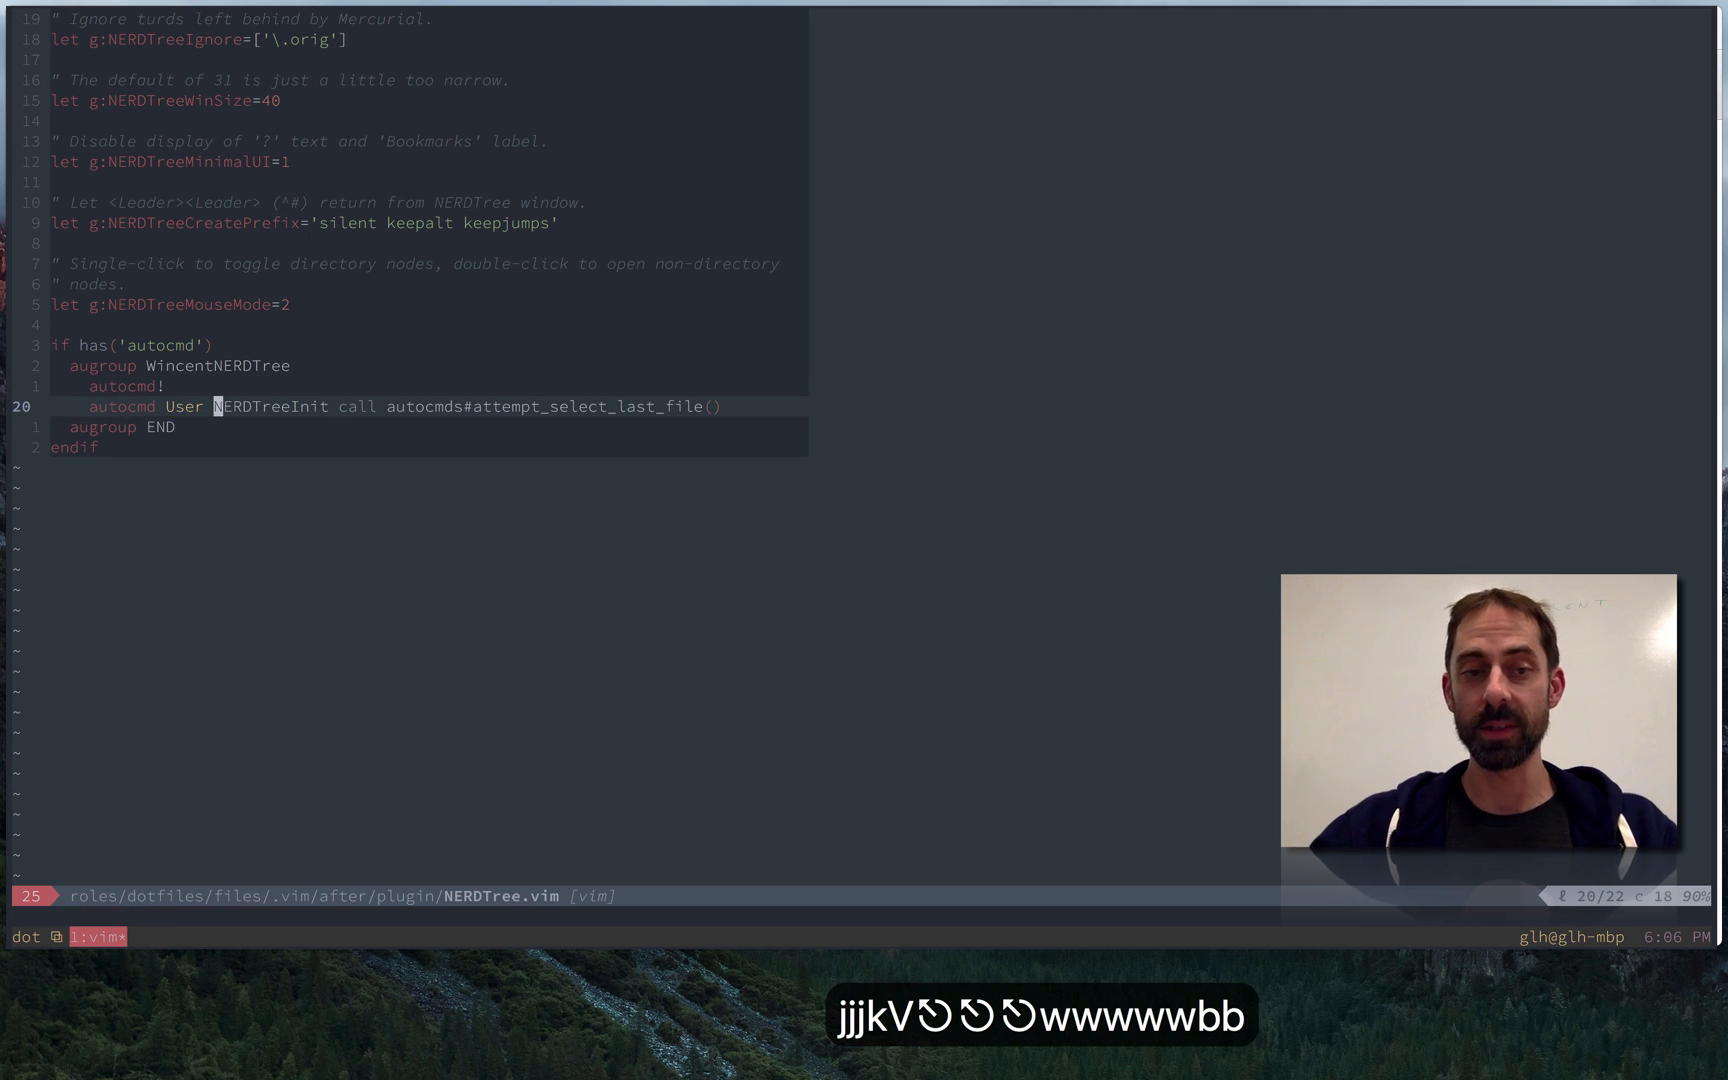
{"action": "key", "text": "w"}
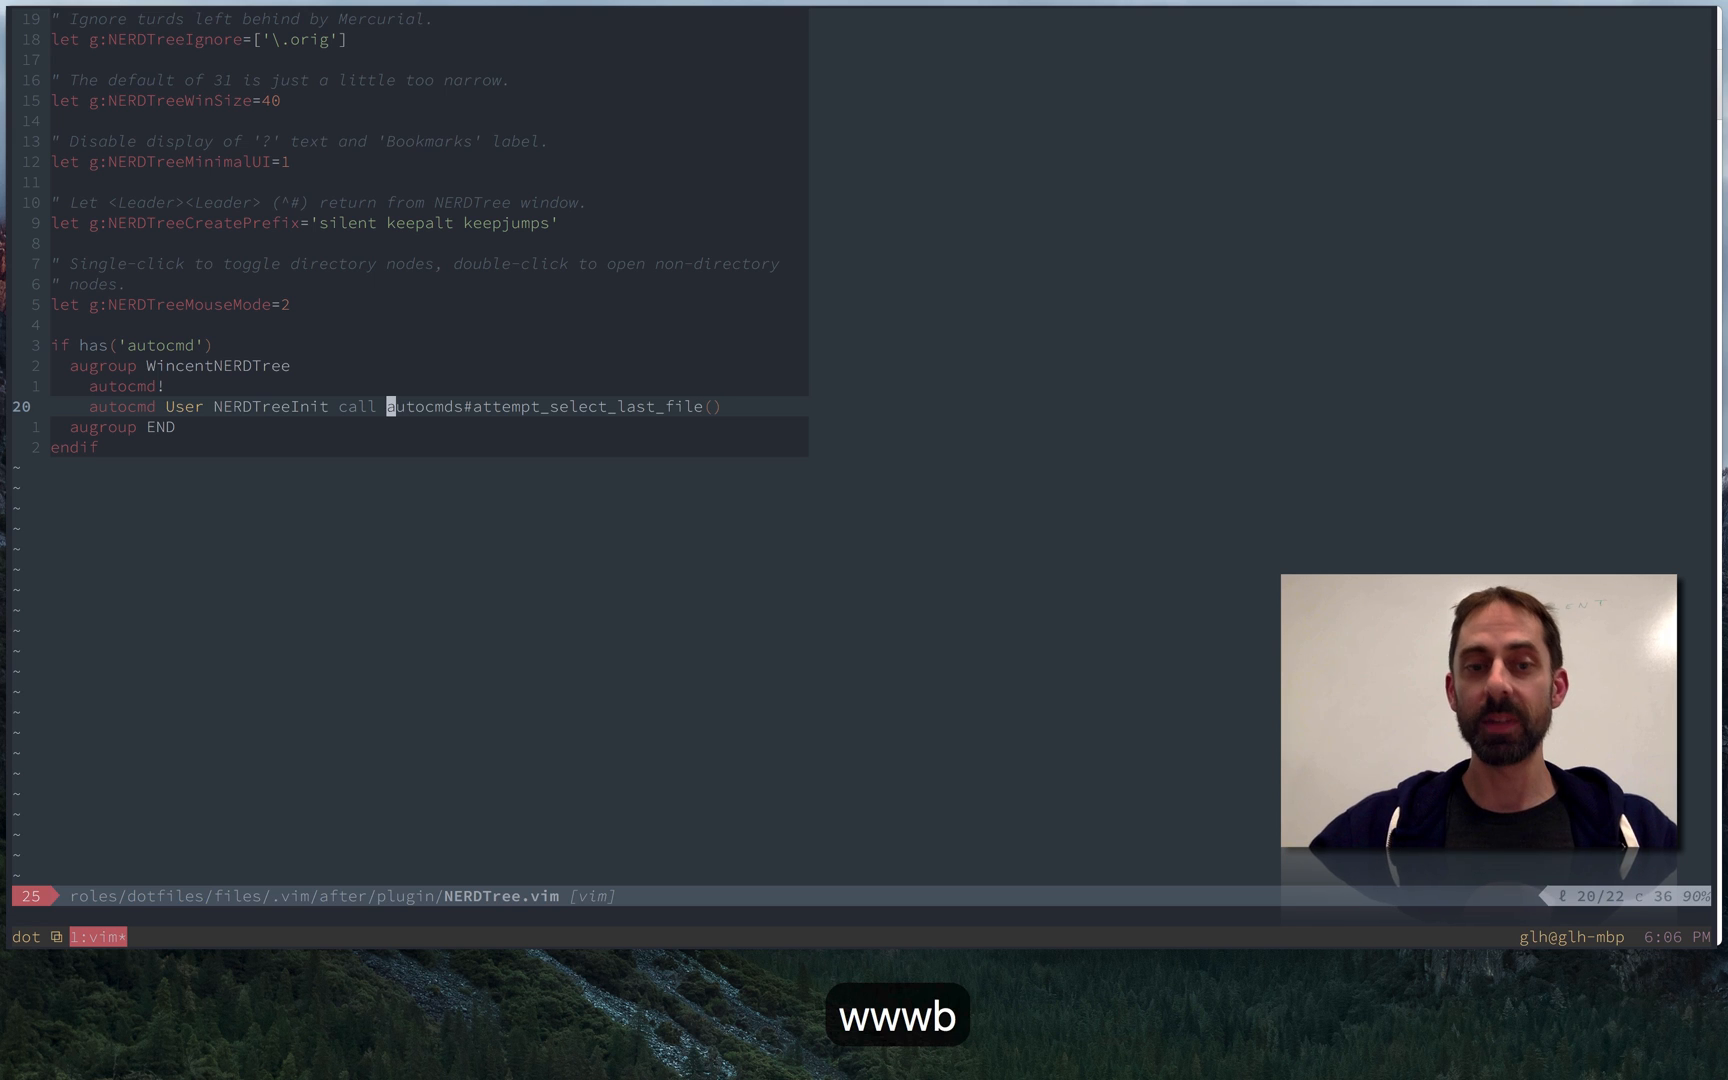
Step: Start a new Command-T search with 'aut' for the autoload file
{"action": "type", "text": "aut"}
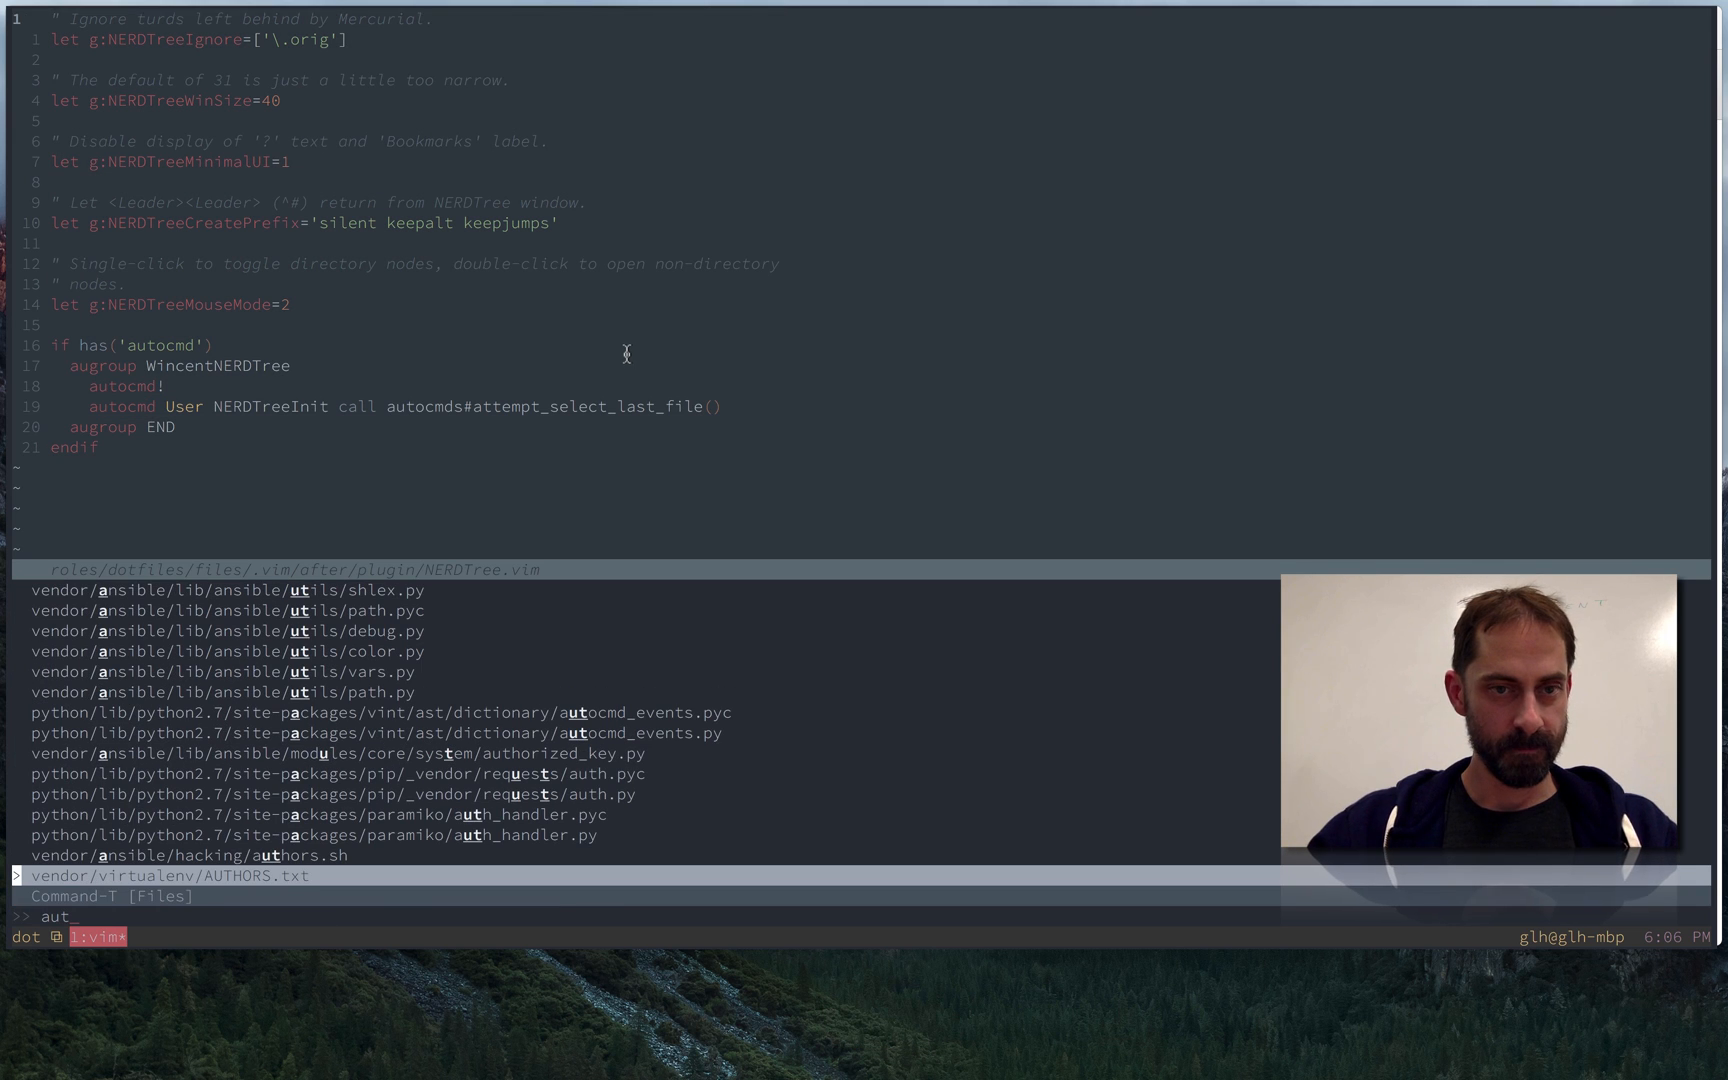
Step: Open .vim/autoload/autocmds.vim from Command-T and jump to the attempt_select_last_file function
{"action": "type", "text": "auto"}
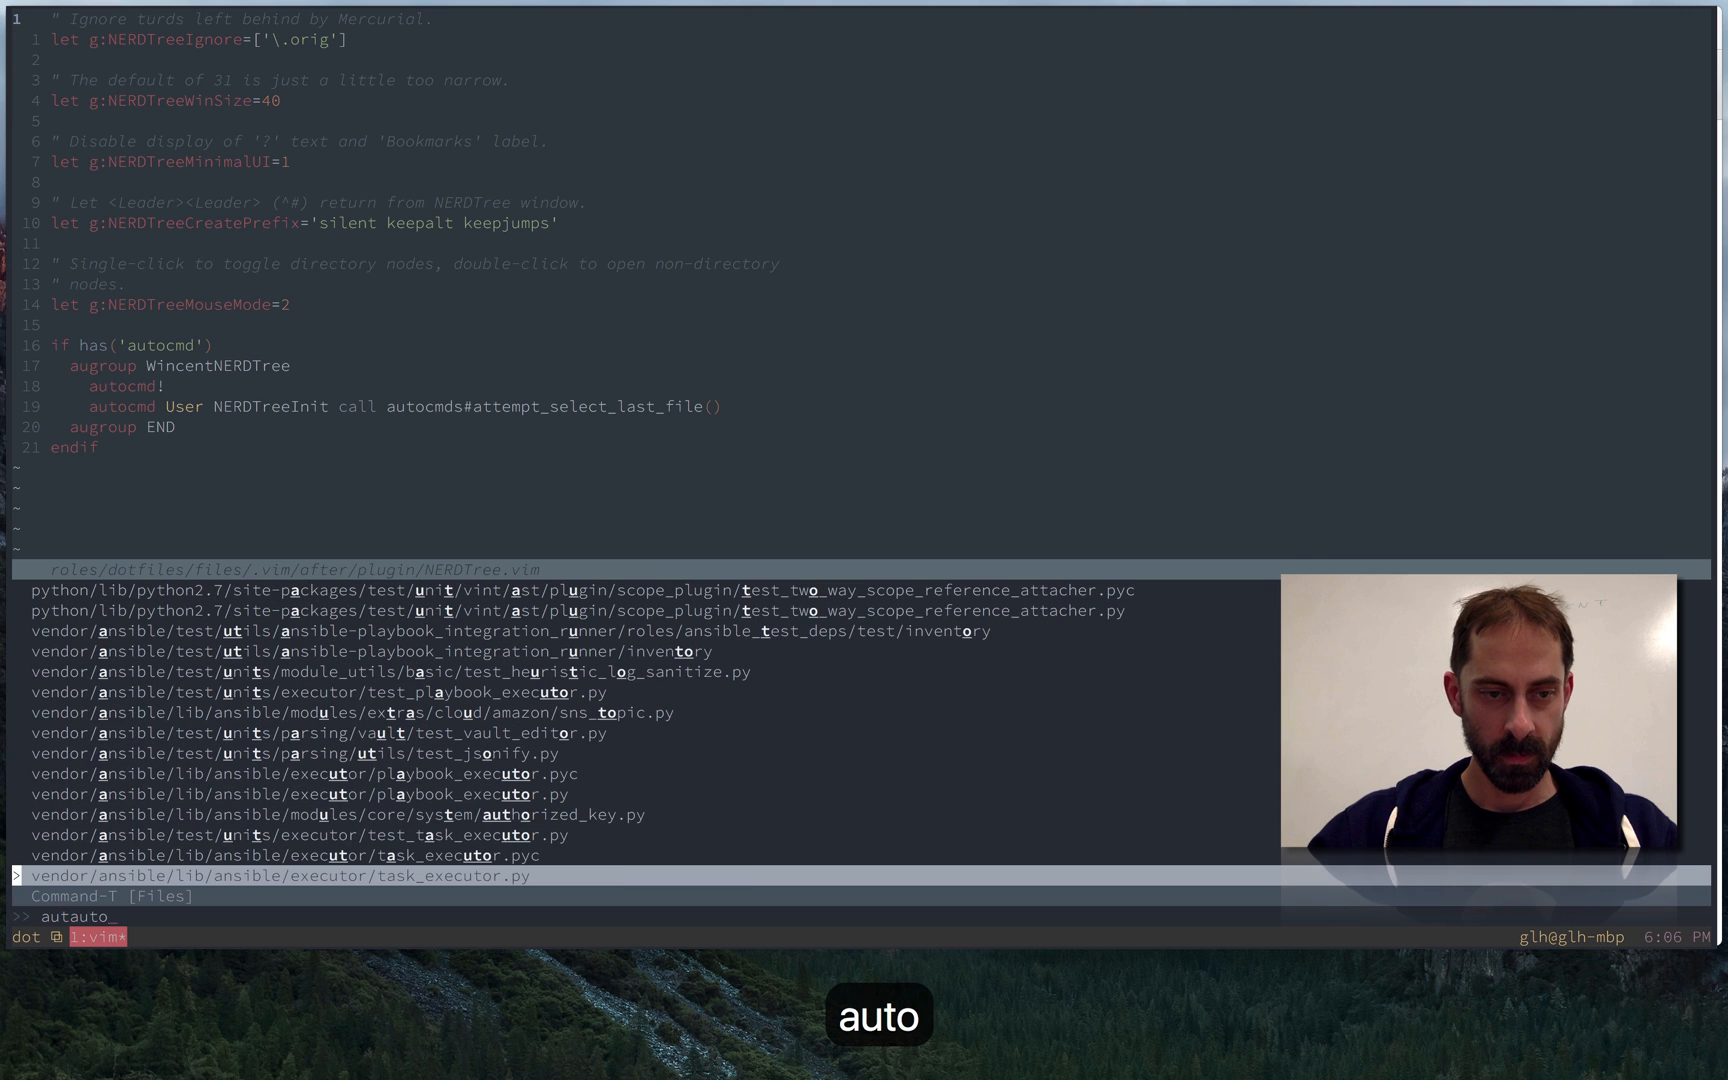
{"action": "key", "text": "enter"}
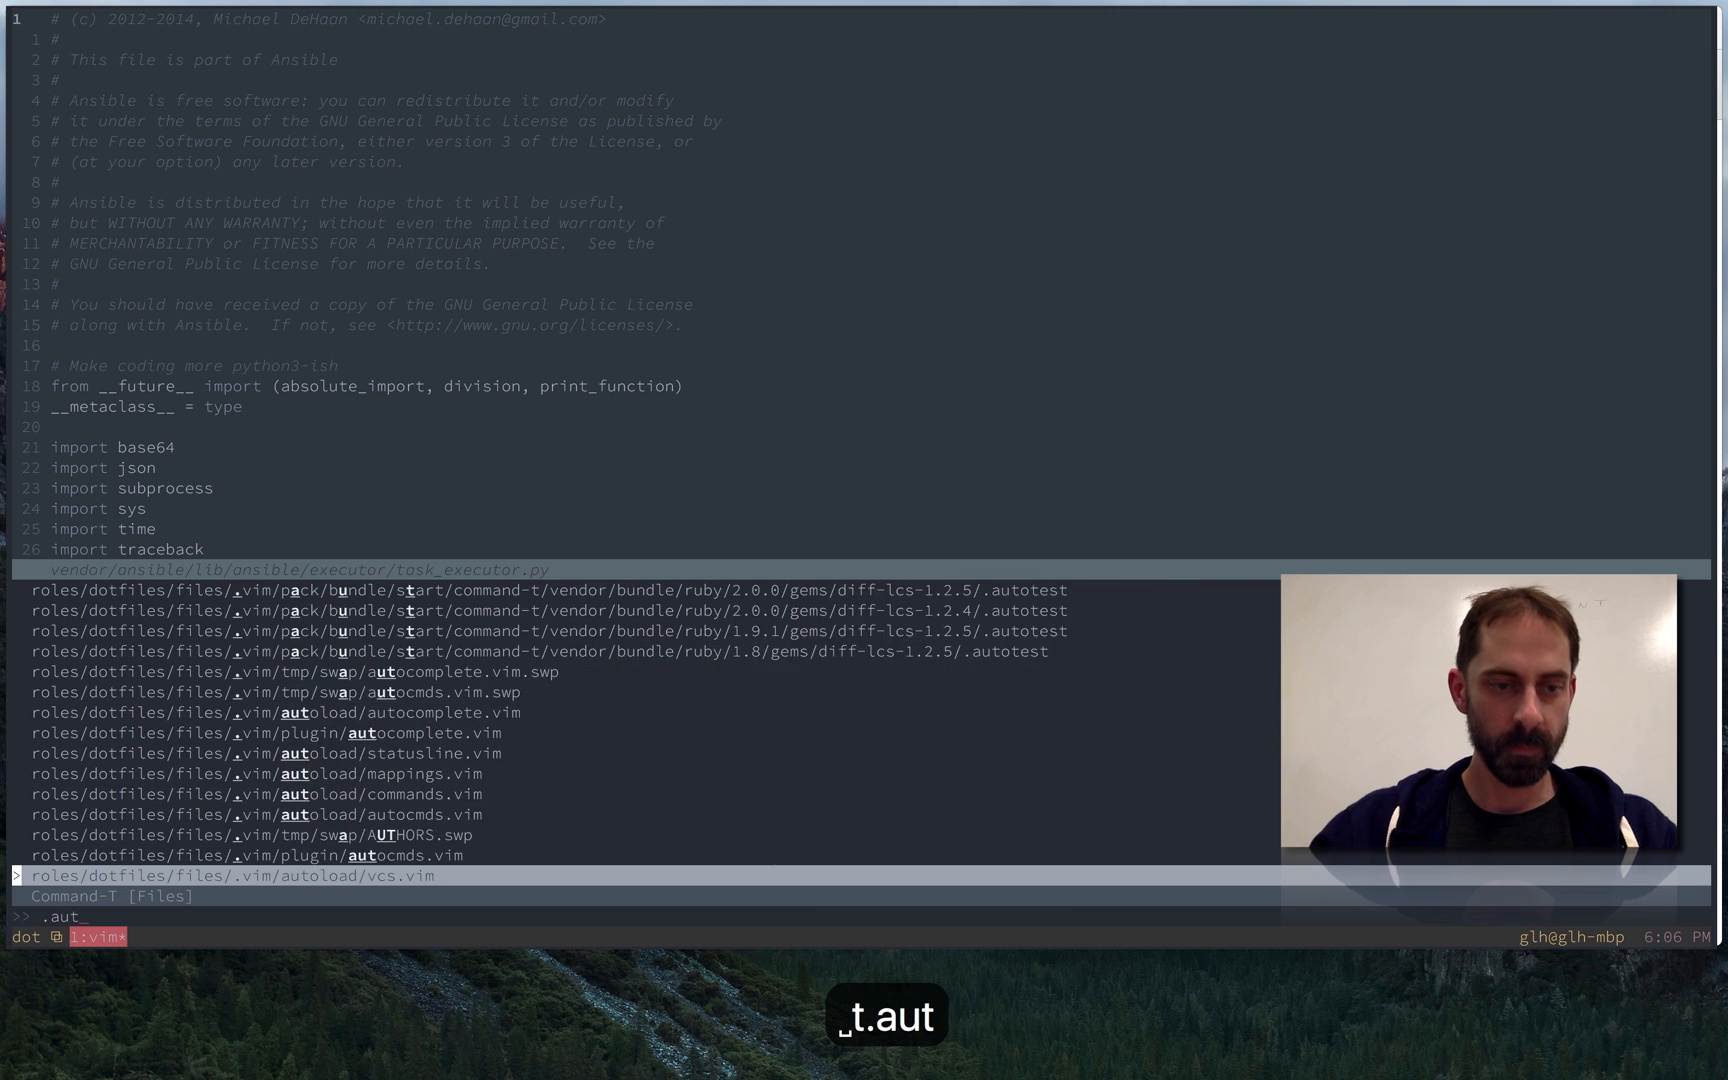
{"action": "key", "text": "enter"}
{"action": "type", "text": "/\\vattem"}
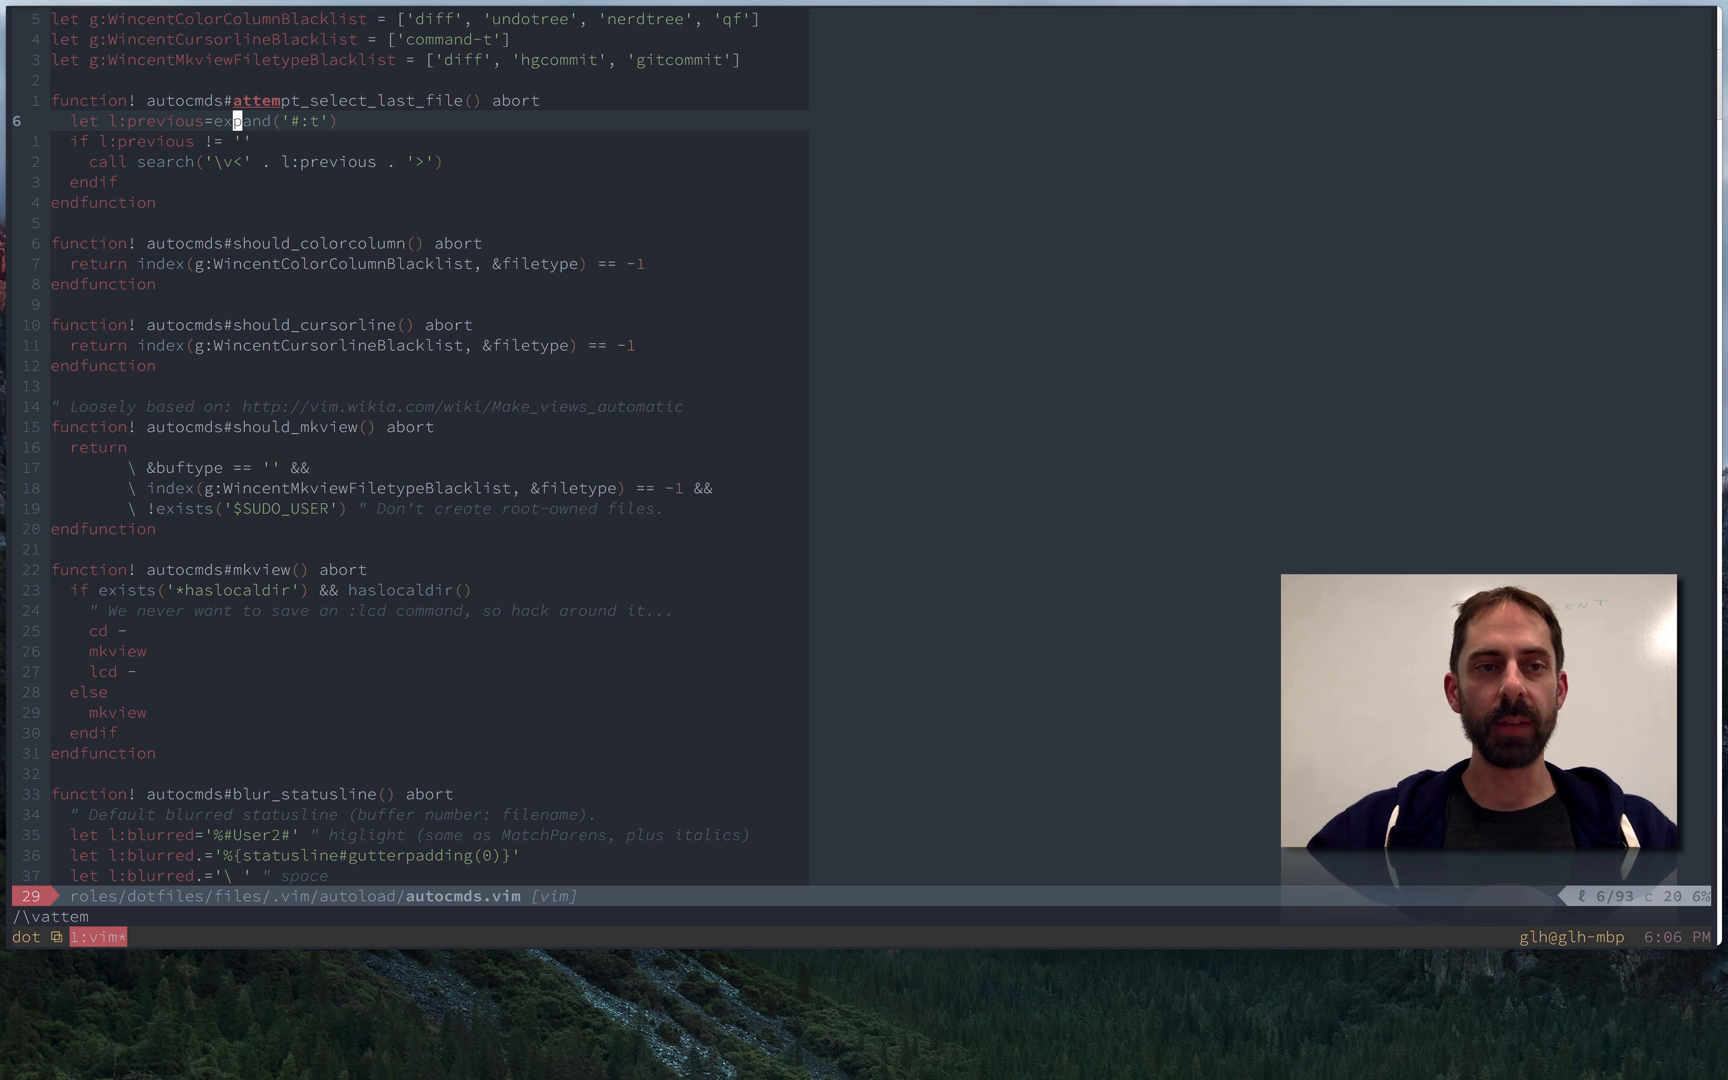
{"action": "key", "text": "j"}
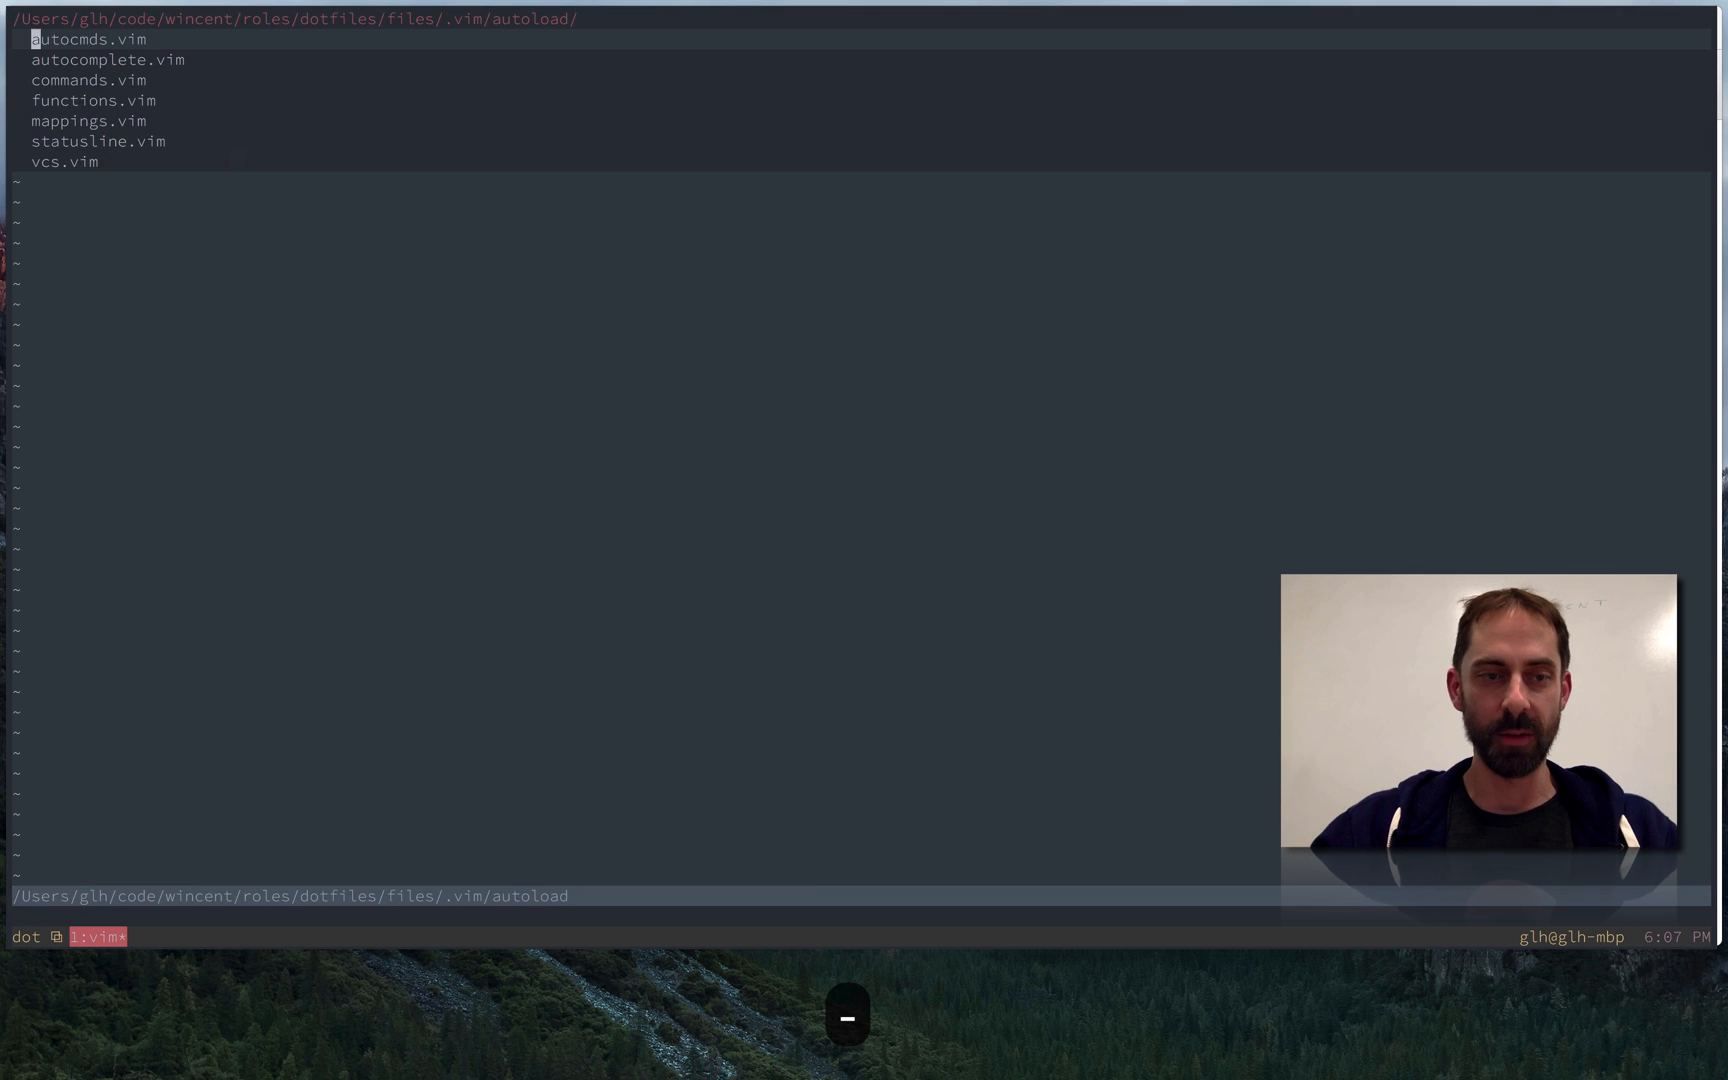
Step: Move through the .vim/autoload file listing containing autocmds.vim
{"action": "key", "text": "j"}
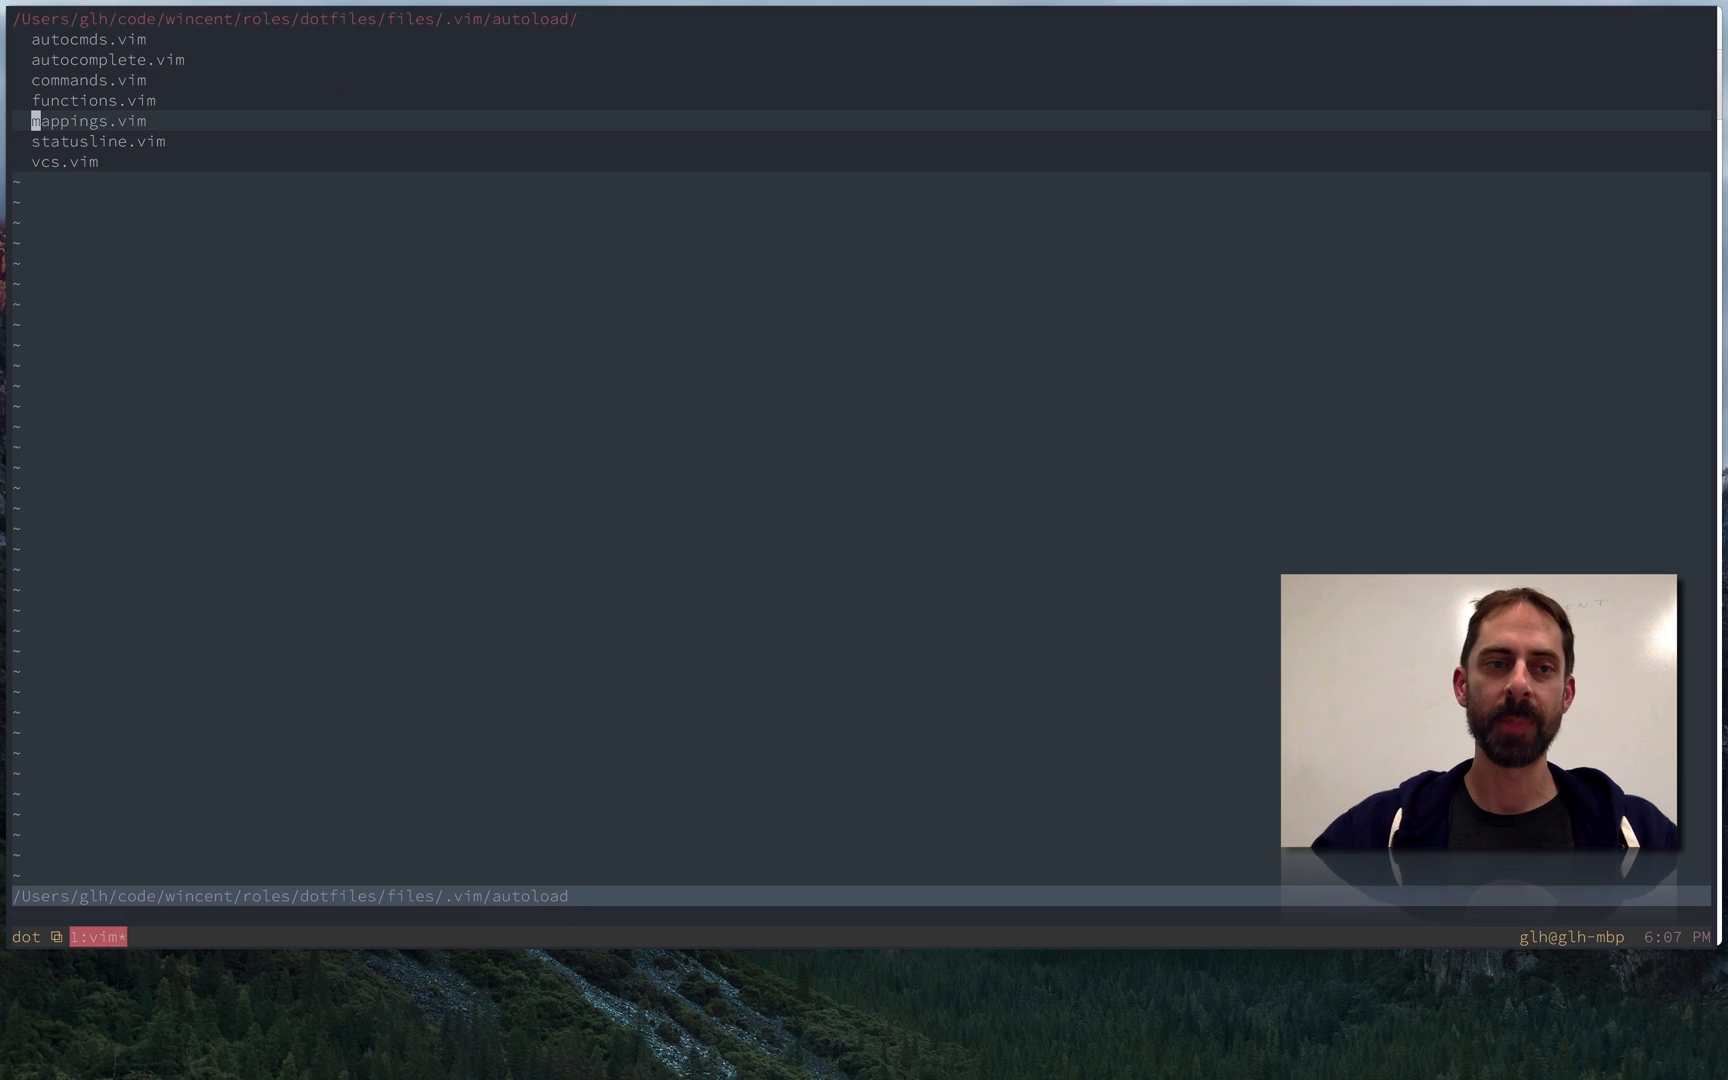
{"action": "key", "text": "j"}
{"action": "type", "text": "m"}
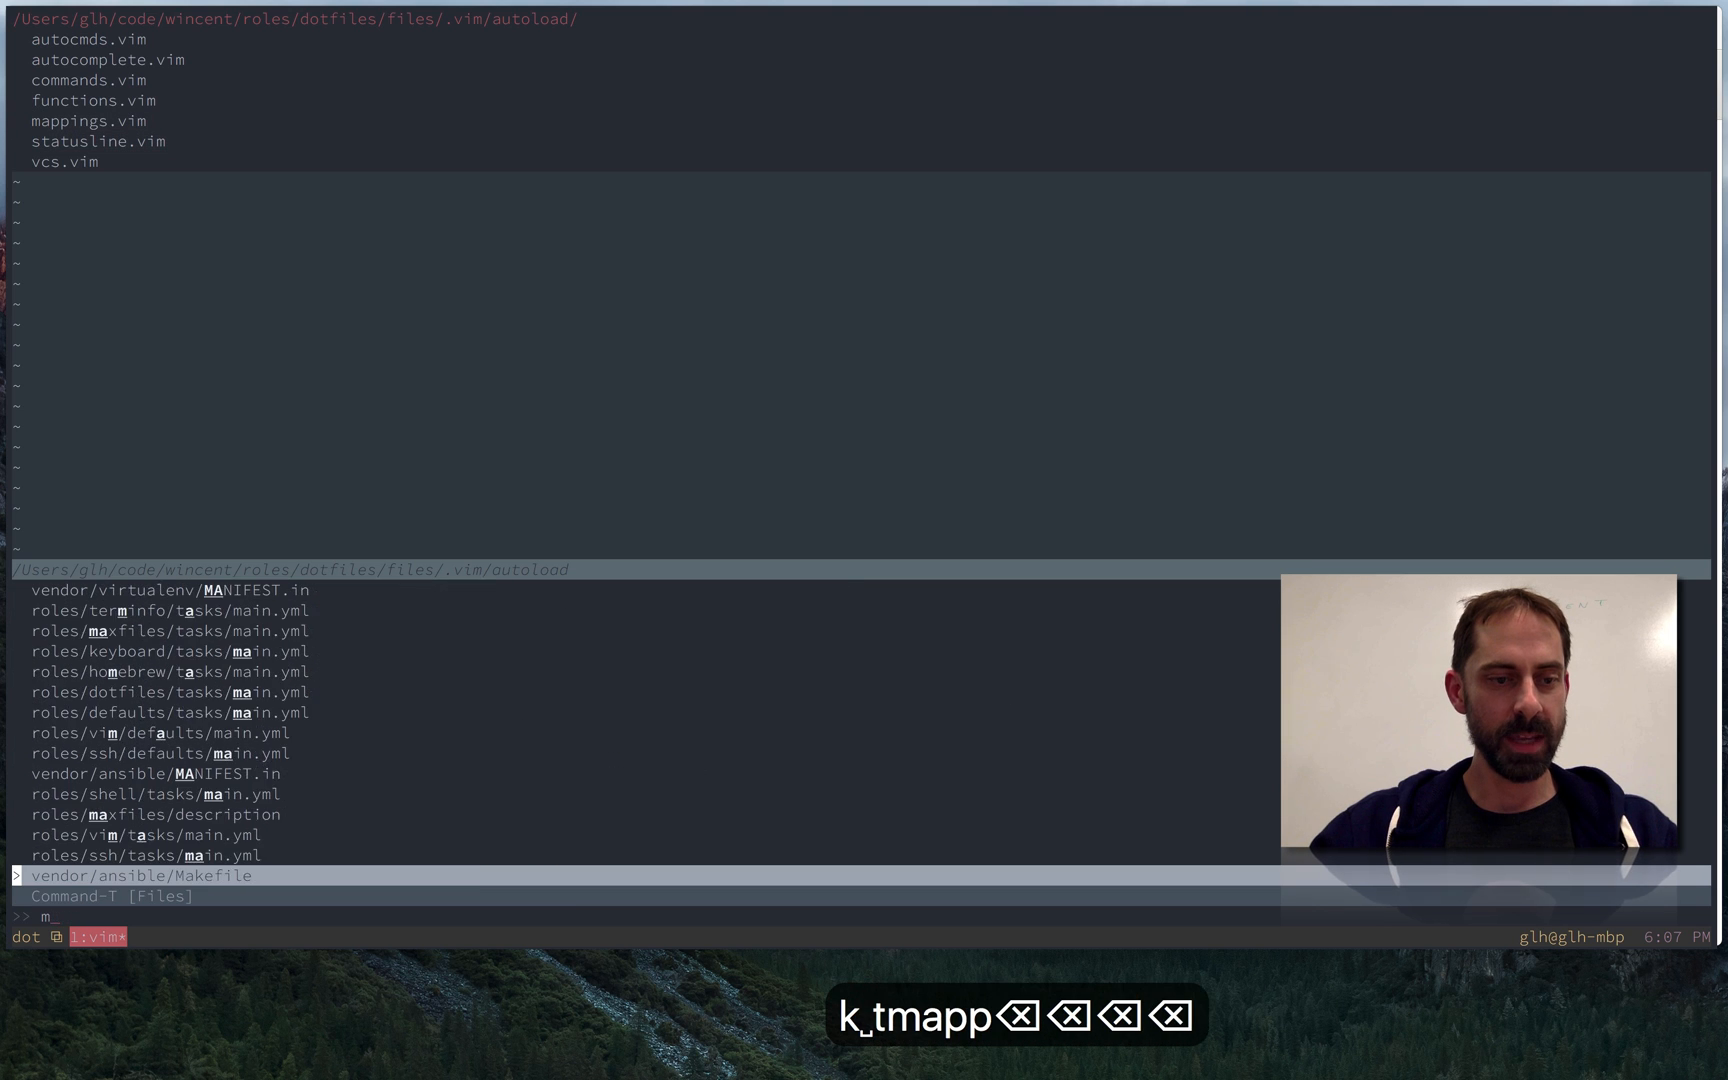
Step: Open .vim/ftplugin/nerdtree.vim via Command-T '.ftdene' showing the minus go-up-a-directory mapping
{"action": "type", "text": ".ftdene"}
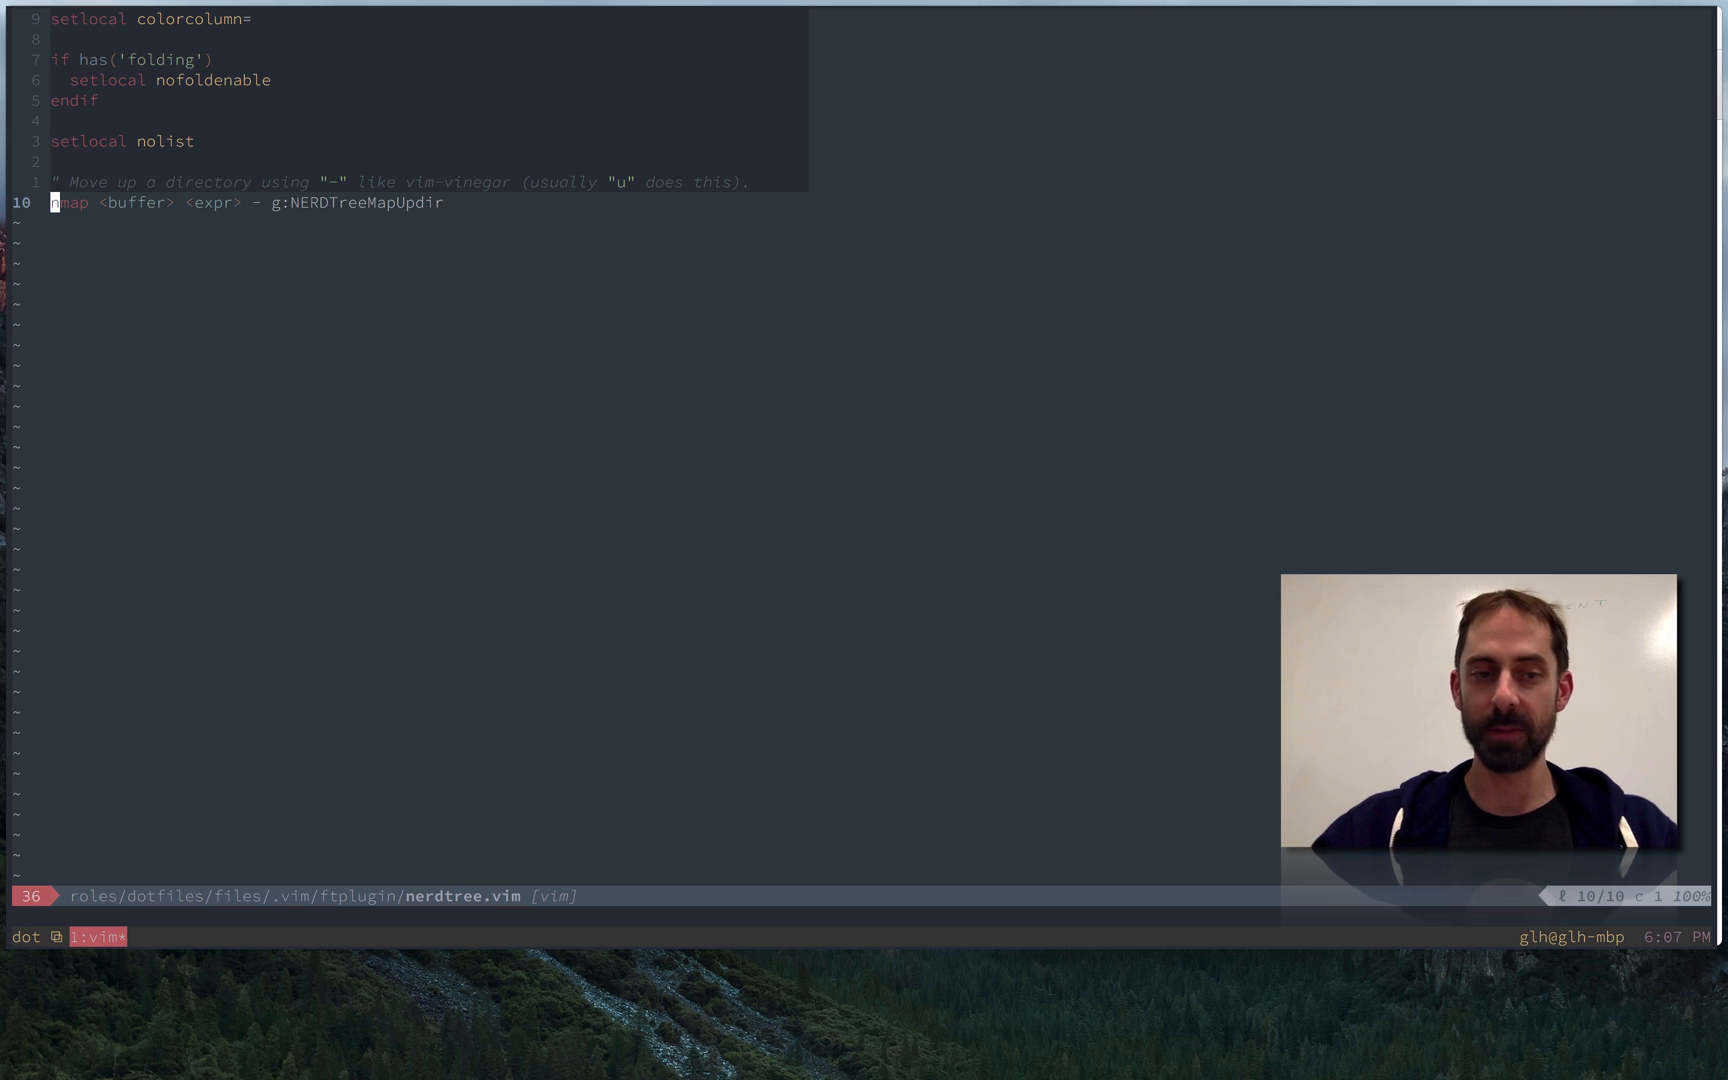
{"action": "key", "text": "V"}
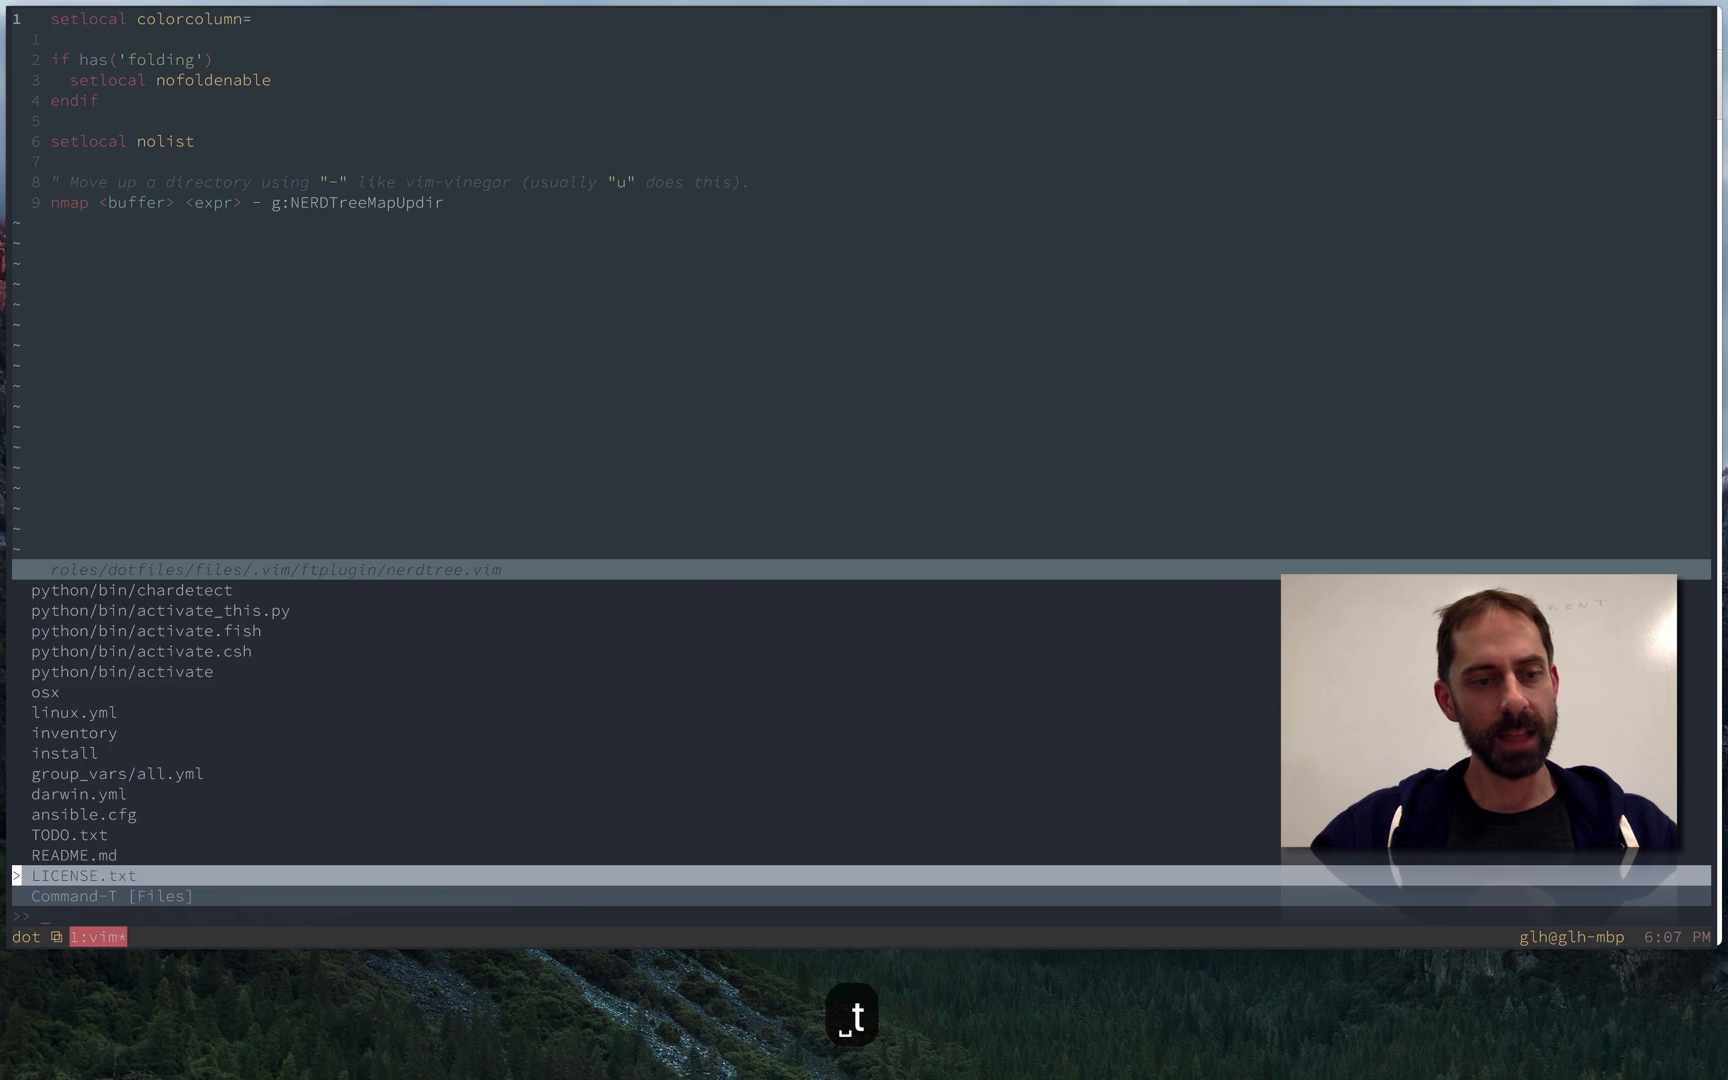
Step: Locate plugin/mappings/normal.vim via Command-T '.mapp' and walk the nnoremap - directory-expansion mapping
{"action": "type", "text": ".mapp"}
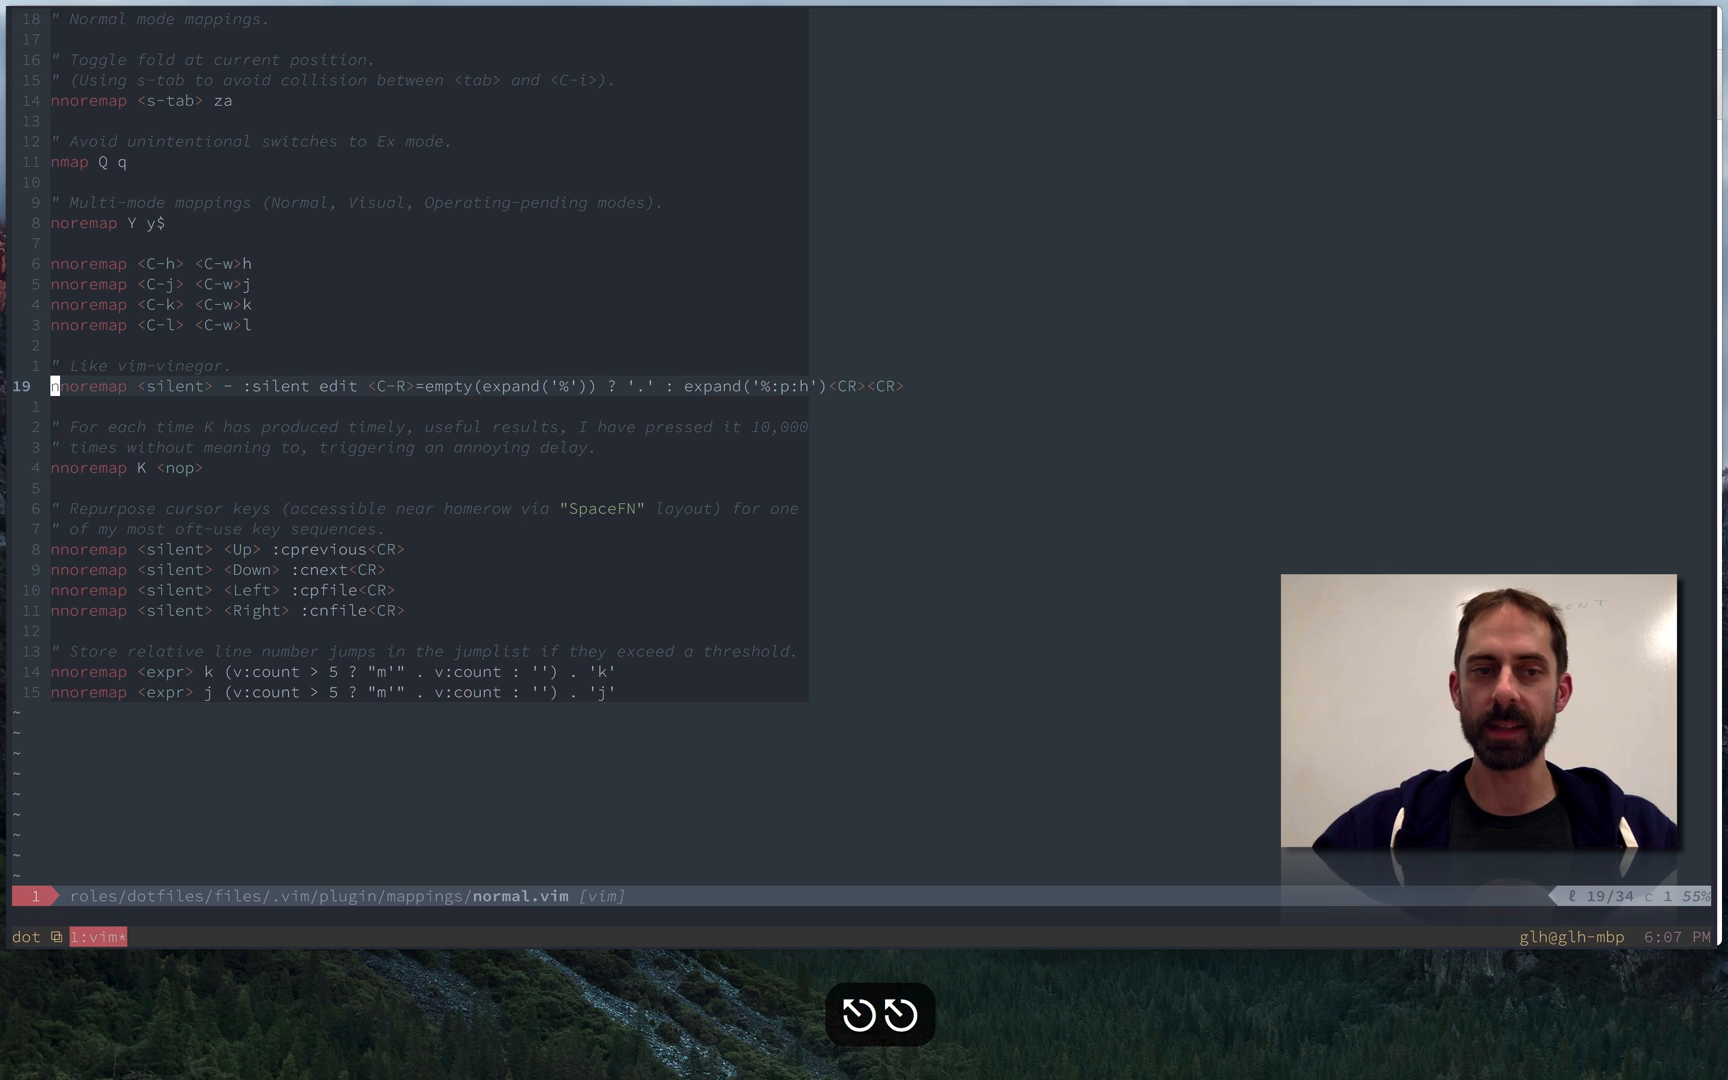
{"action": "key", "text": "w"}
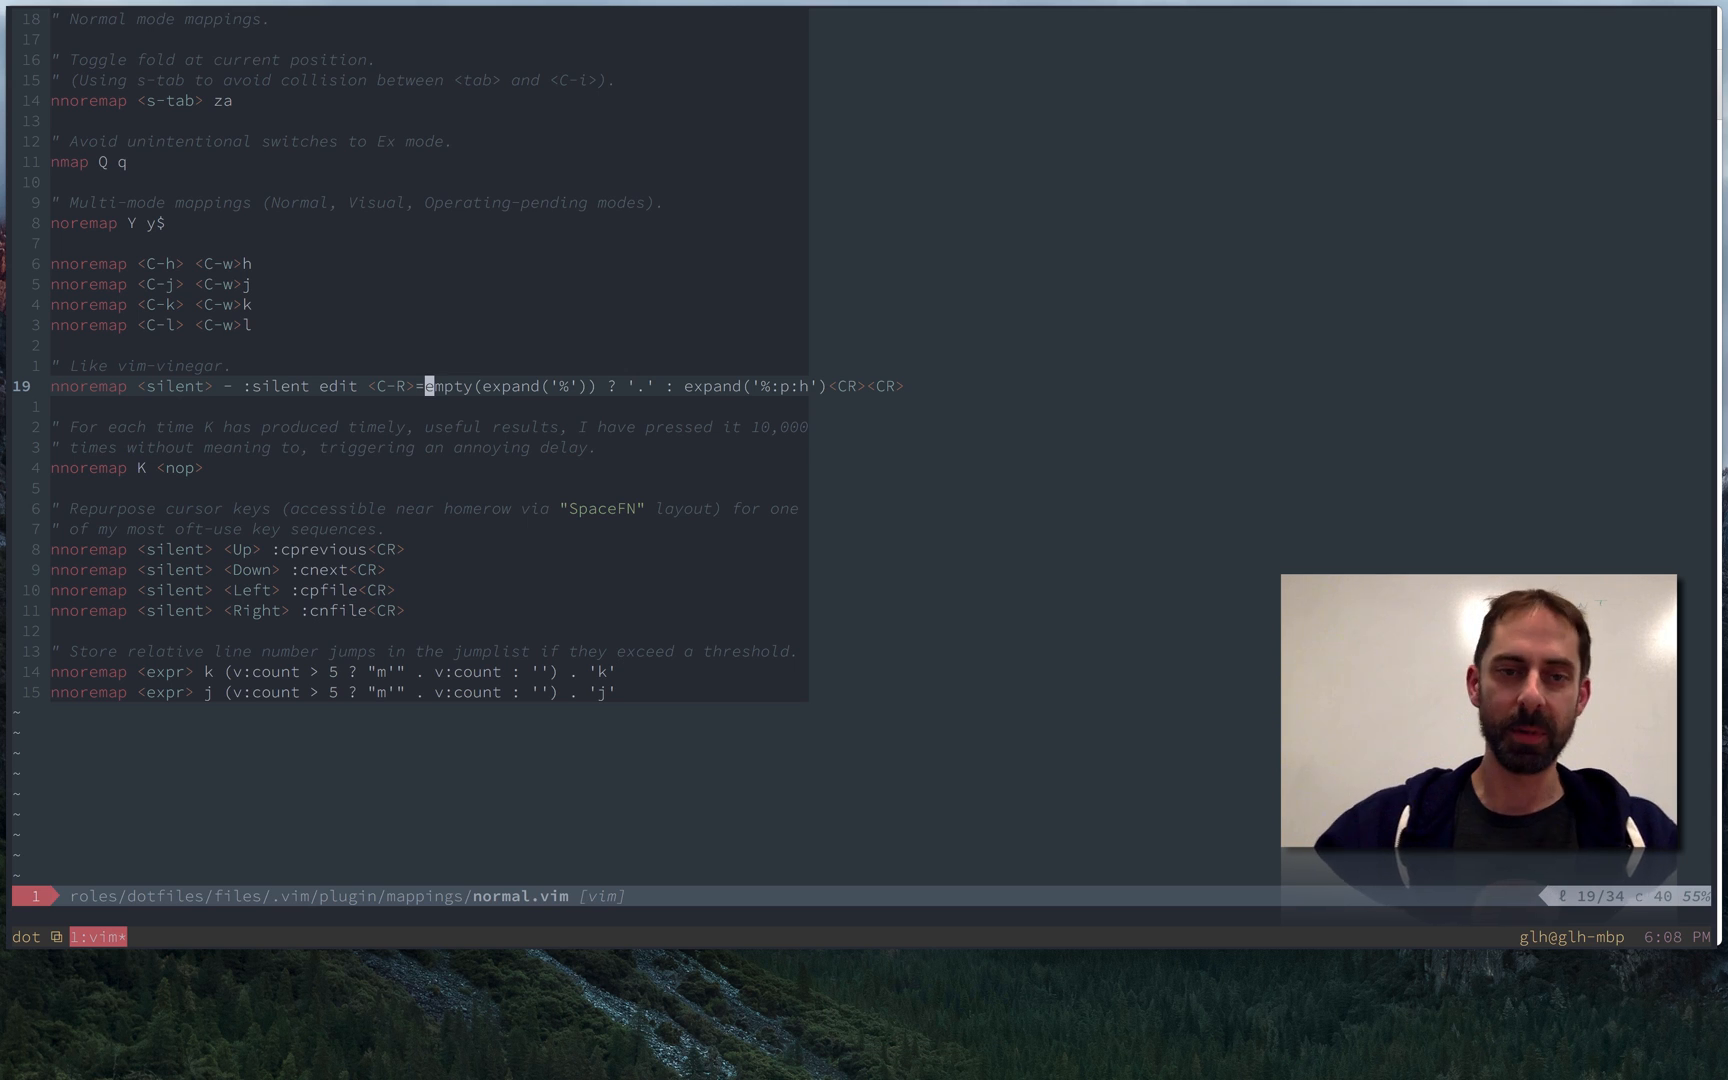
{"action": "key", "text": "w"}
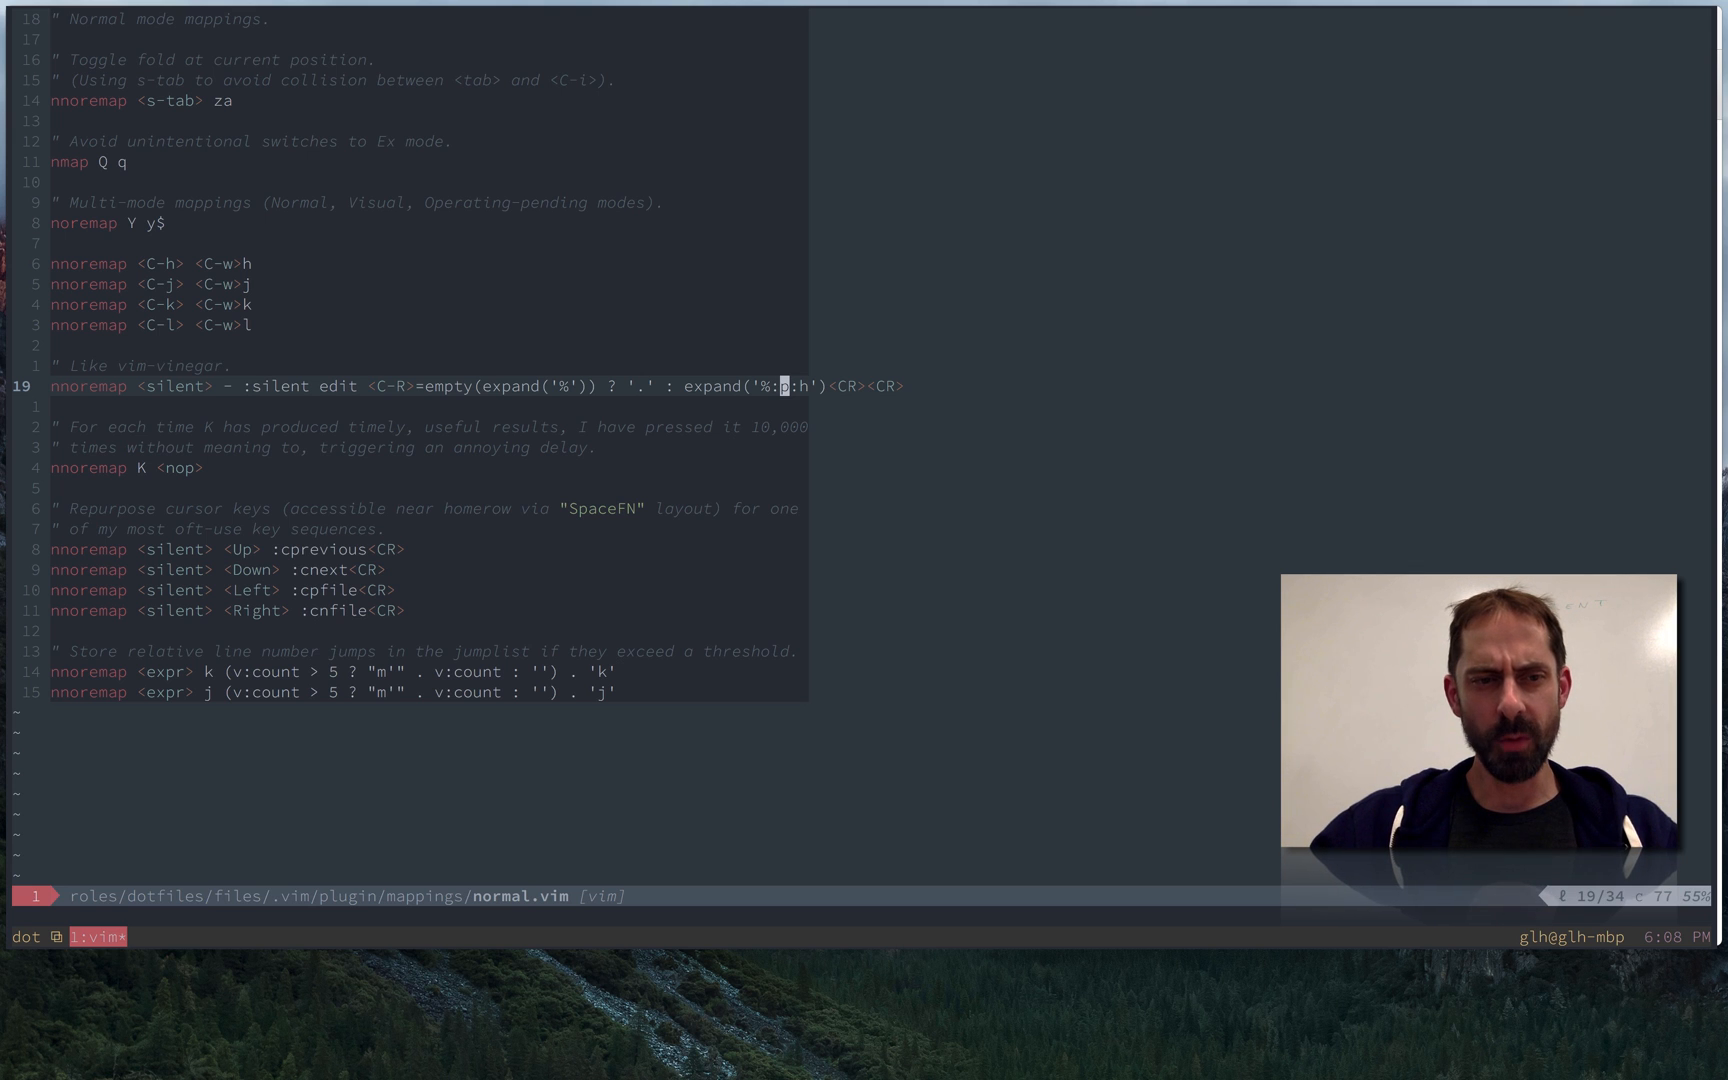
{"action": "type", "text": "afte"}
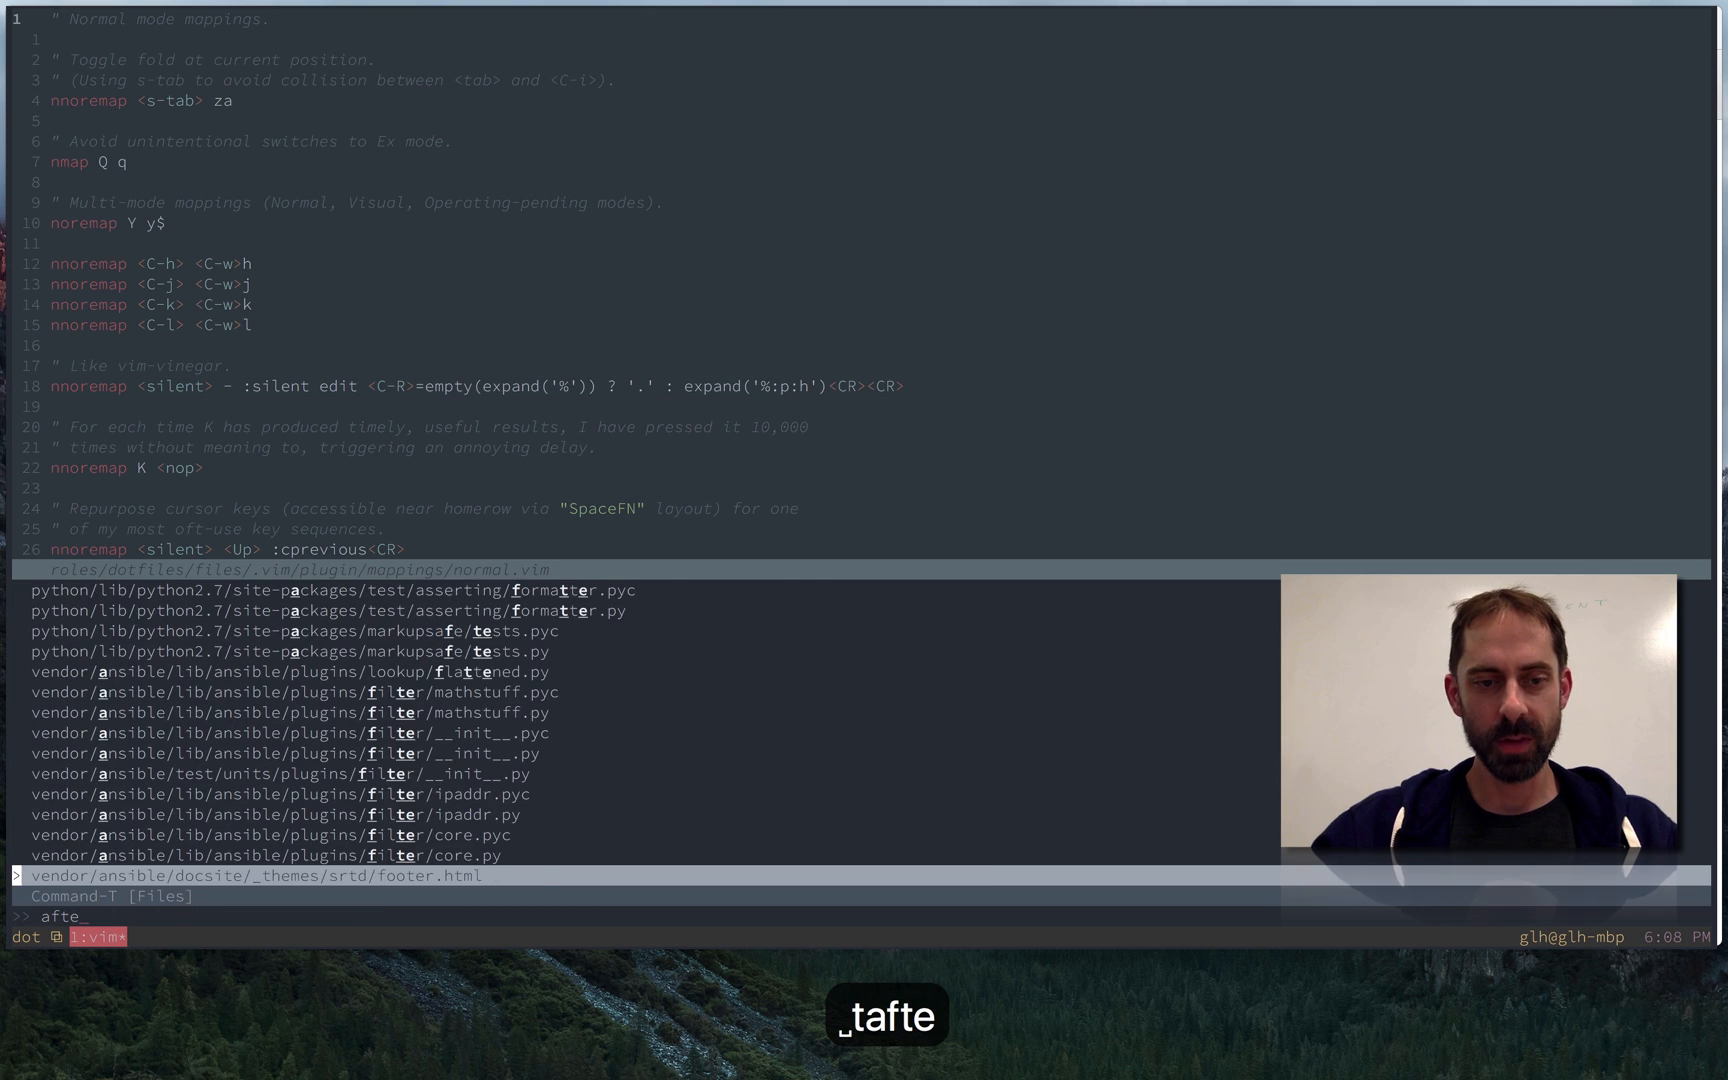
Step: Reopen after/plugin/NERDTree.vim via Command-T '.aft' and highlight the NERDTreeCreatePrefix line
{"action": "type", "text": ".aft"}
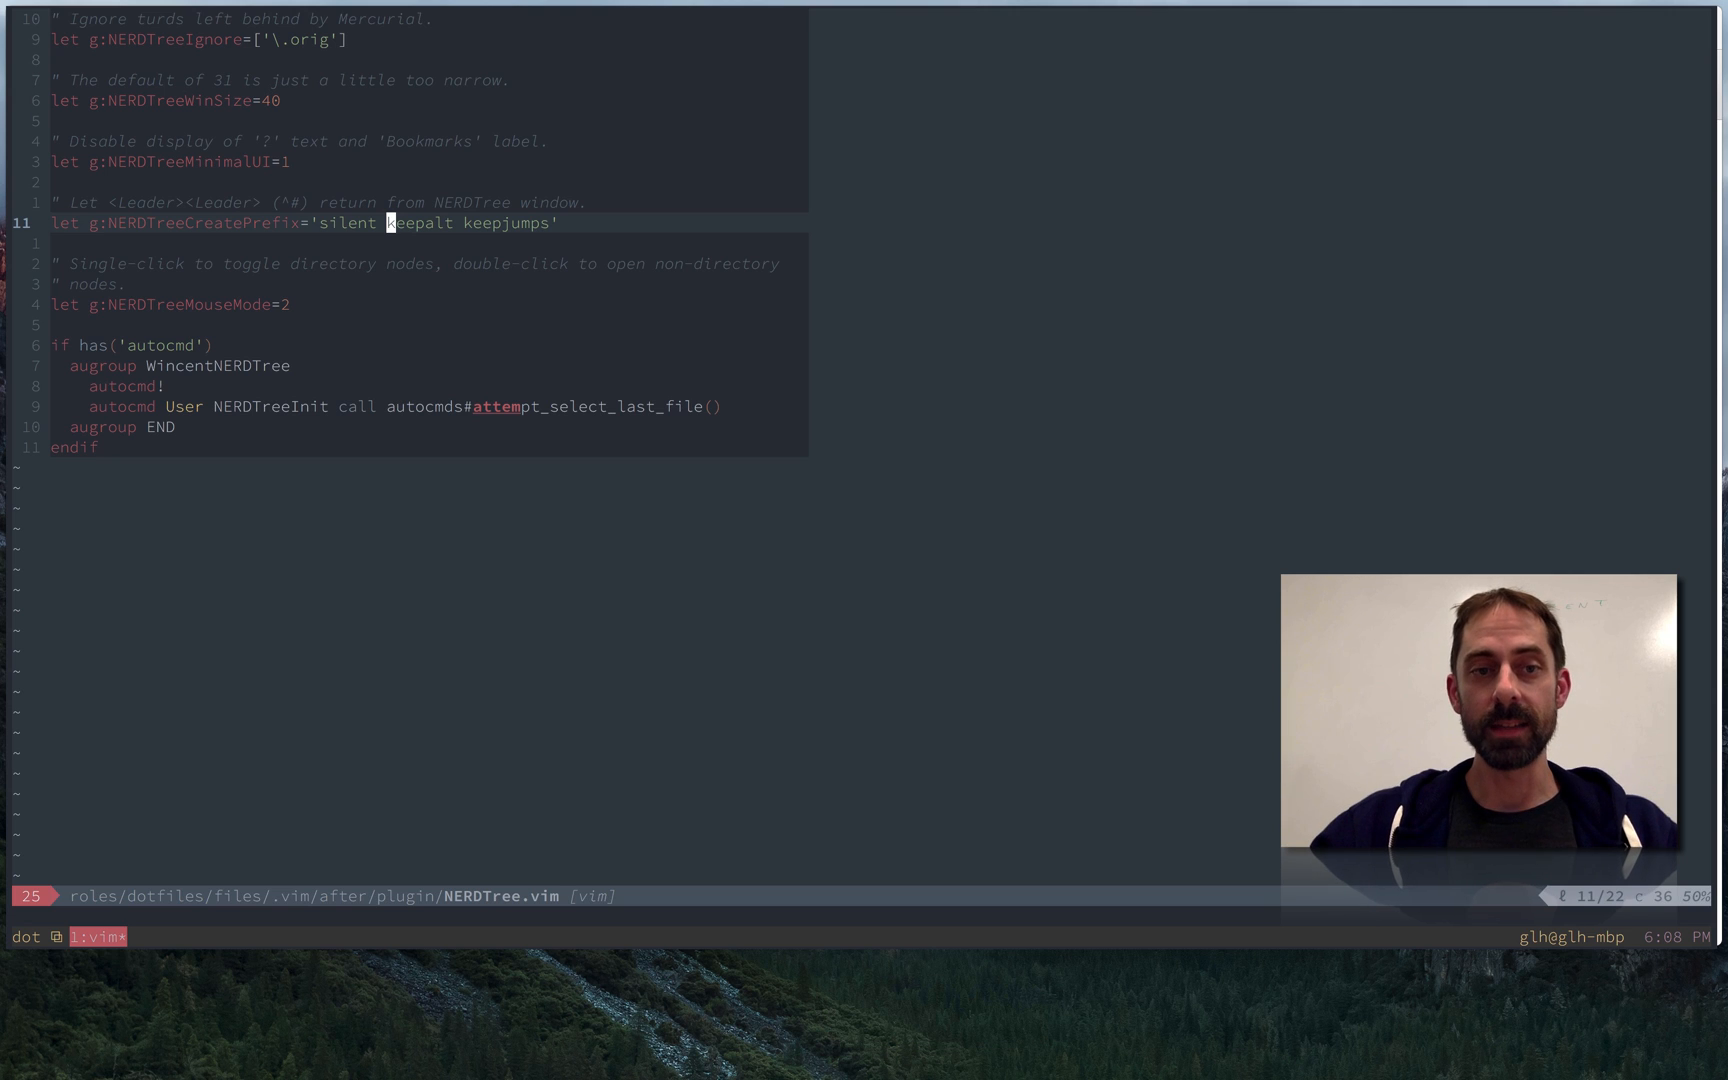
{"action": "key", "text": "V"}
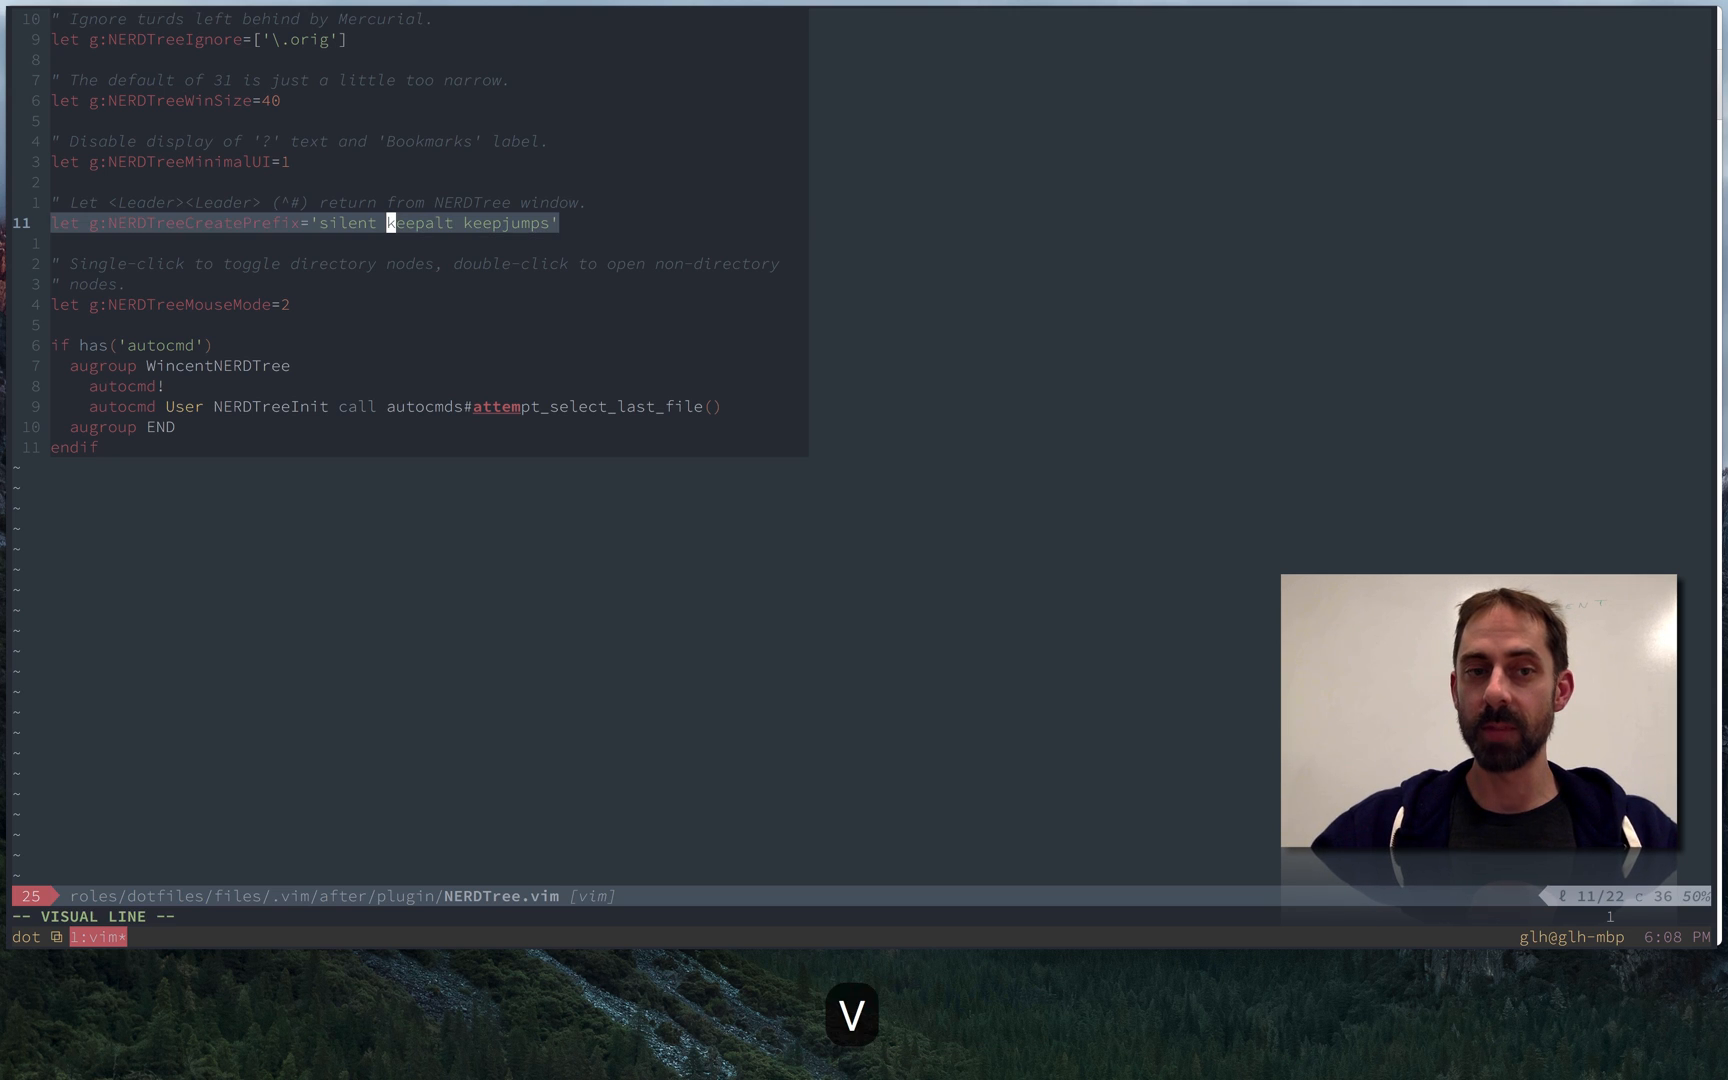
{"action": "key", "text": "Escape"}
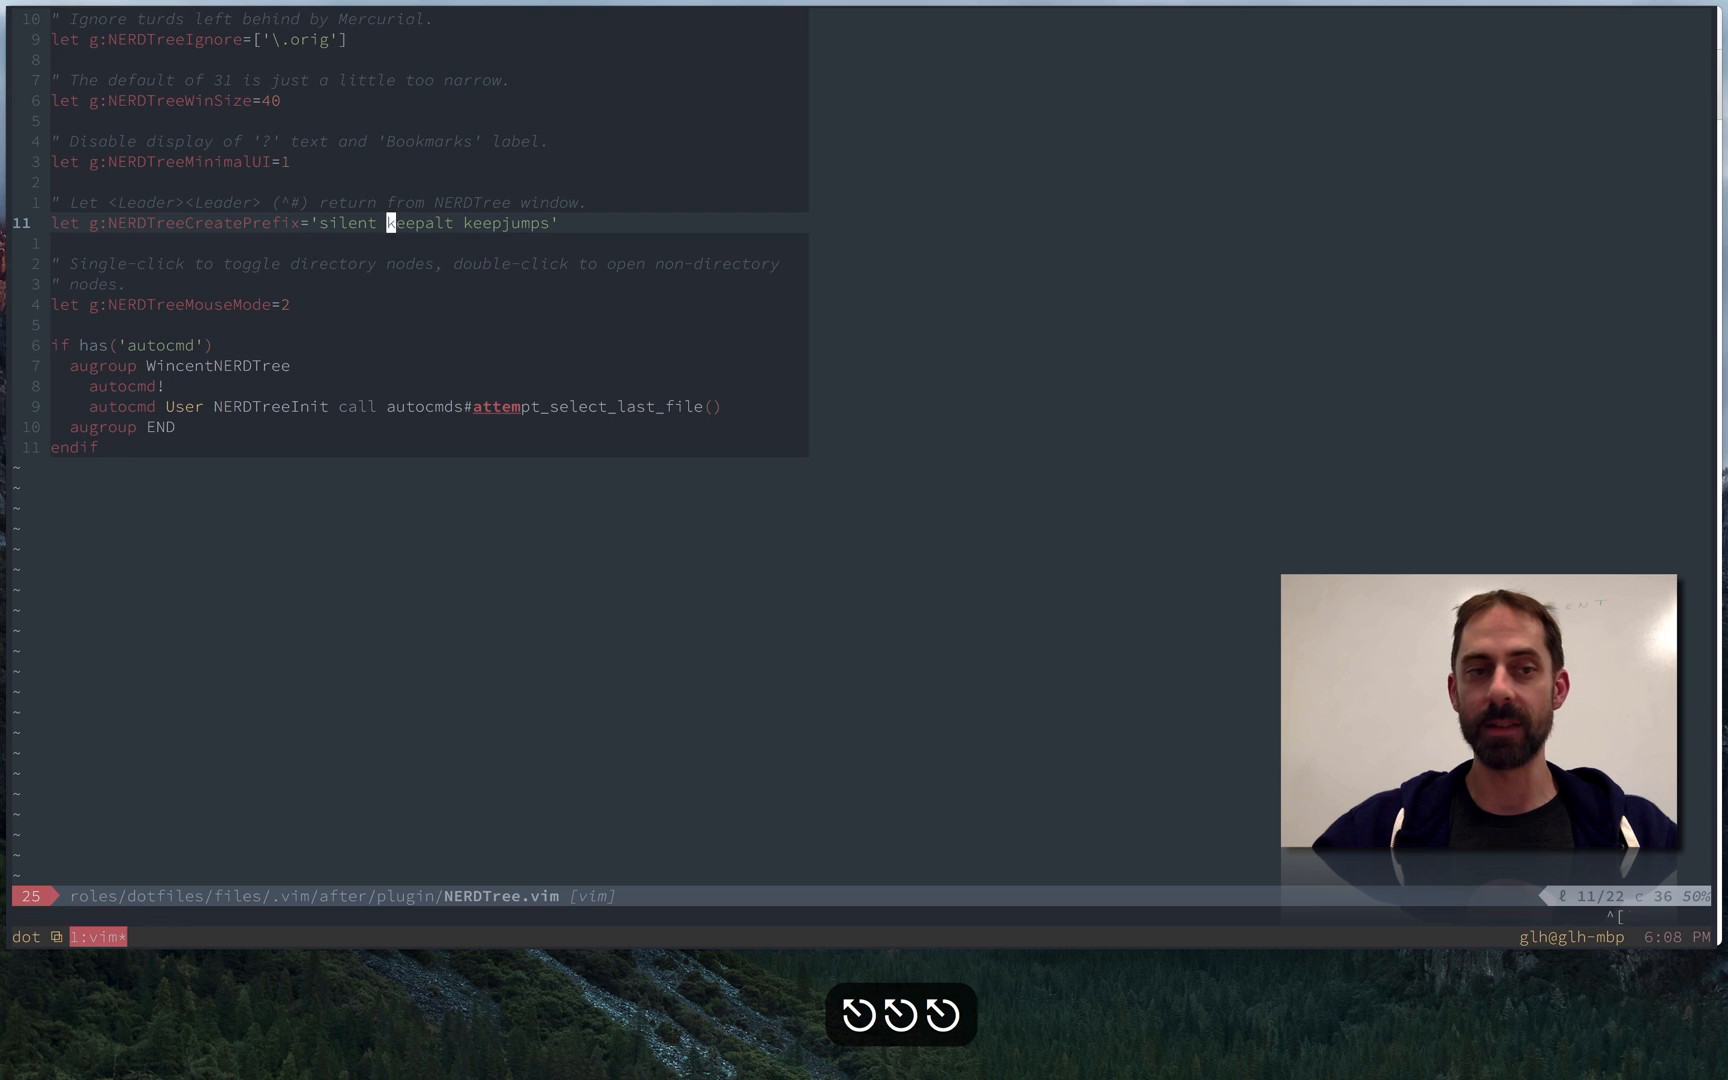